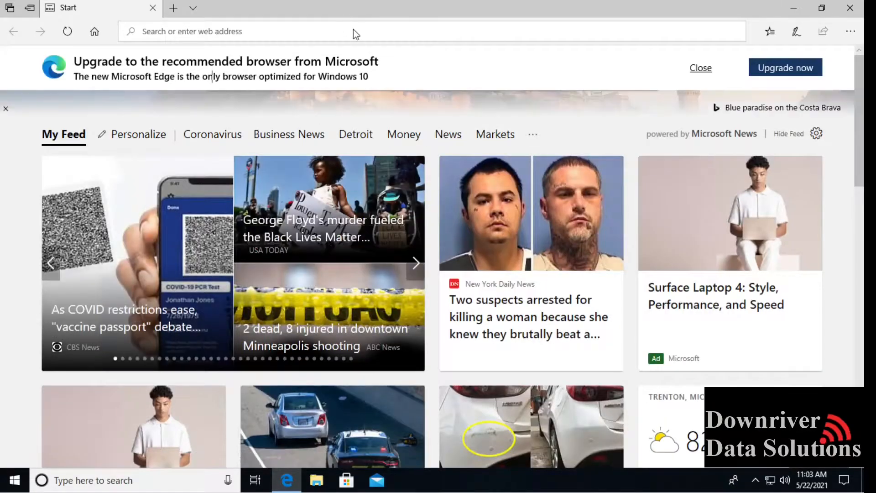
left_click(352, 31)
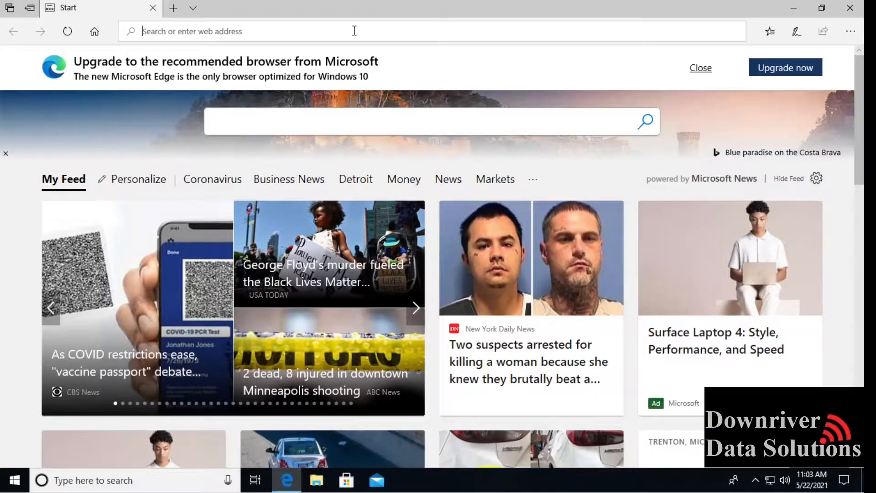
type("pwsafe.org/")
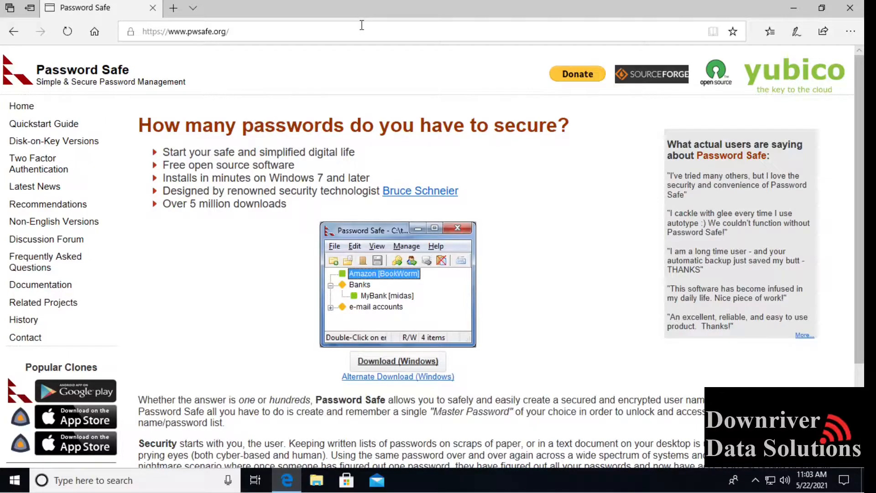
mouse_move(340, 31)
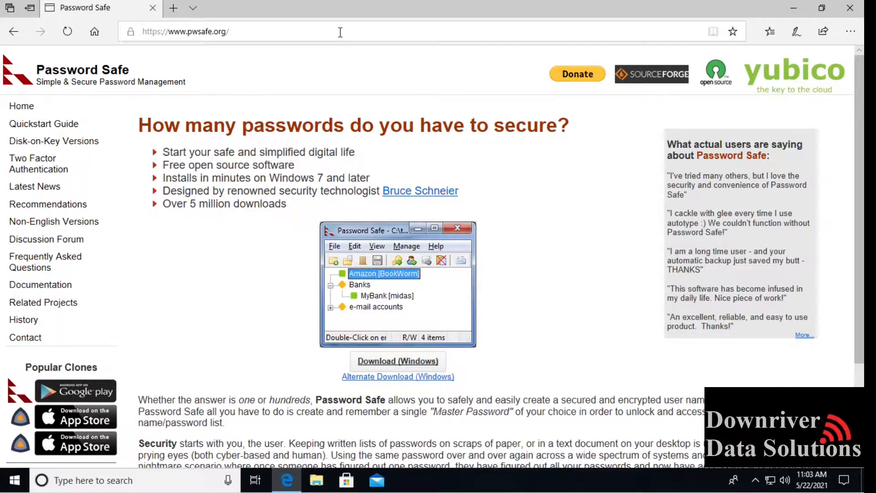
mouse_move(250, 322)
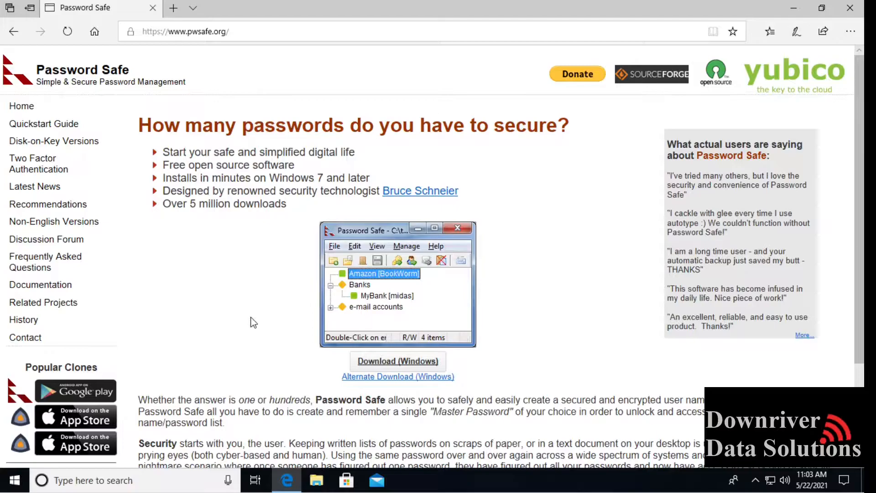
mouse_move(285, 358)
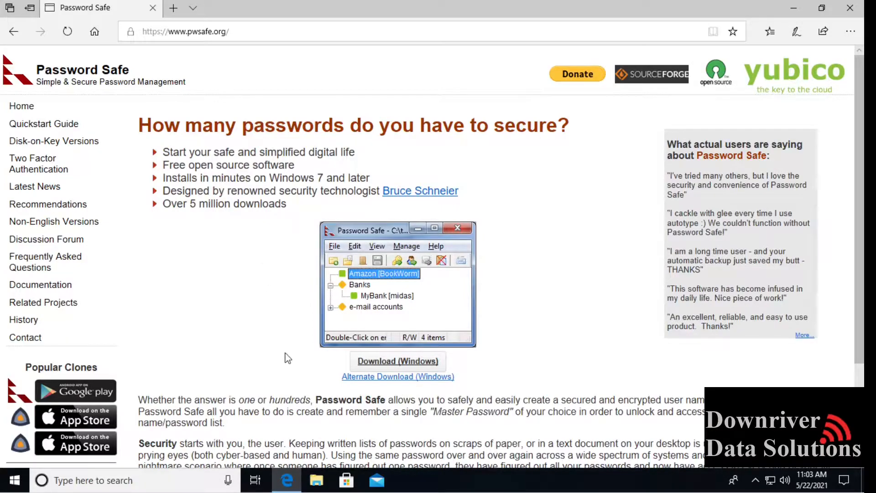
- Download Password Safe for Windows from FossHub, choosing the 64 bit installer pwsafe64-3.55.0.exe
left_click(397, 361)
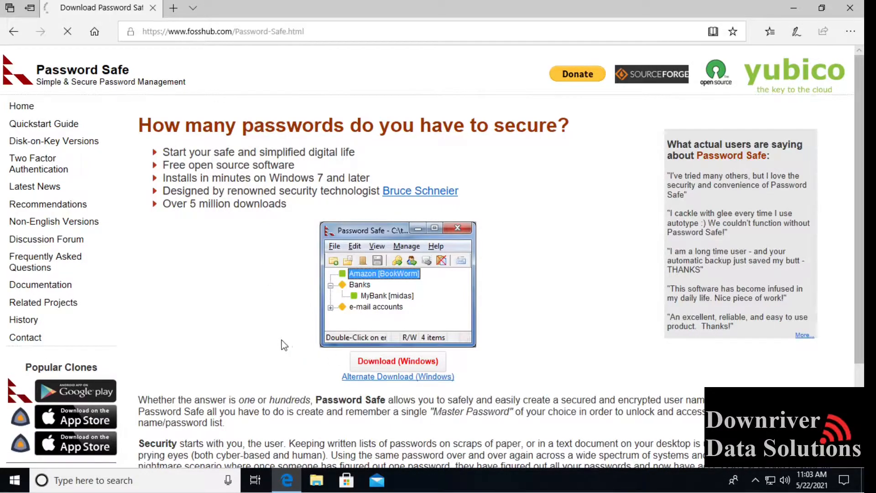
left_click(397, 362)
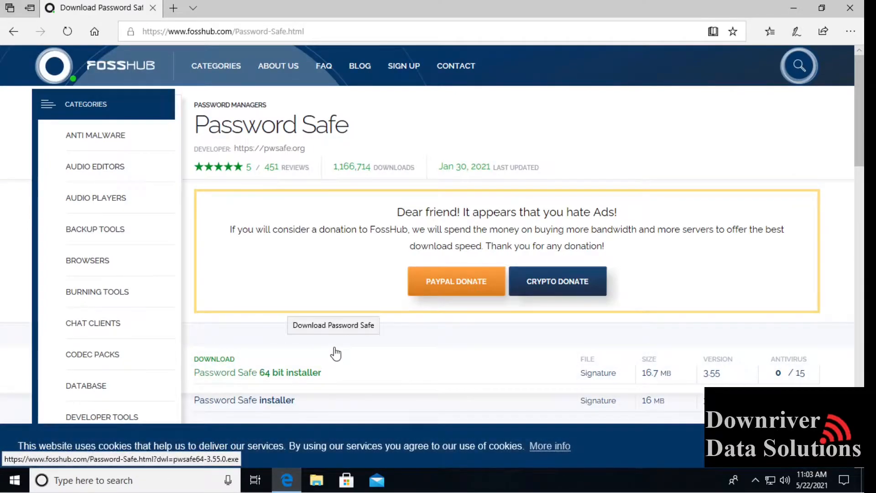
mouse_move(318, 260)
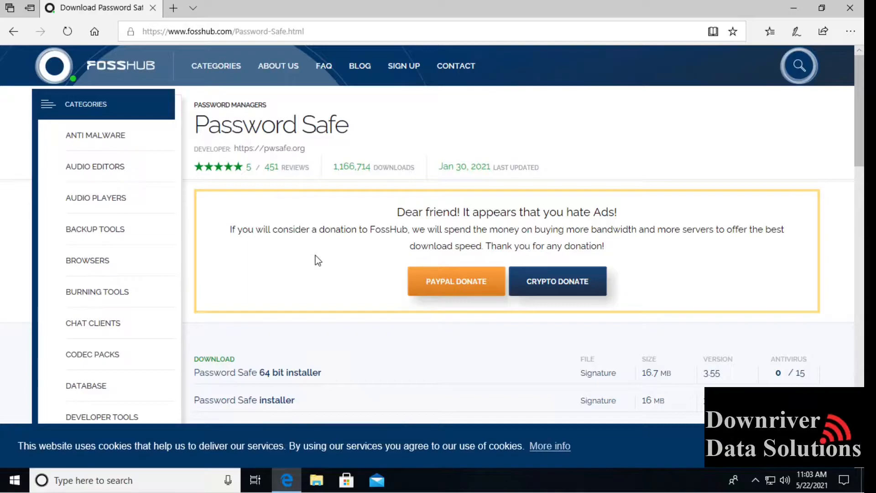
scroll("down", 3)
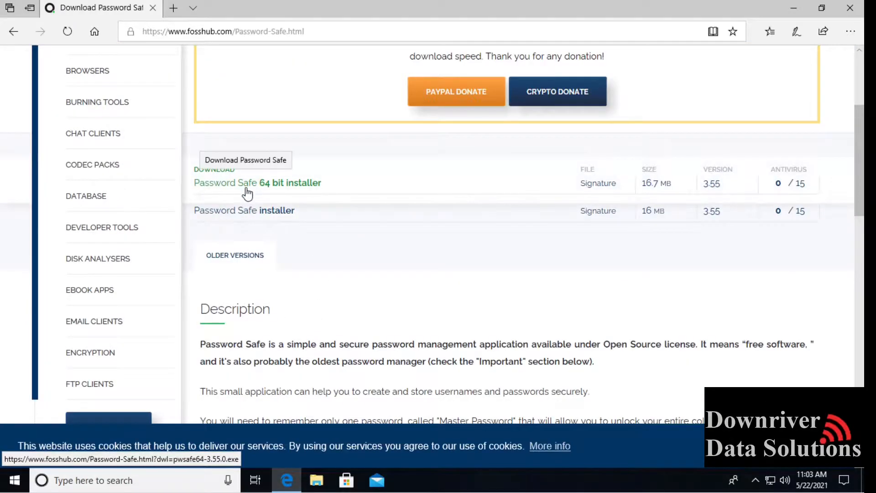
left_click(257, 182)
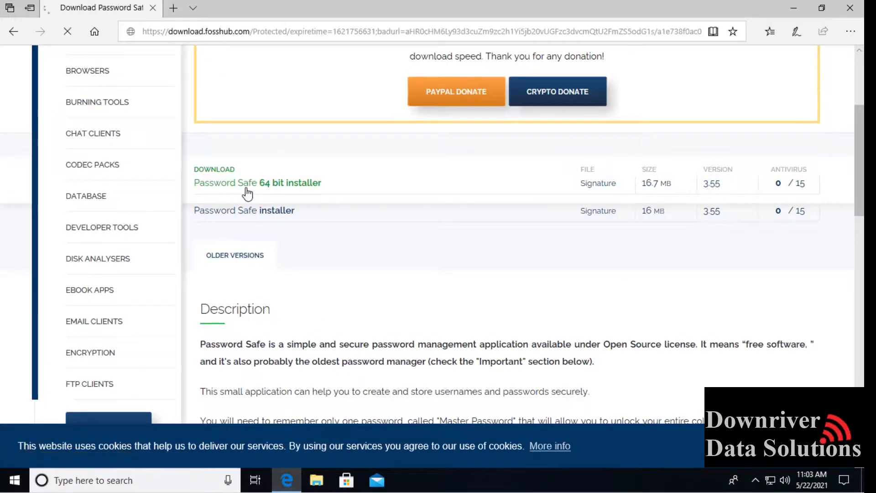
left_click(257, 182)
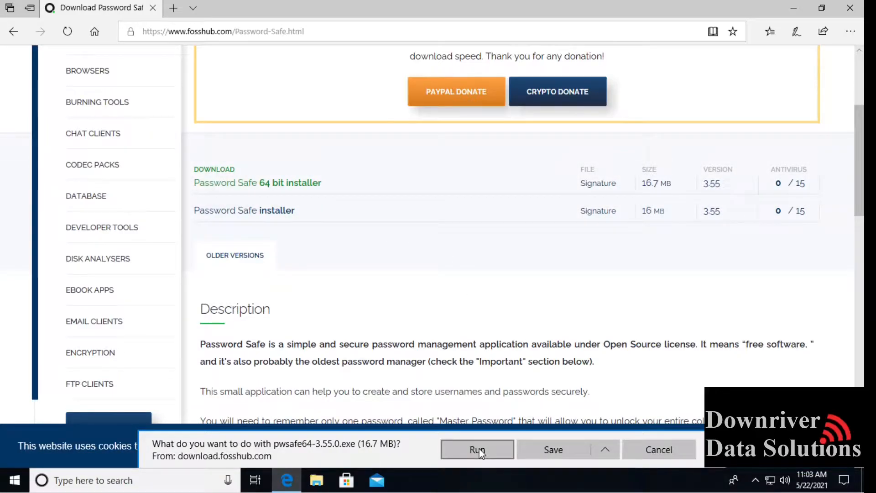
- Run the downloaded installer and allow it through User Account Control
left_click(476, 449)
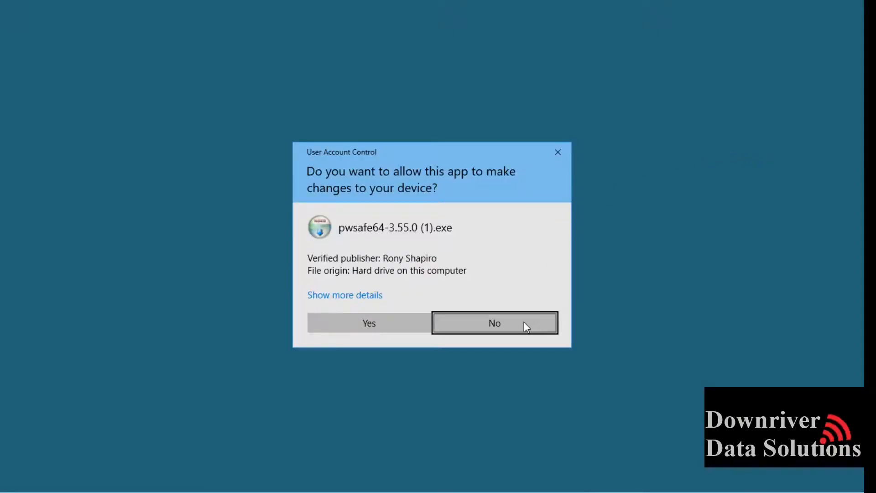
left_click(494, 323)
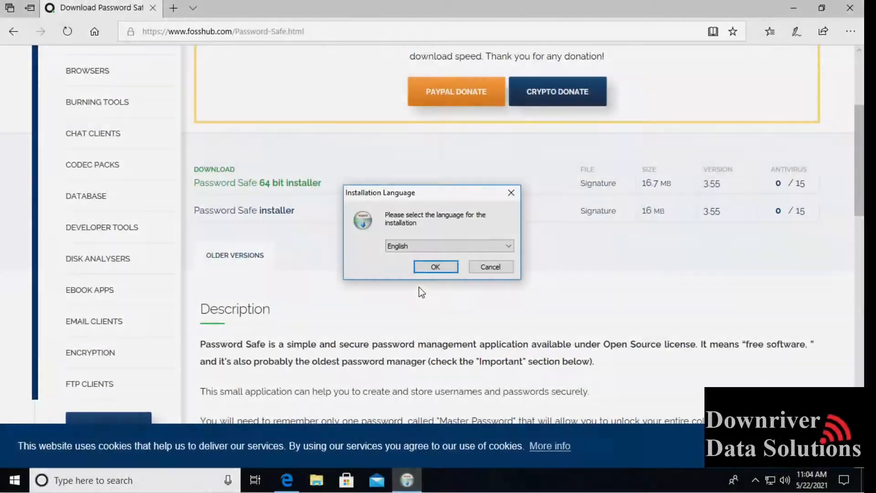
- Accept English, the license agreement and the Regular installation type
left_click(436, 266)
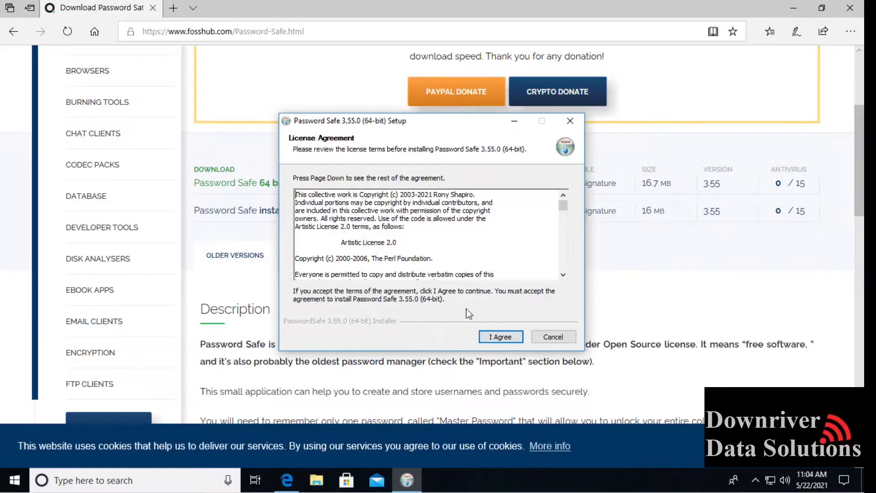
left_click(499, 337)
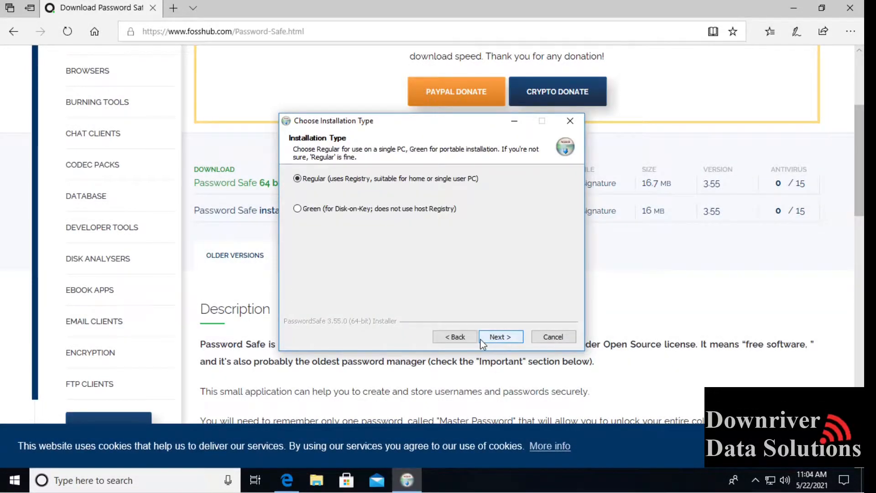
mouse_move(489, 313)
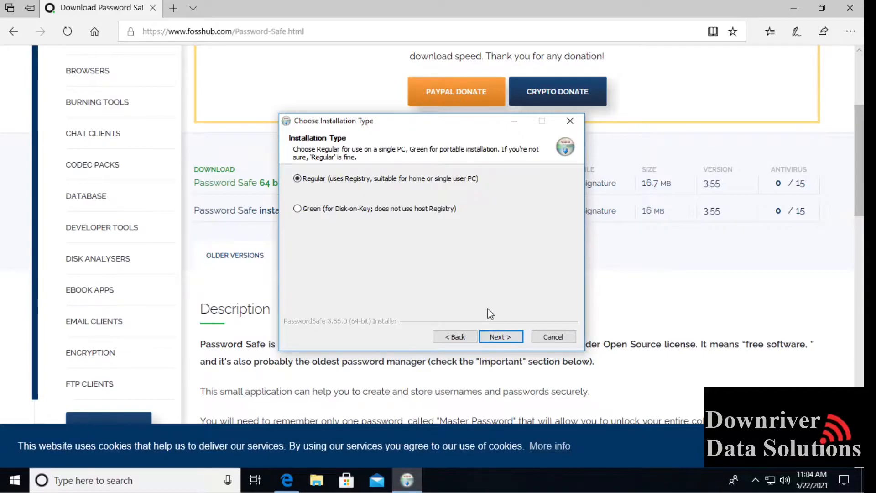
mouse_move(452, 268)
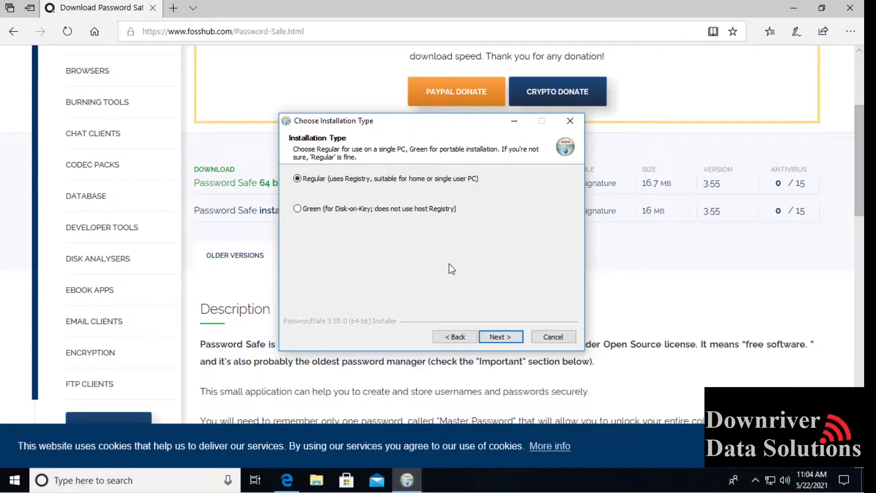
mouse_move(439, 260)
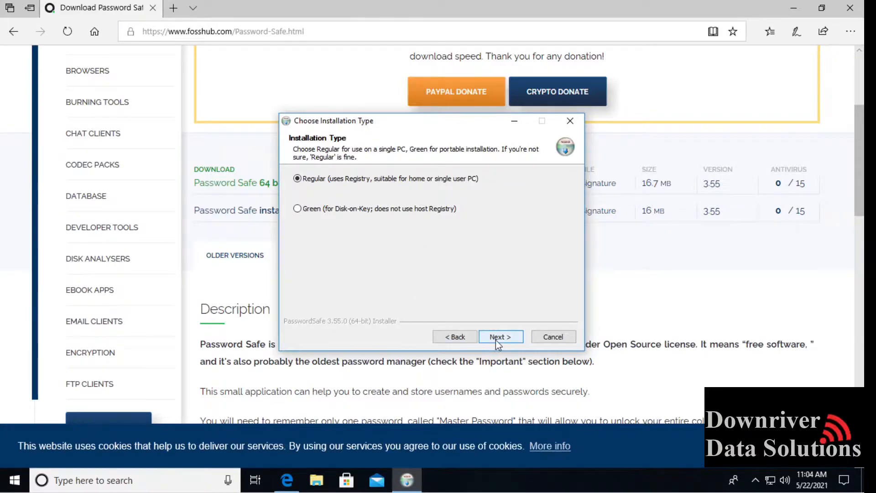
left_click(500, 337)
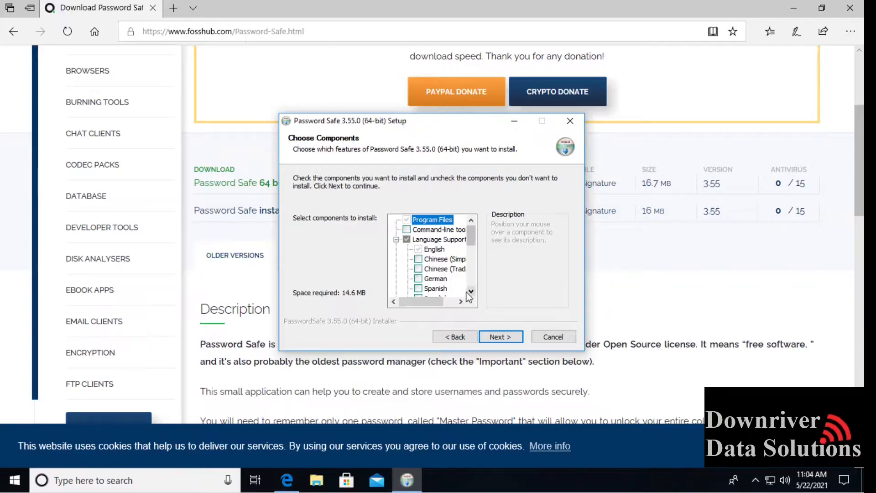
mouse_move(439, 229)
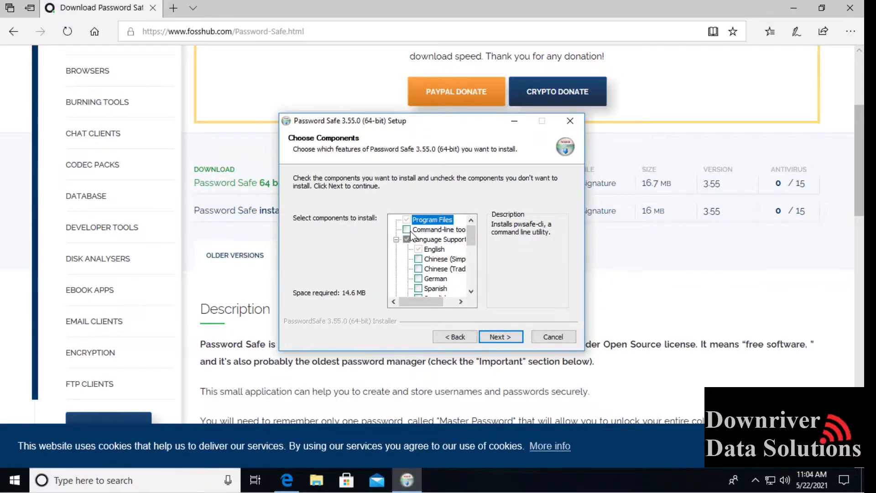
- Keep the default components, install into C:\Program Files\Password Safe and close the wizard
left_click(406, 239)
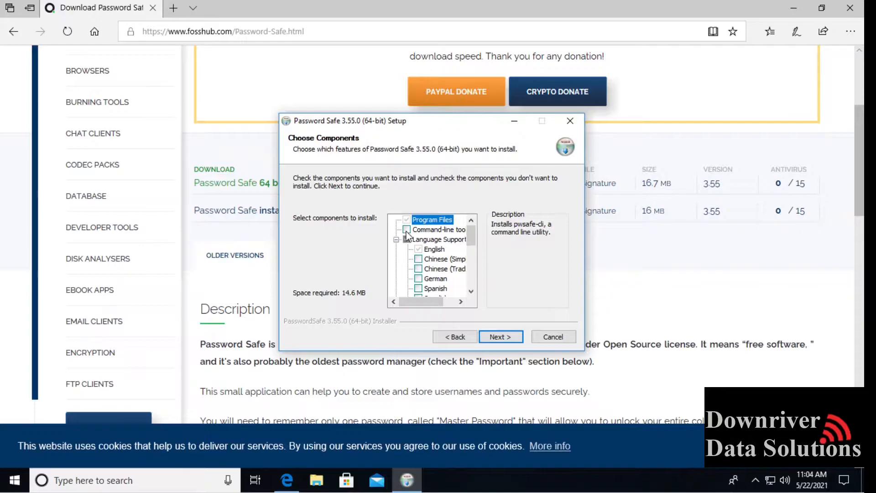
left_click(407, 230)
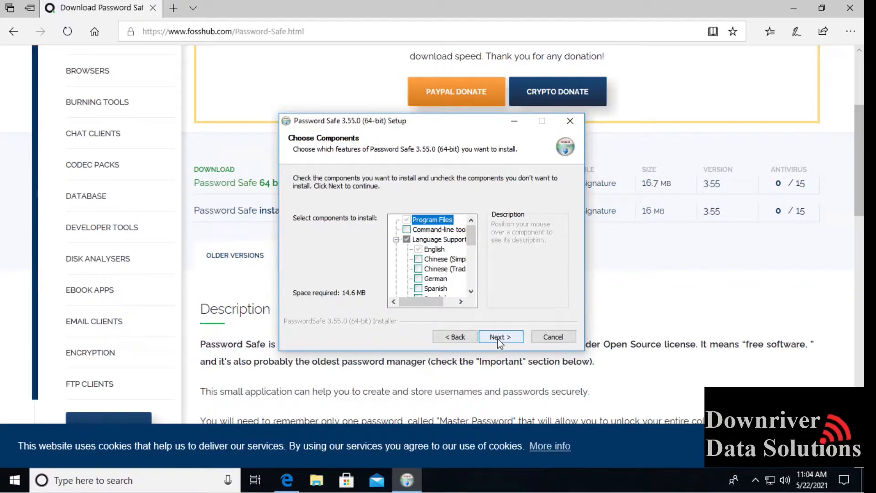
left_click(499, 337)
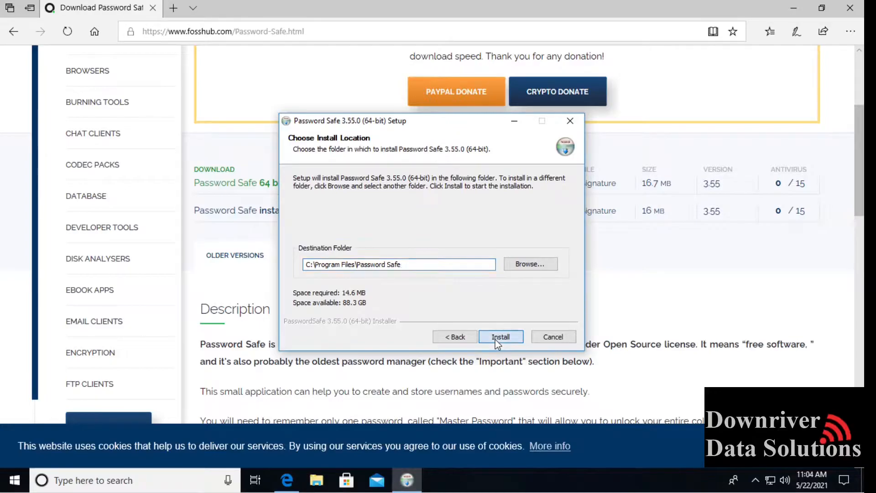
left_click(500, 337)
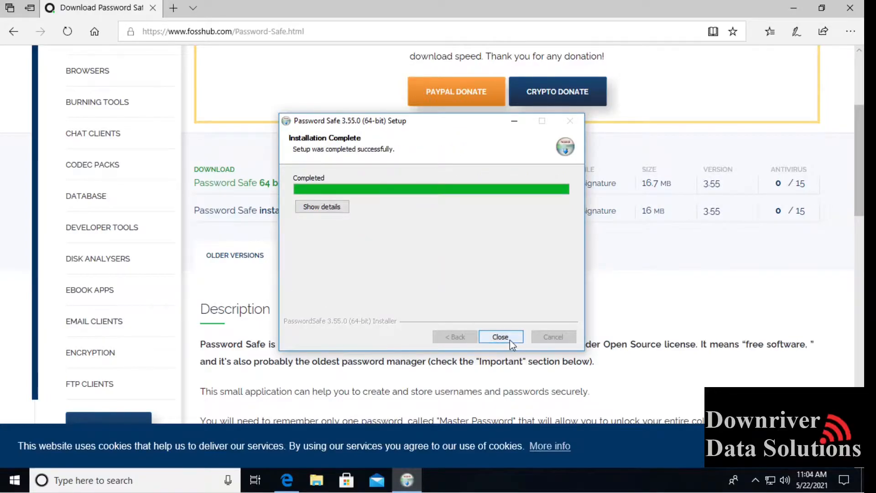
left_click(500, 337)
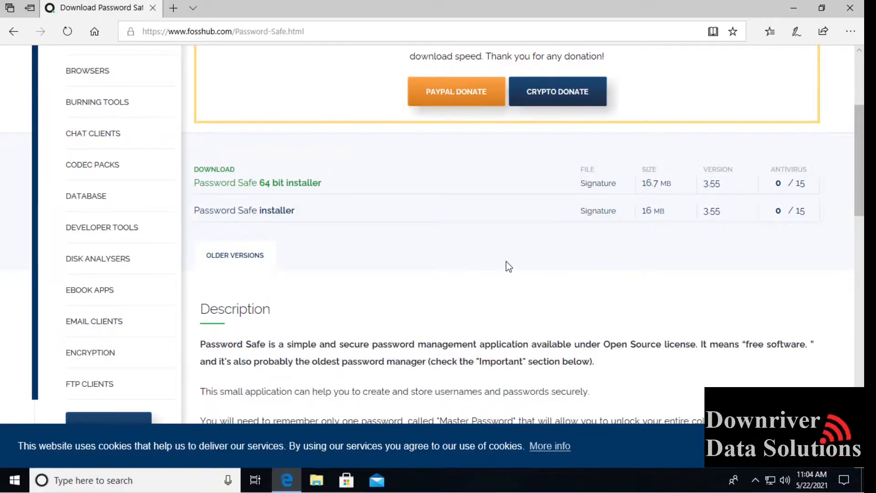
mouse_move(852, 10)
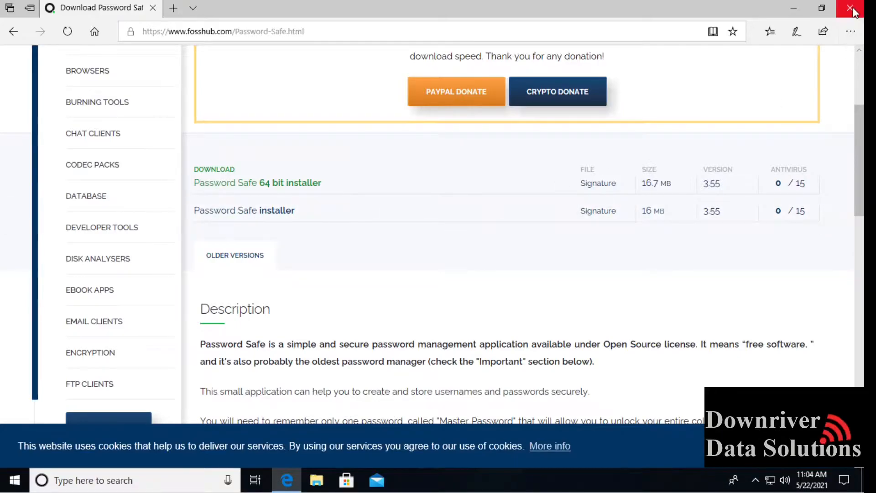
left_click(863, 10)
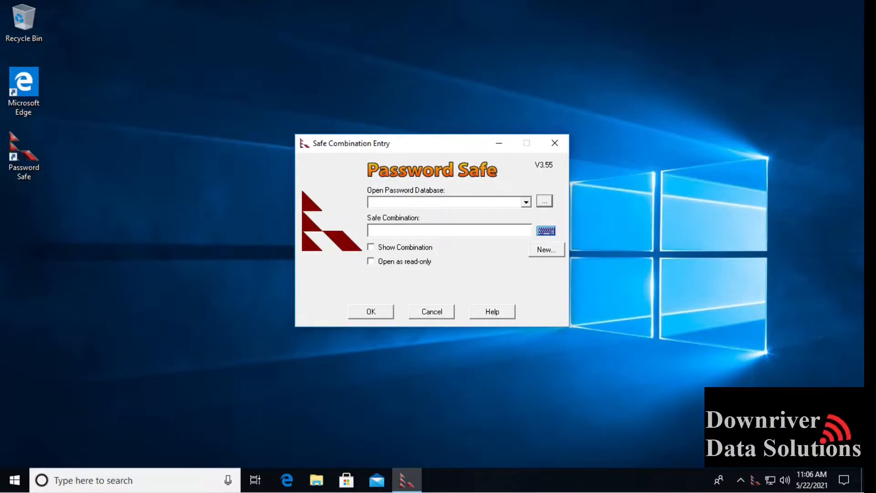
- Create a new database saved as pwsafe in Documents\My Safes
left_click(546, 250)
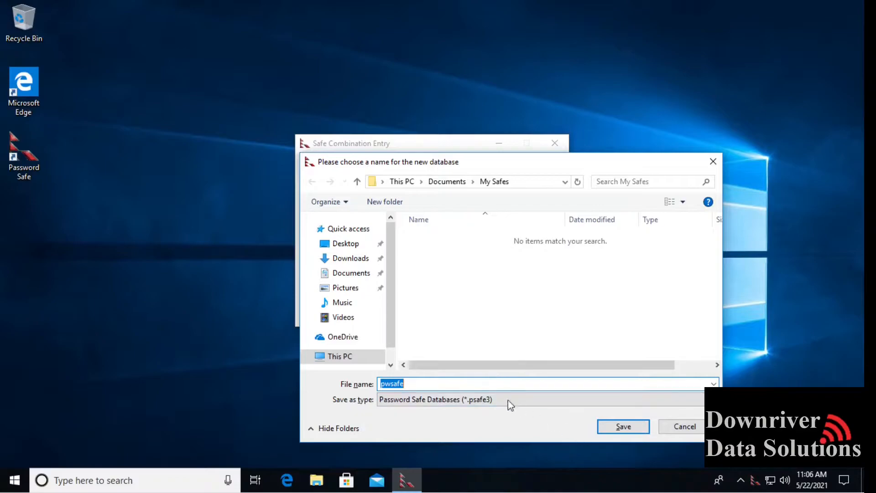
mouse_move(410, 201)
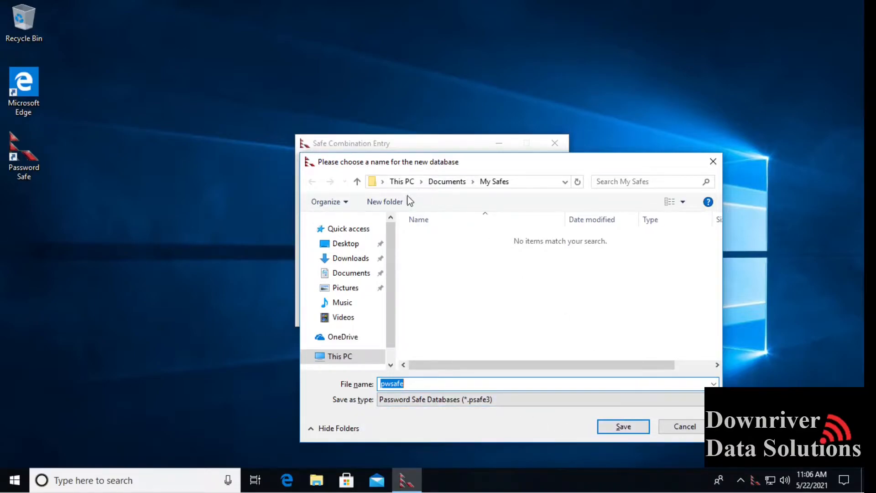
mouse_move(531, 192)
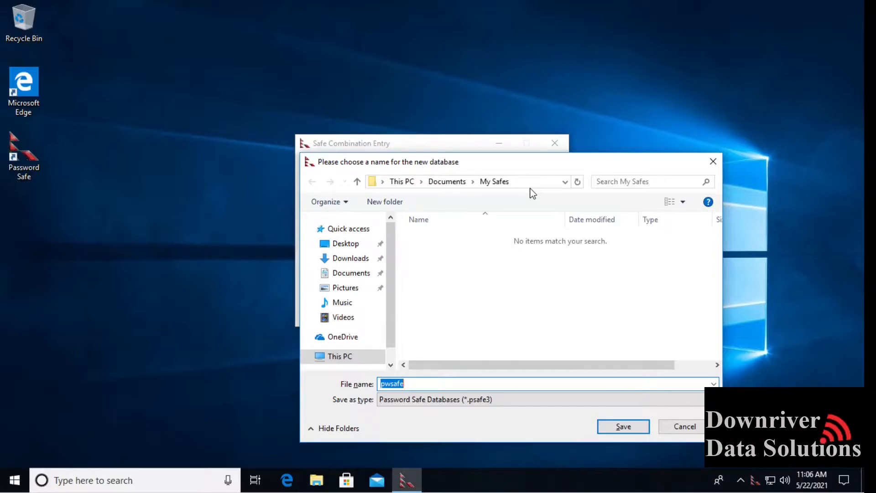
left_click(622, 426)
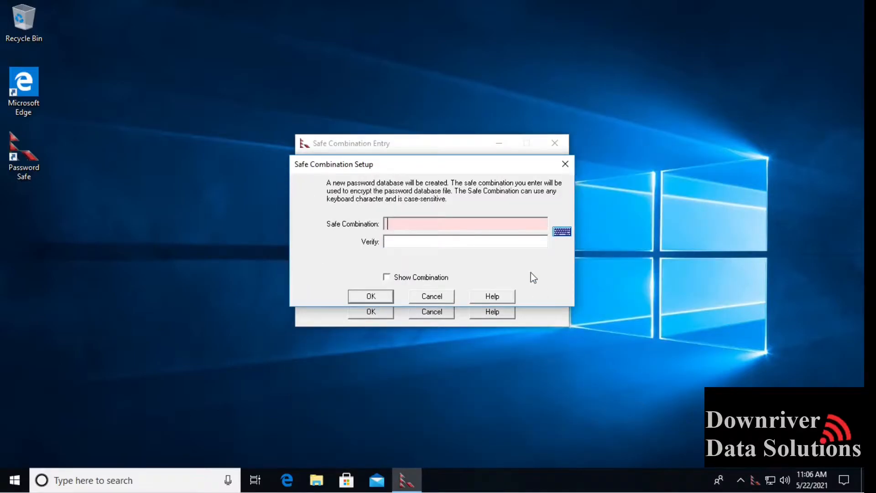
- Set and verify the master combination, opening the empty pwsafe database
type("*****")
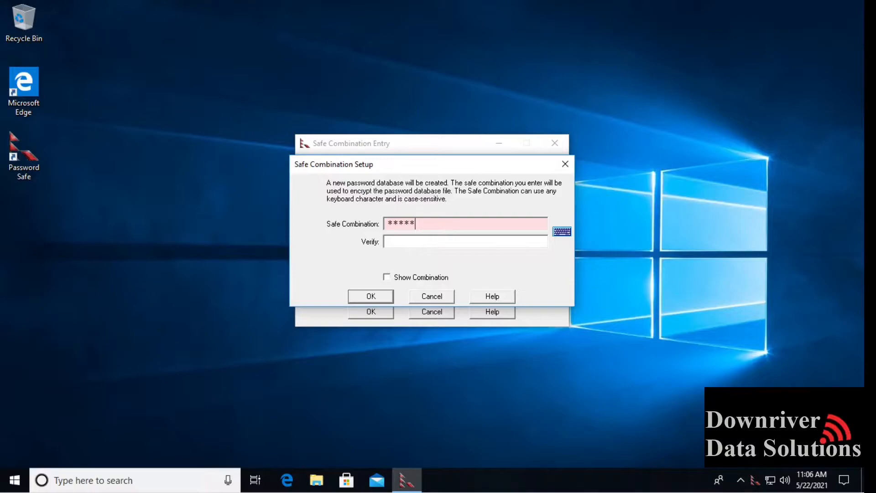
type("password")
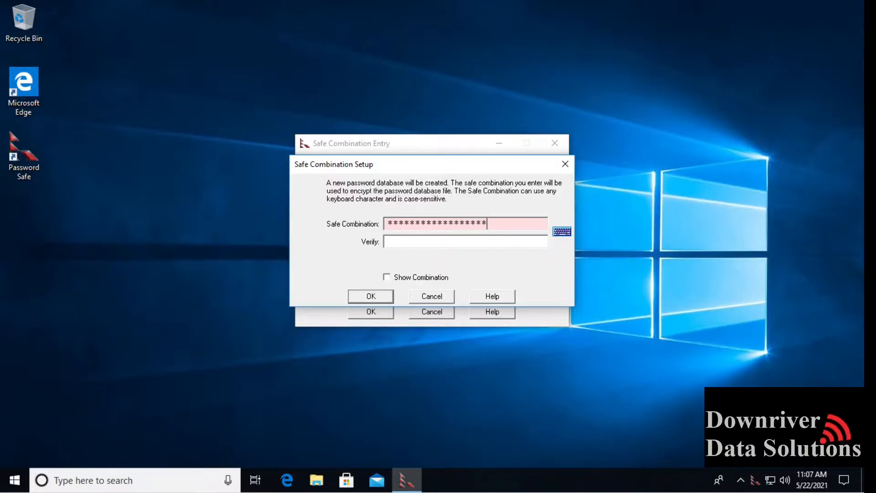
type("*****")
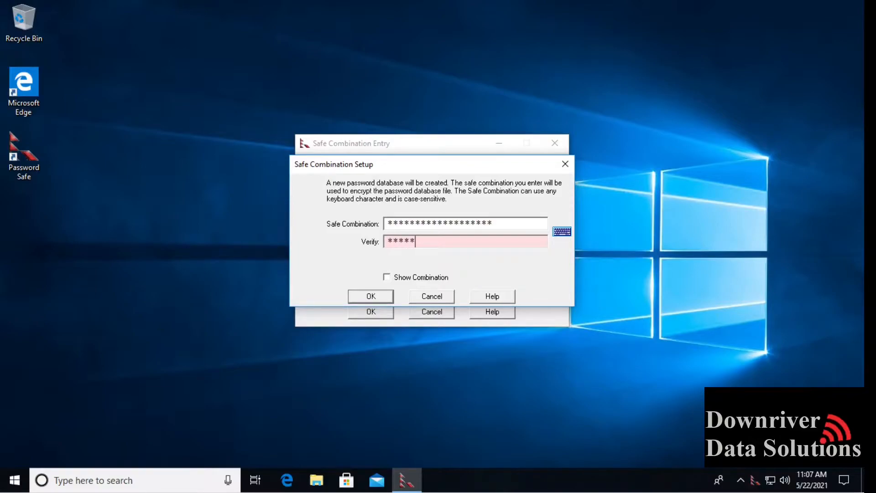
type("****")
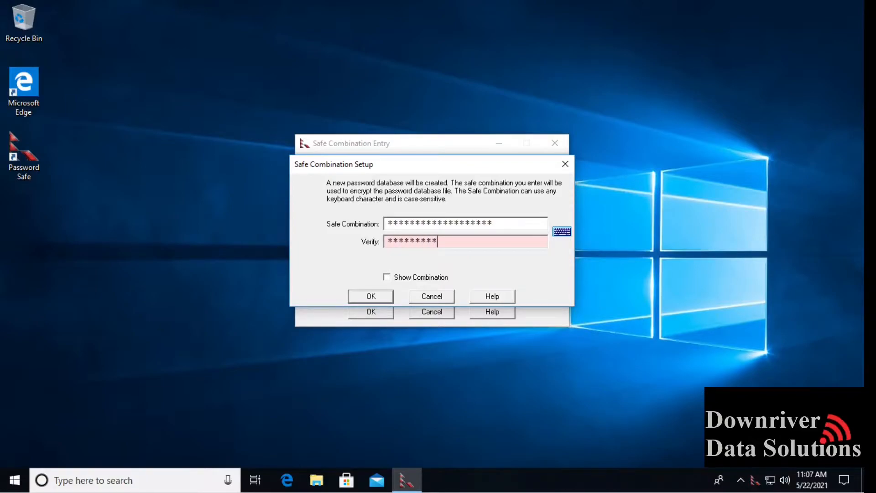
type("********")
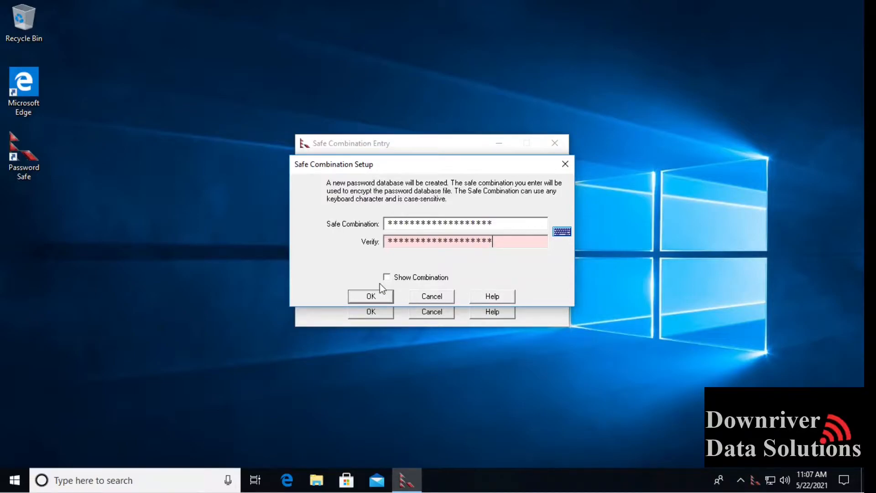
left_click(370, 296)
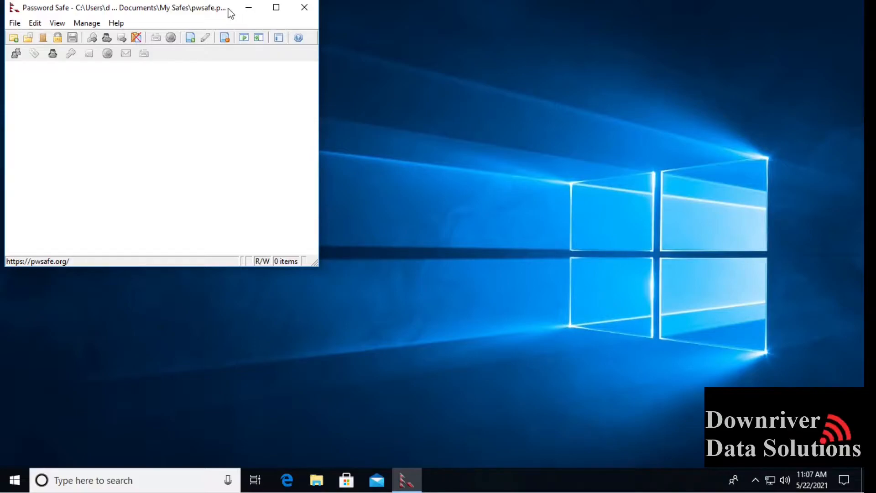
- Move the Password Safe window toward the centre of the screen
left_click_drag(168, 7, 273, 62)
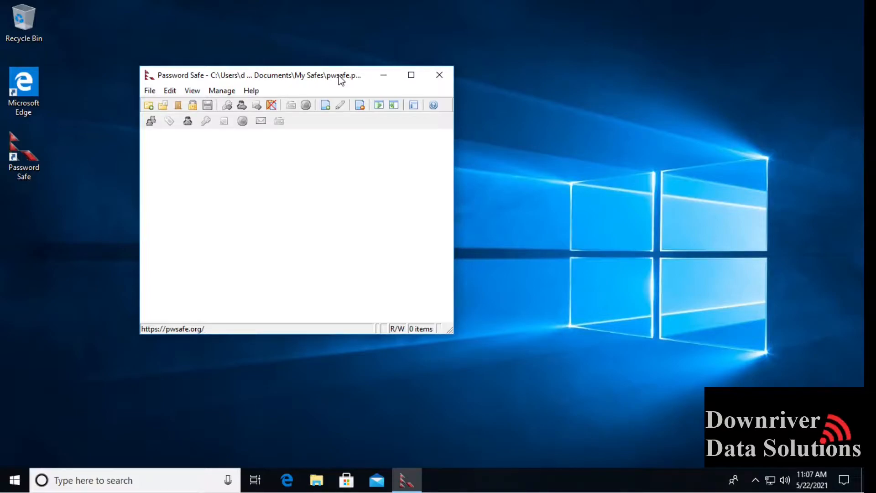
mouse_move(667, 90)
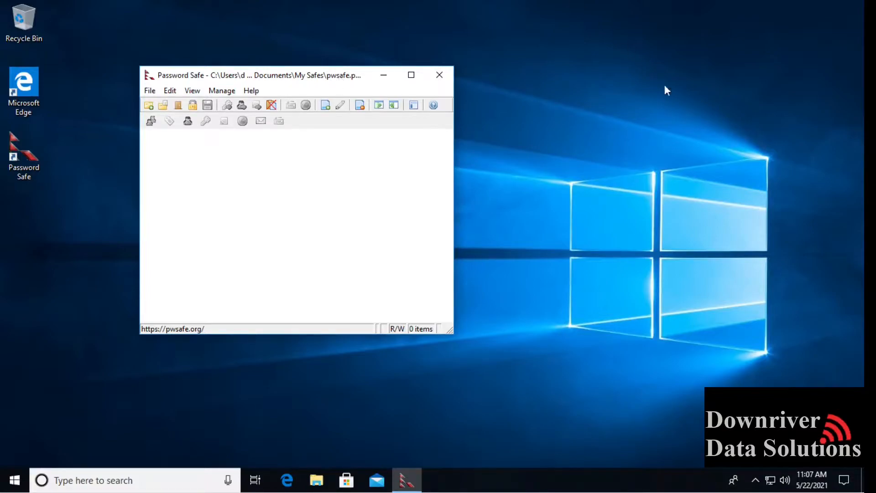
mouse_move(655, 155)
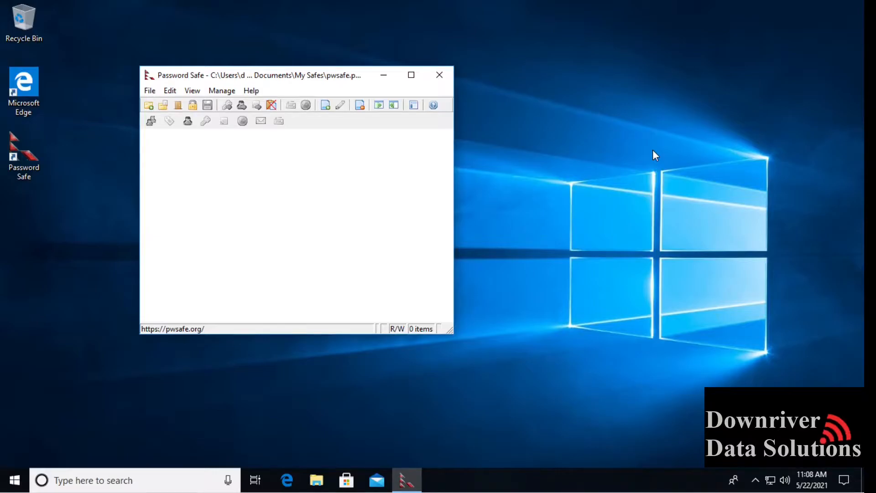
mouse_move(344, 245)
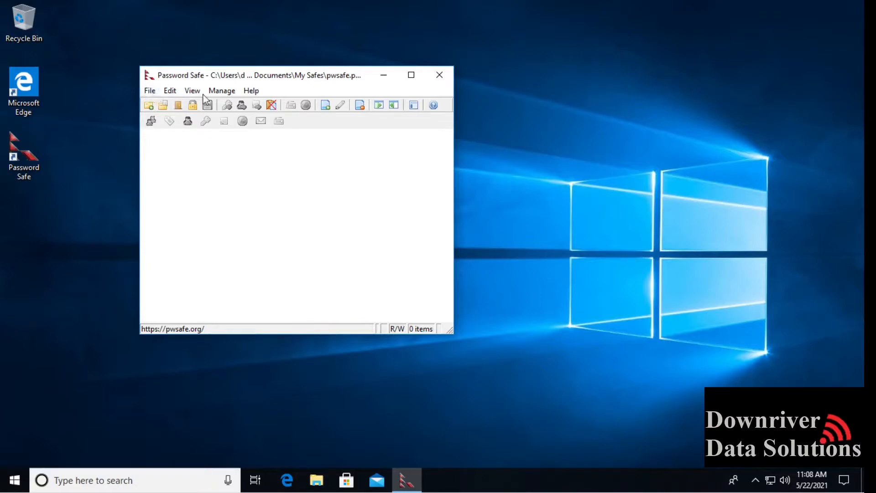
left_click(148, 91)
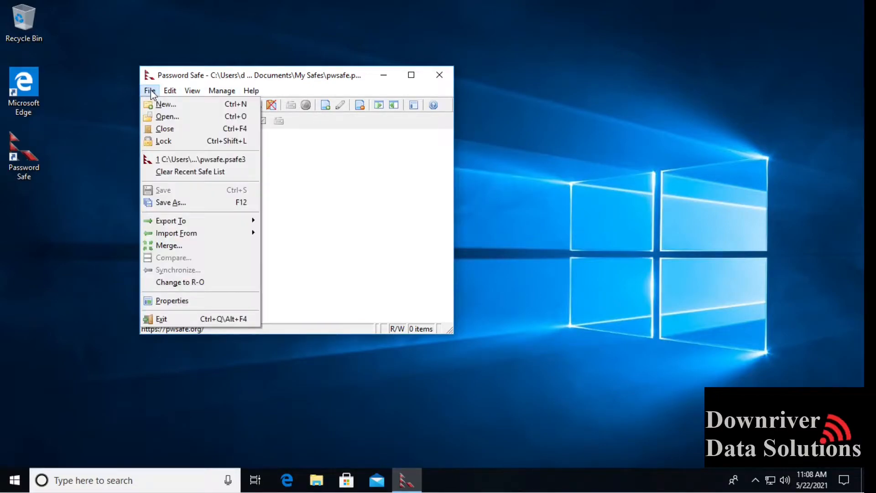
mouse_move(165, 104)
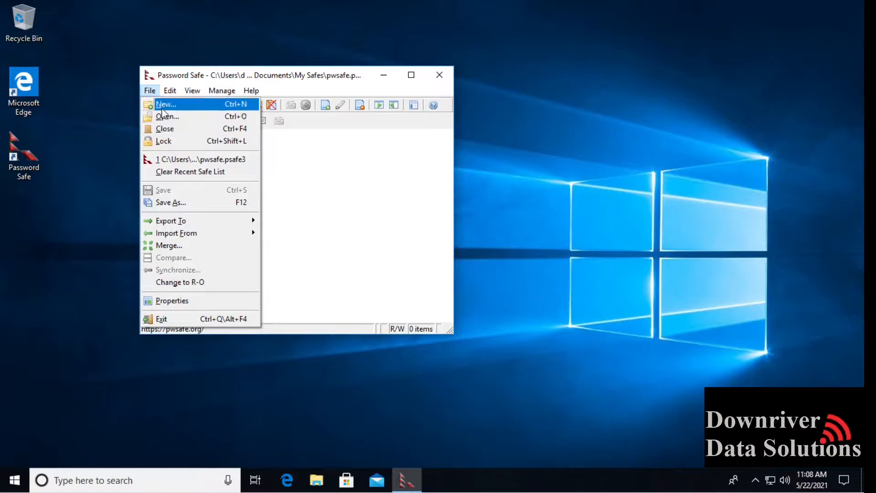
mouse_move(174, 129)
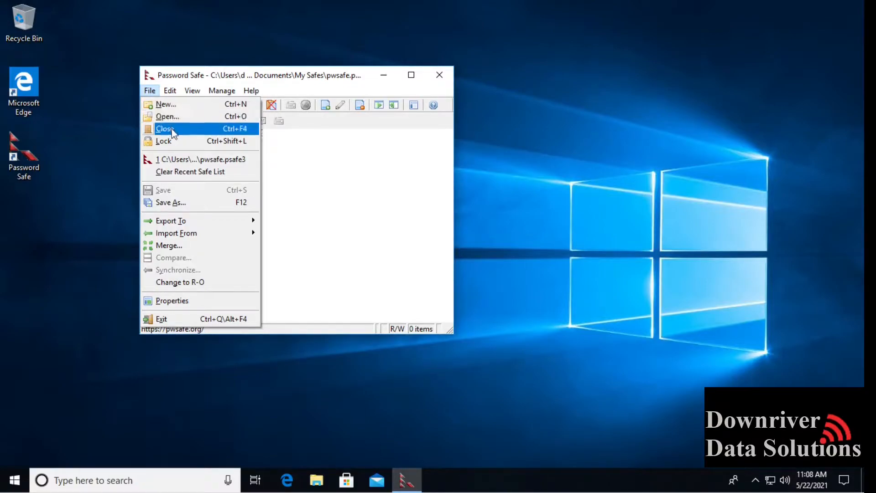
mouse_move(167, 116)
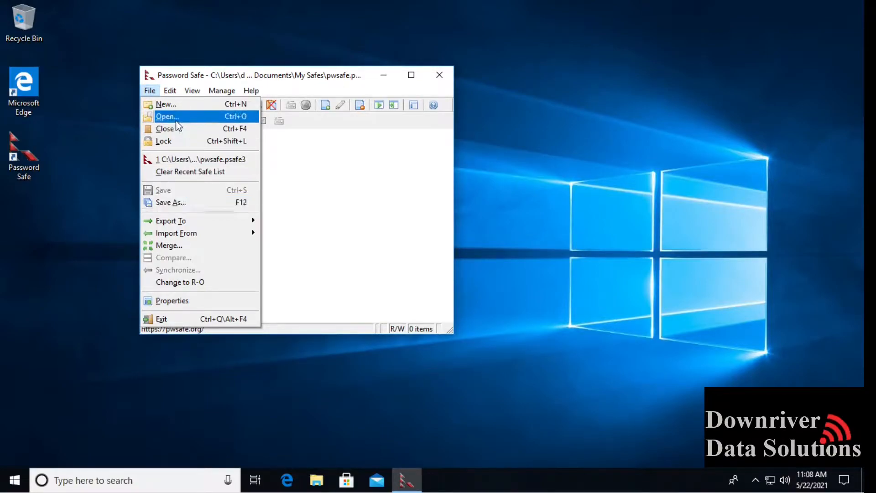
mouse_move(171, 219)
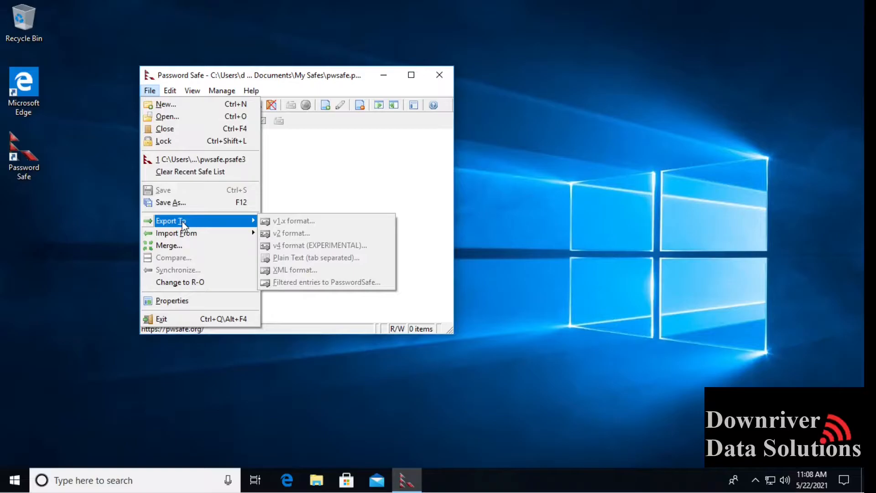
mouse_move(184, 232)
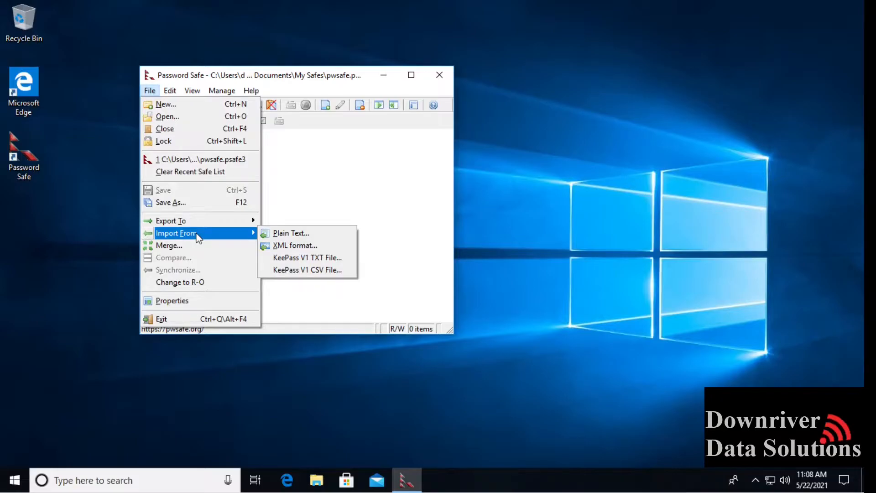
mouse_move(189, 240)
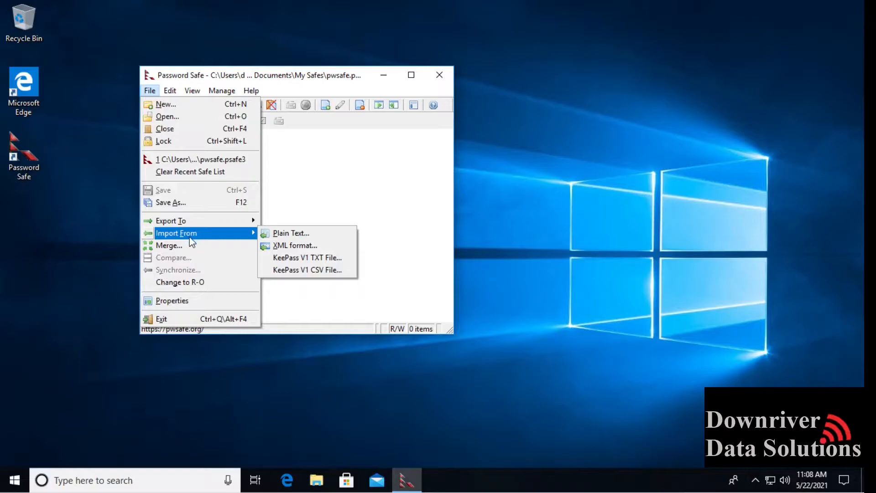
mouse_move(184, 245)
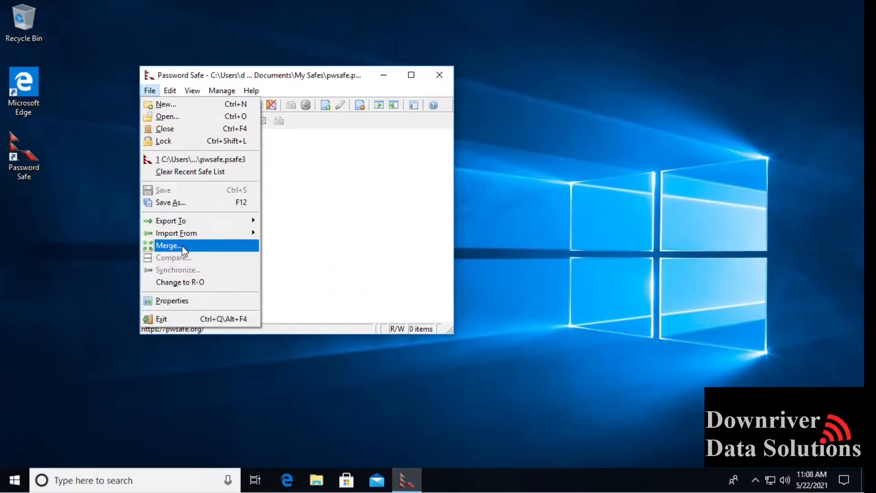
mouse_move(187, 286)
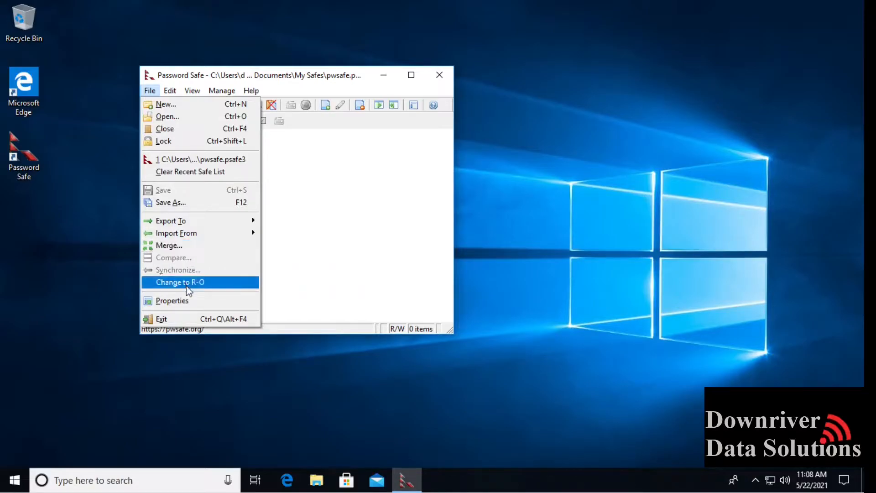
mouse_move(192, 202)
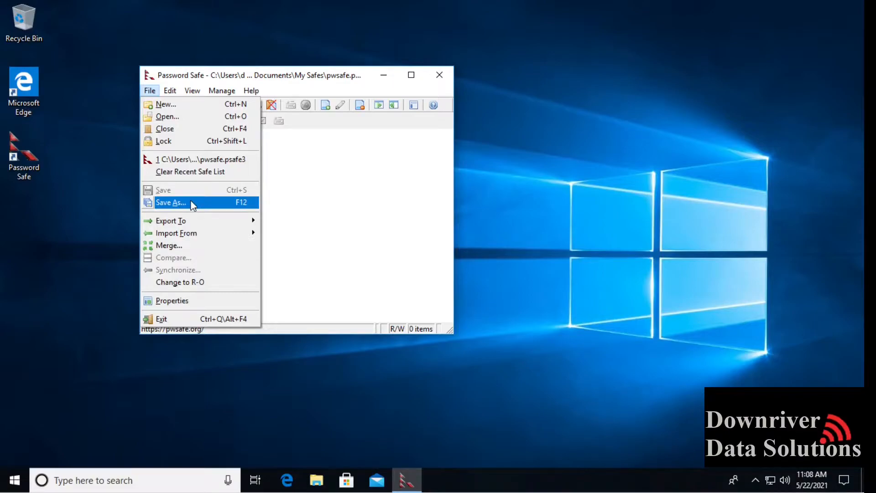
mouse_move(187, 116)
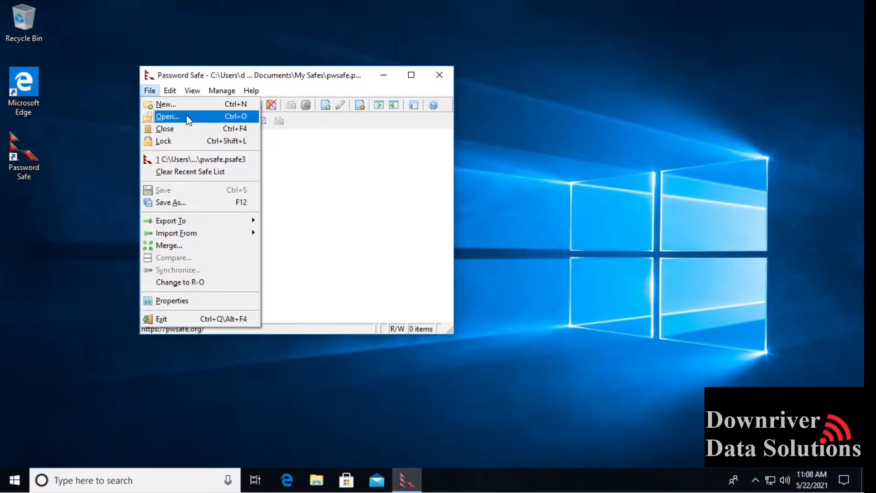
mouse_move(212, 245)
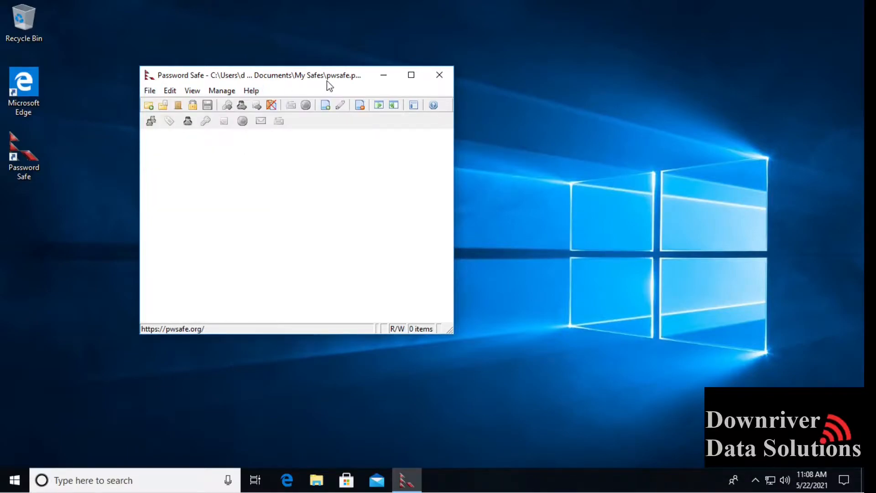
mouse_move(169, 91)
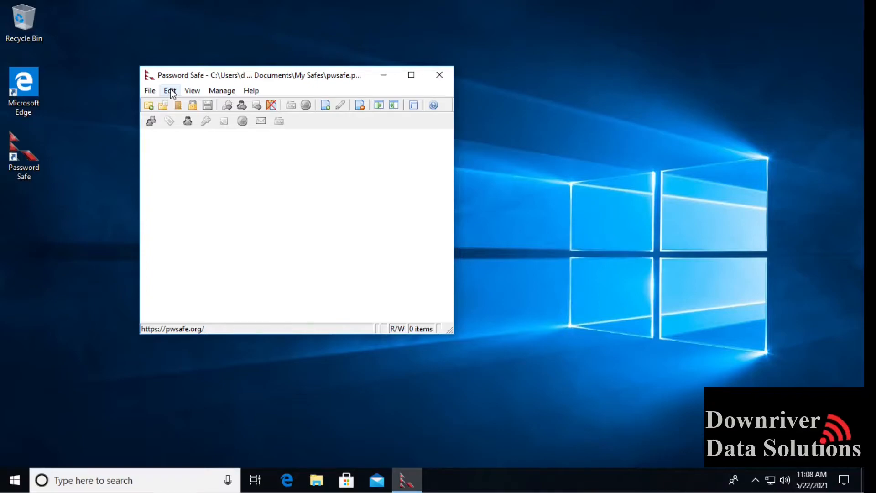
left_click(170, 90)
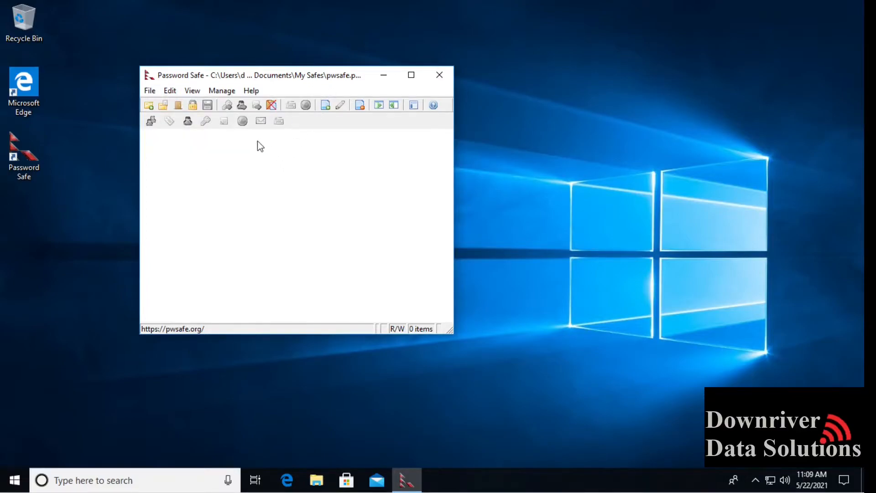
mouse_move(220, 91)
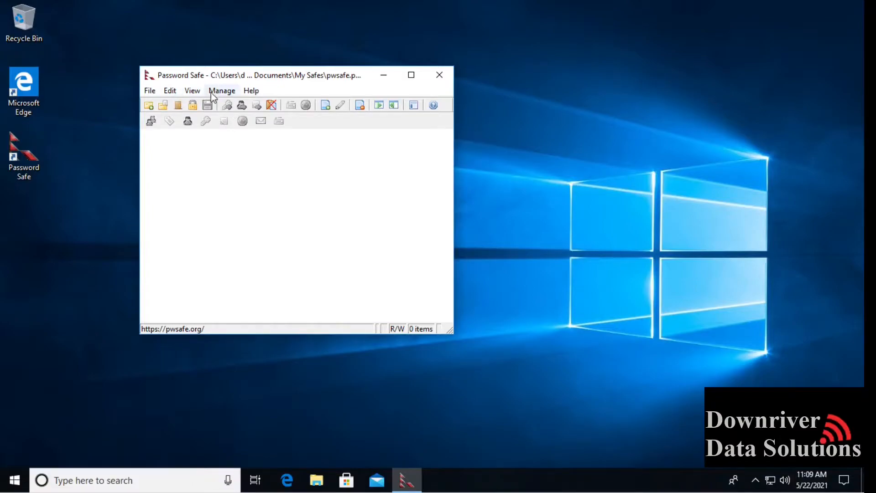
left_click(221, 90)
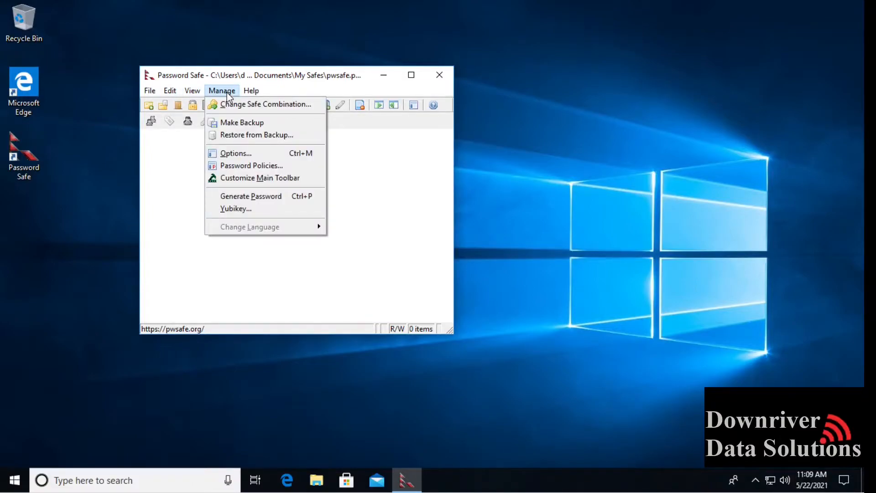
left_click(236, 152)
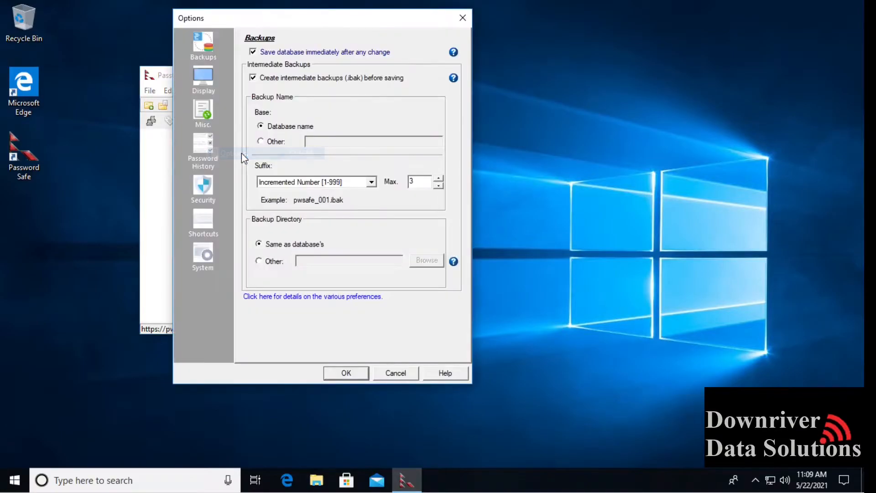
mouse_move(234, 162)
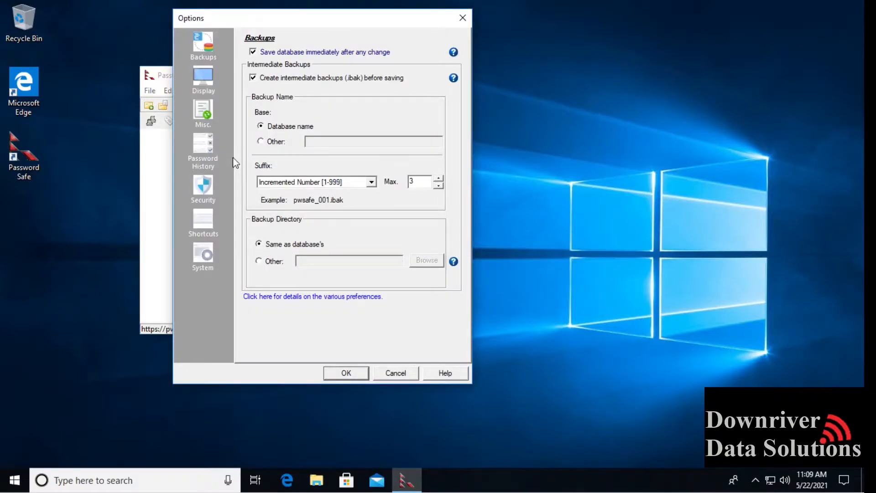
mouse_move(312, 86)
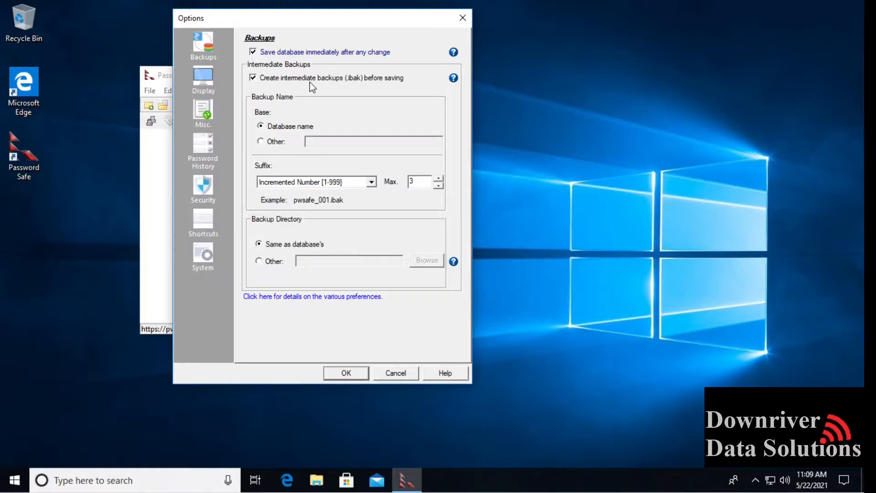
mouse_move(317, 103)
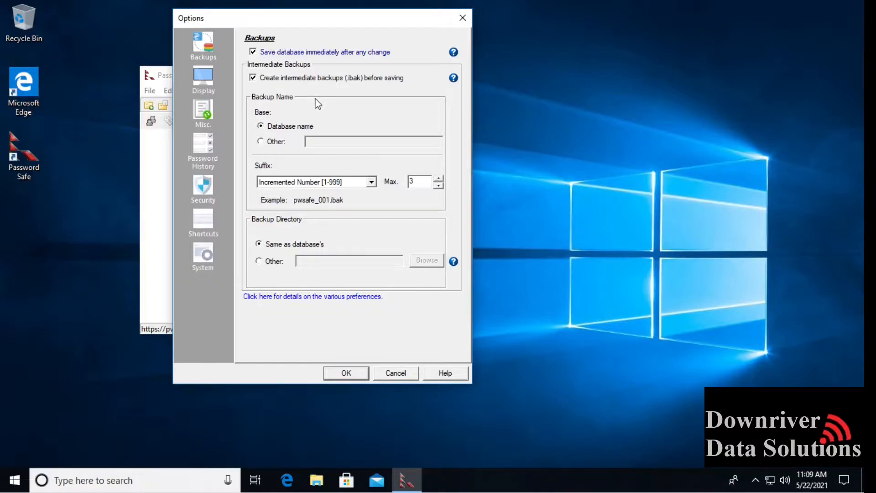
mouse_move(287, 133)
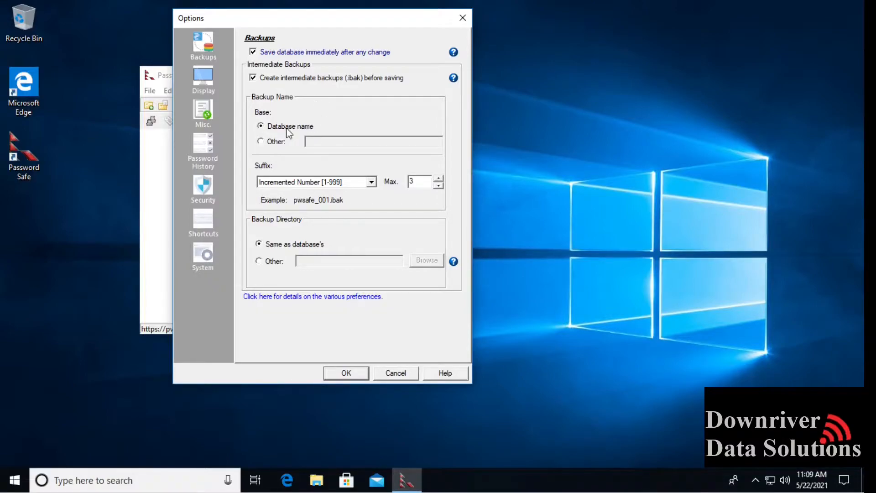
mouse_move(260, 195)
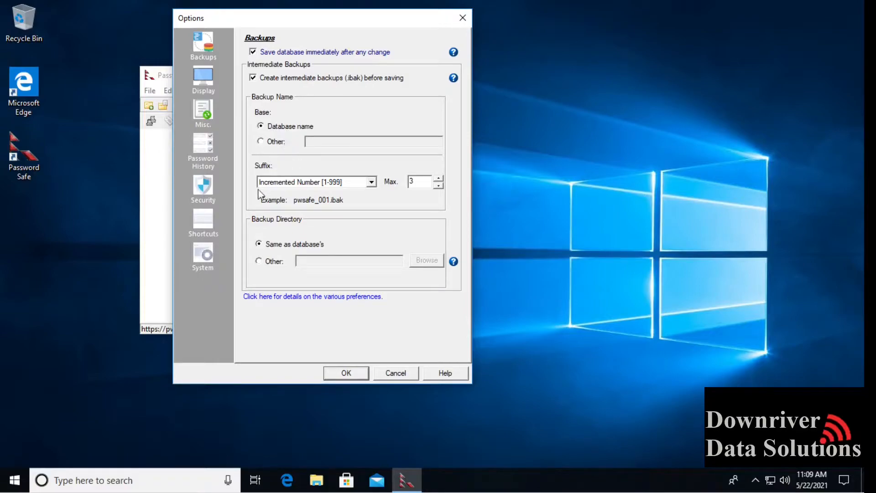
mouse_move(419, 199)
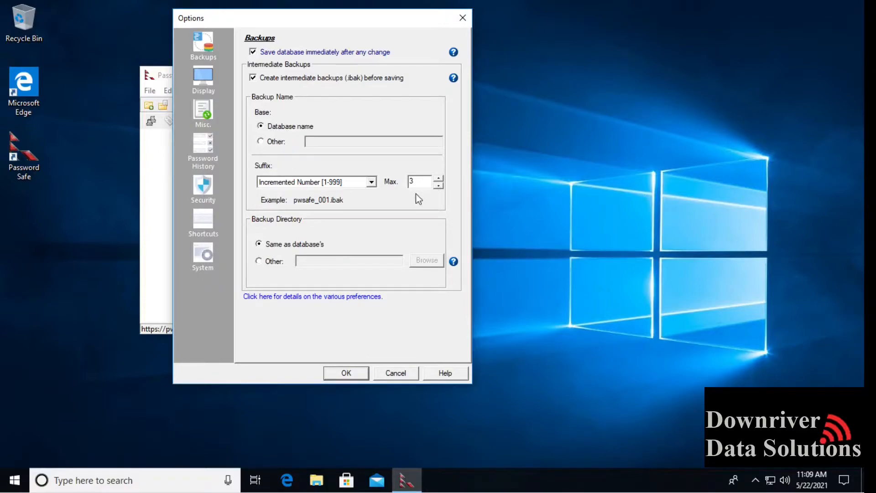
mouse_move(349, 189)
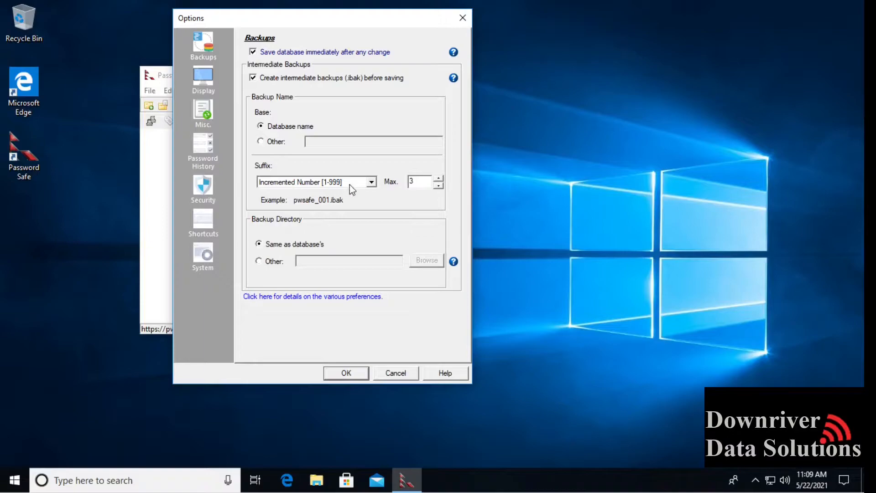
mouse_move(274, 226)
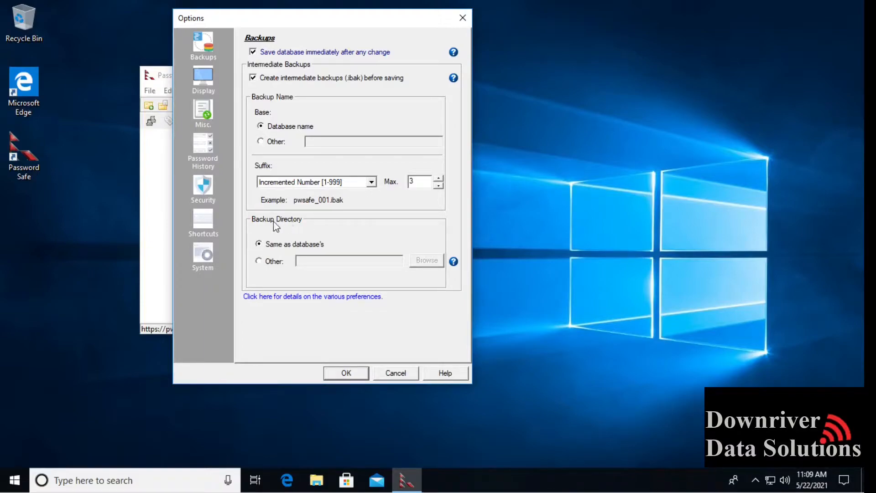
mouse_move(274, 193)
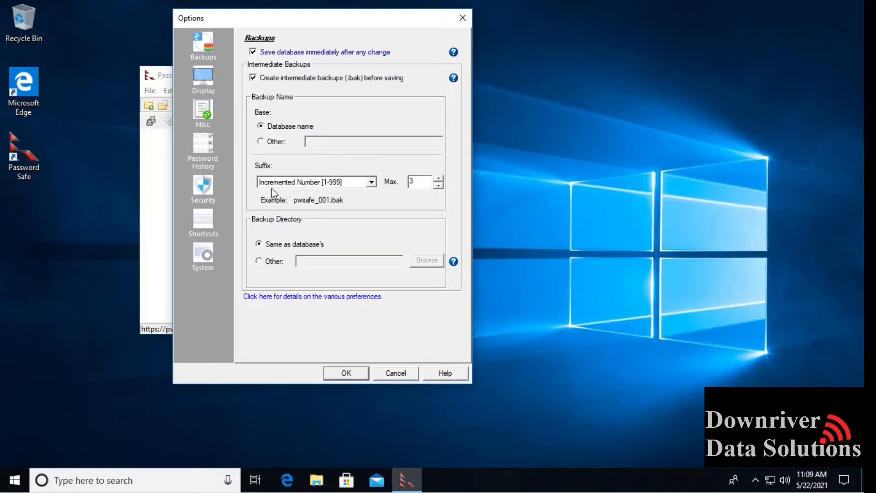
- Review Display and Security options, leaving lock after 5 idle minutes enabled
left_click(203, 79)
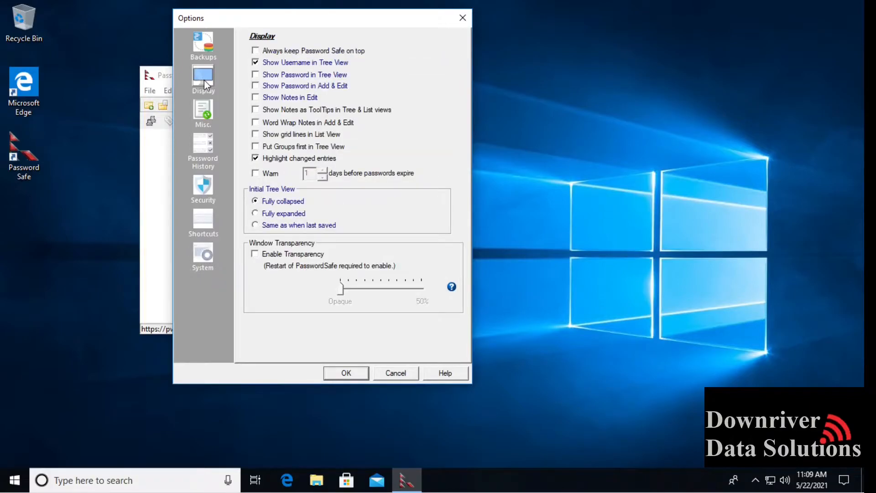
mouse_move(211, 192)
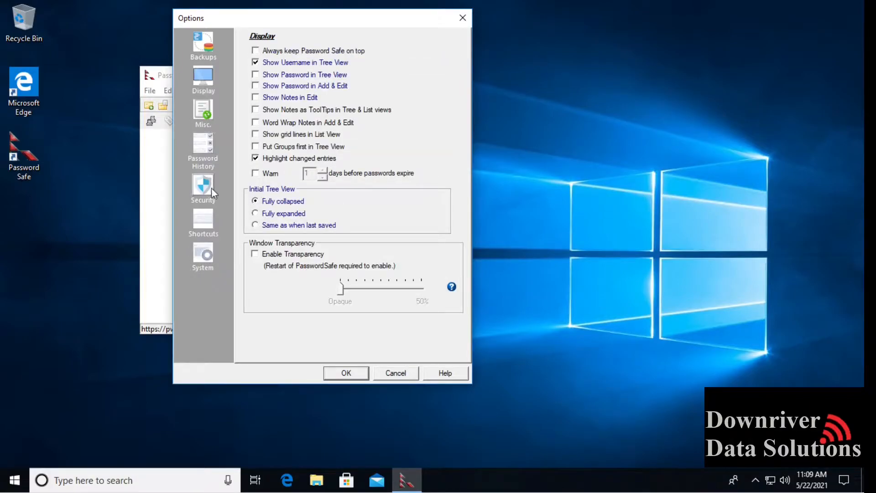
left_click(202, 188)
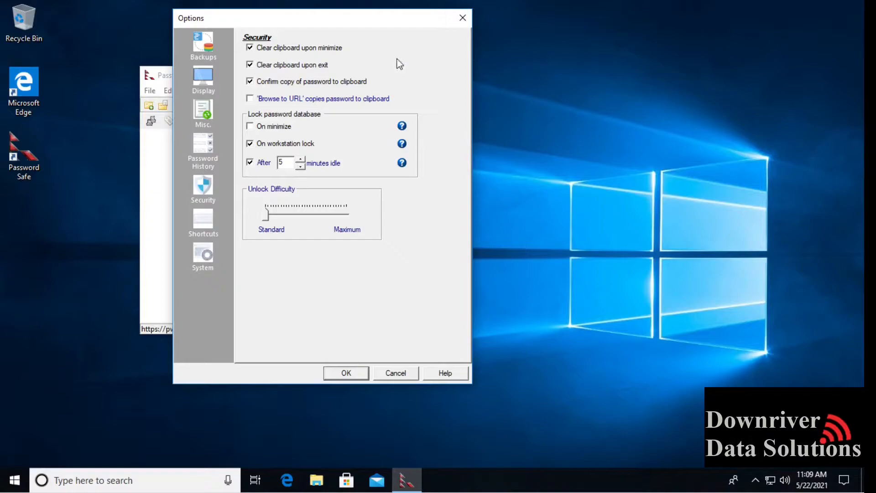
mouse_move(288, 147)
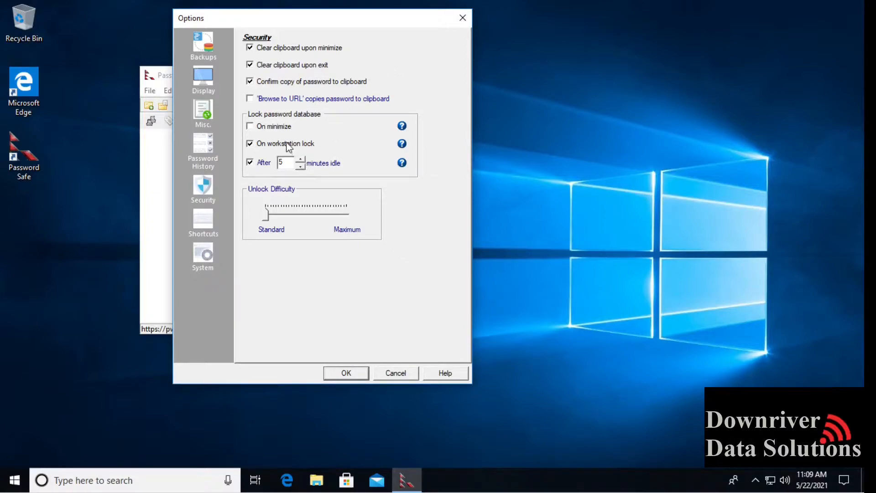
mouse_move(299, 145)
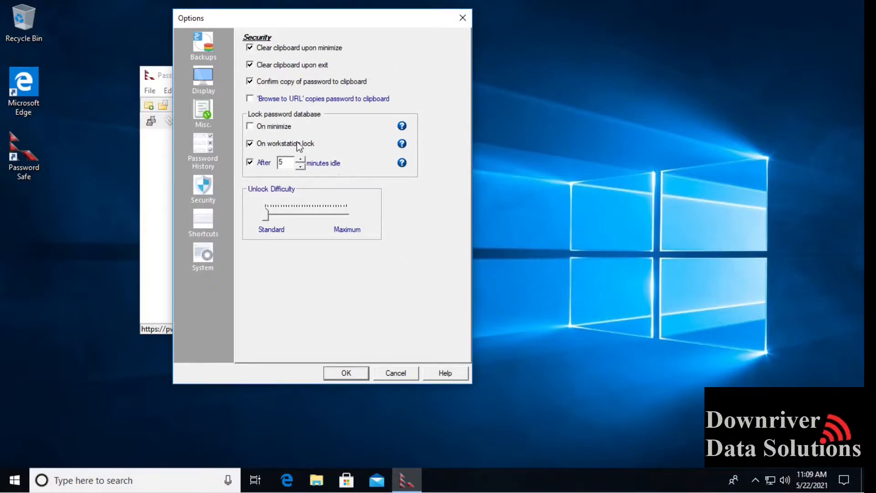
mouse_move(305, 150)
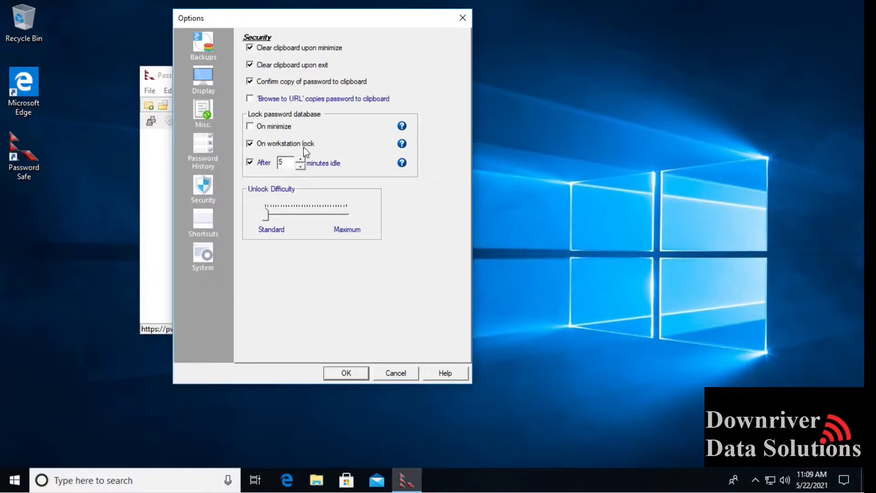
mouse_move(302, 174)
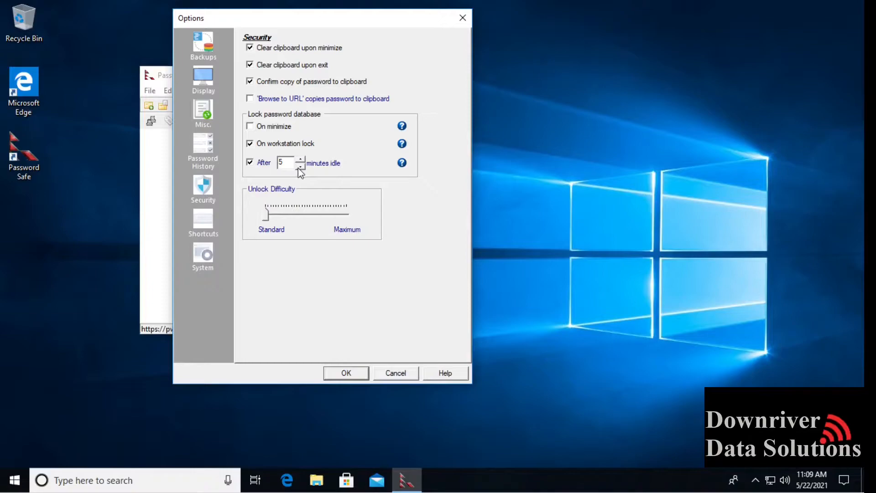
mouse_move(255, 168)
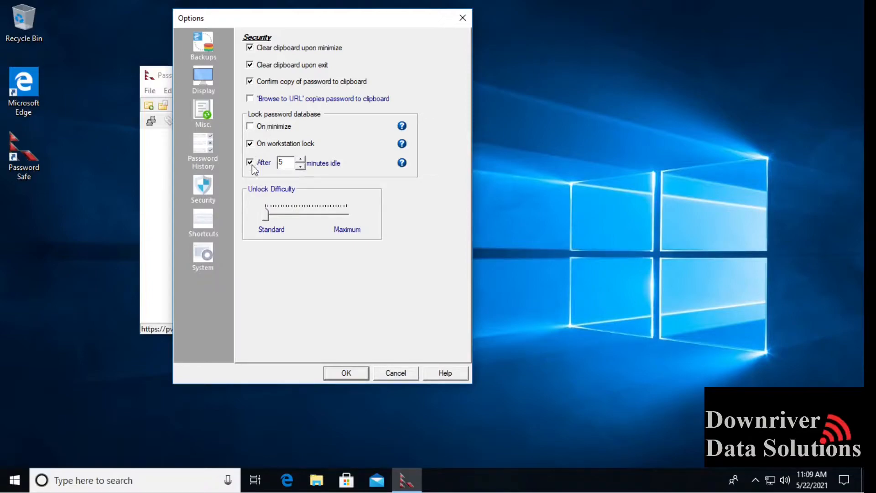
left_click(250, 163)
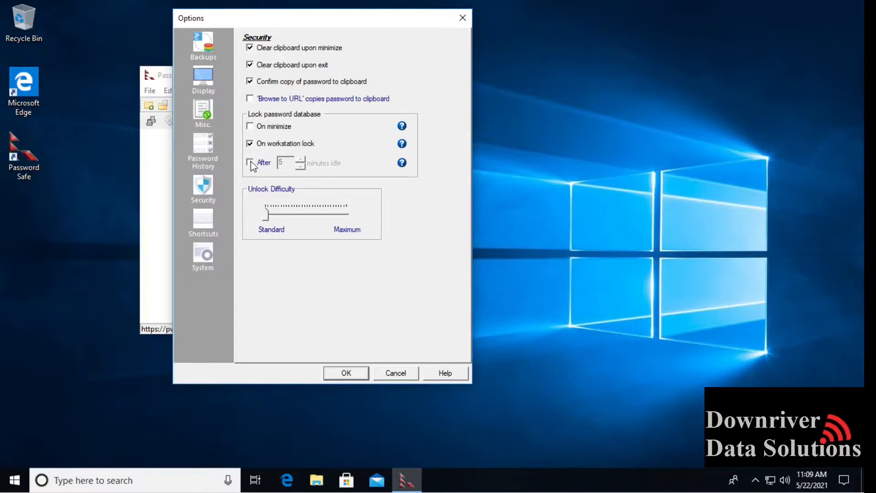
left_click(250, 163)
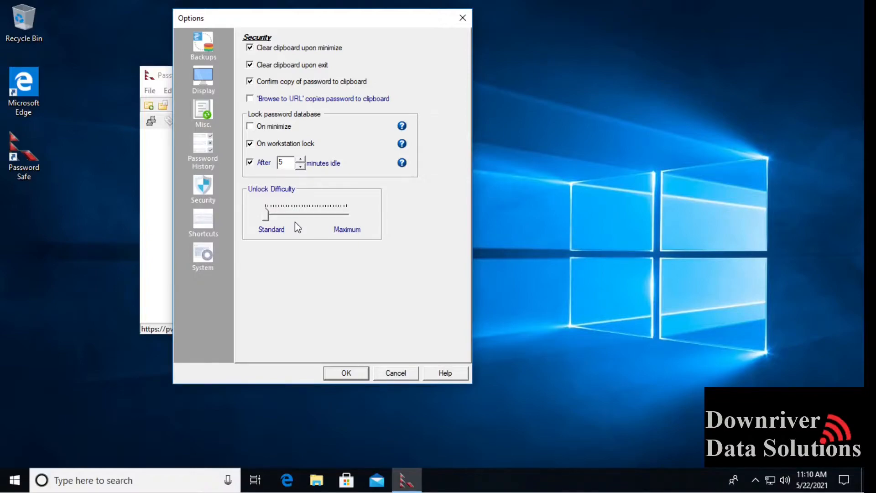
mouse_move(221, 74)
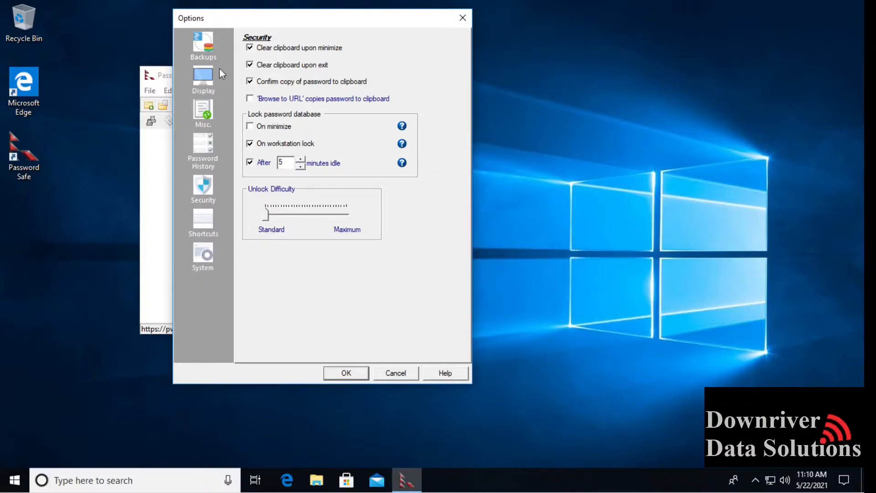
- Browse System, Password History and Misc option pages, then close Options unchanged
left_click(202, 255)
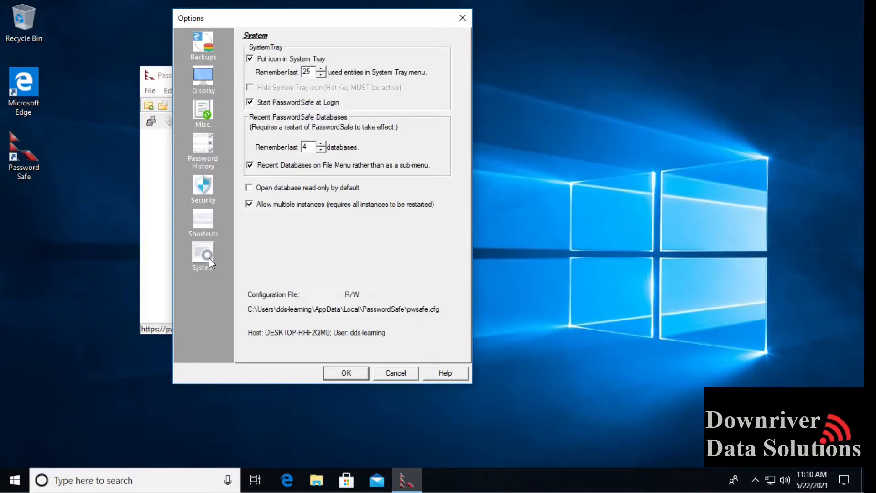
mouse_move(333, 90)
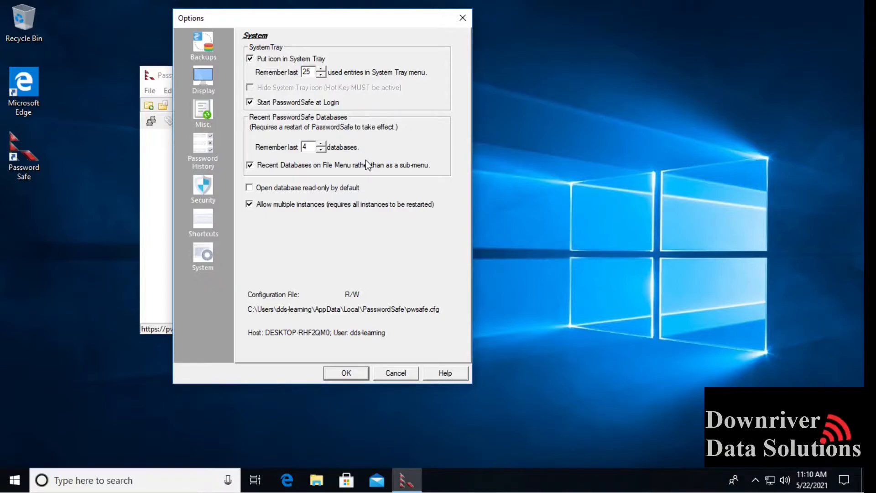
mouse_move(347, 160)
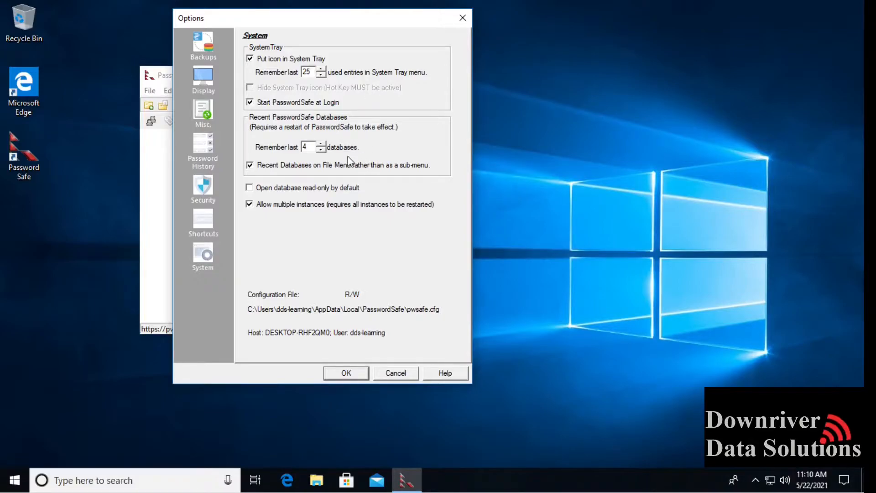
mouse_move(235, 263)
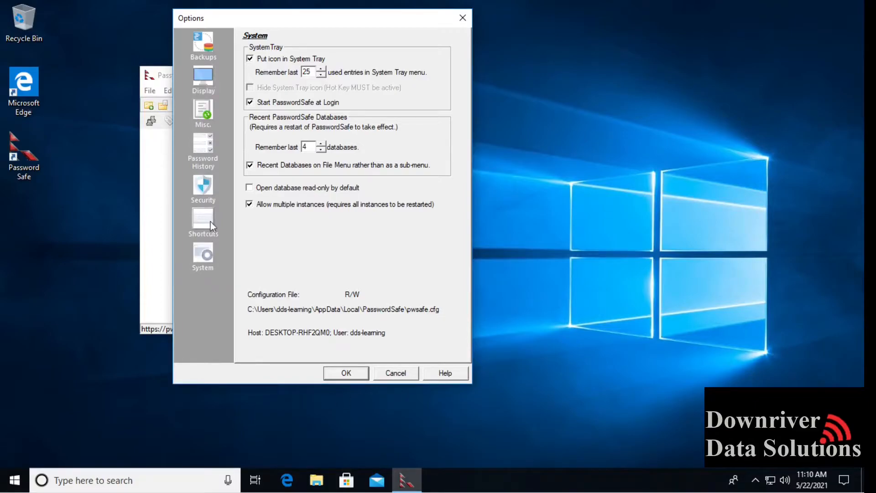
left_click(202, 188)
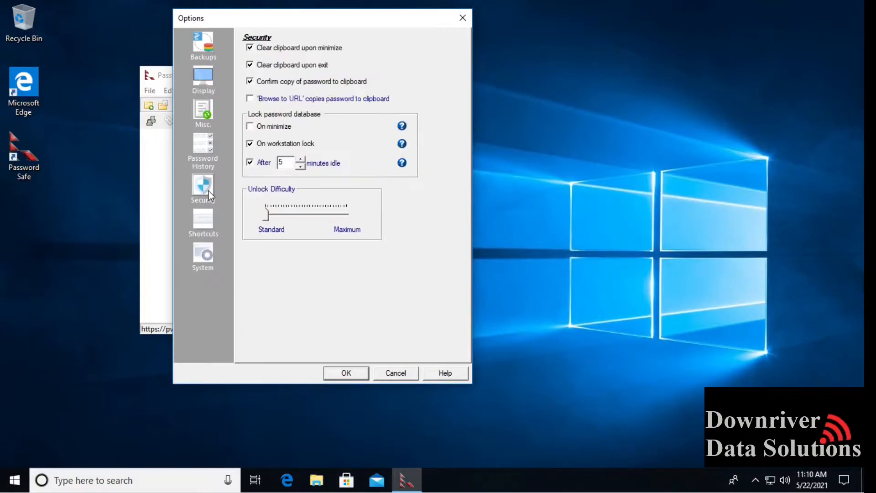
left_click(202, 148)
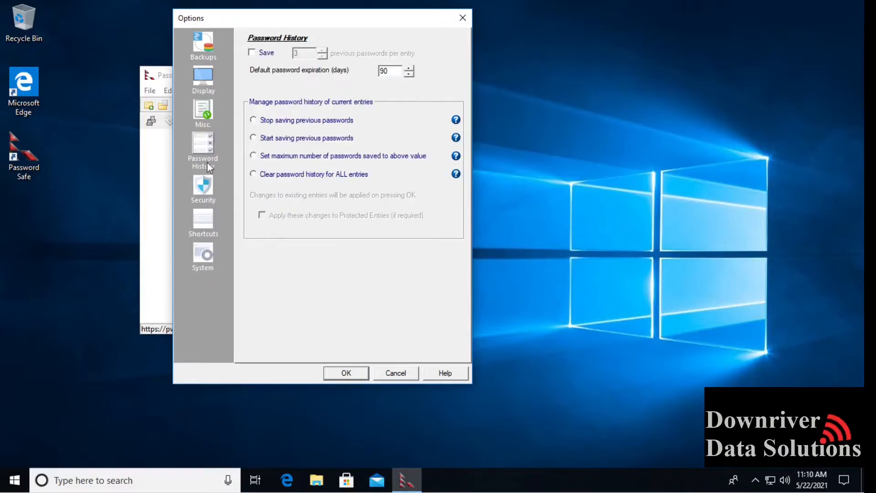
left_click(203, 111)
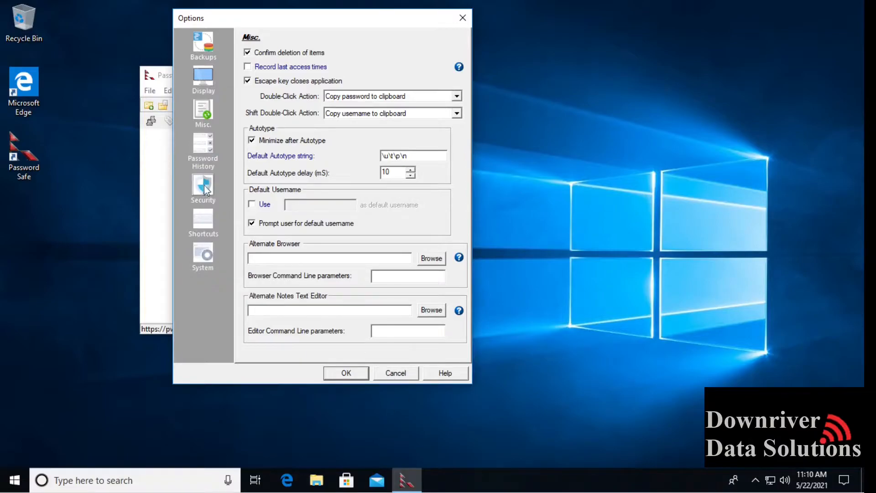
left_click(202, 189)
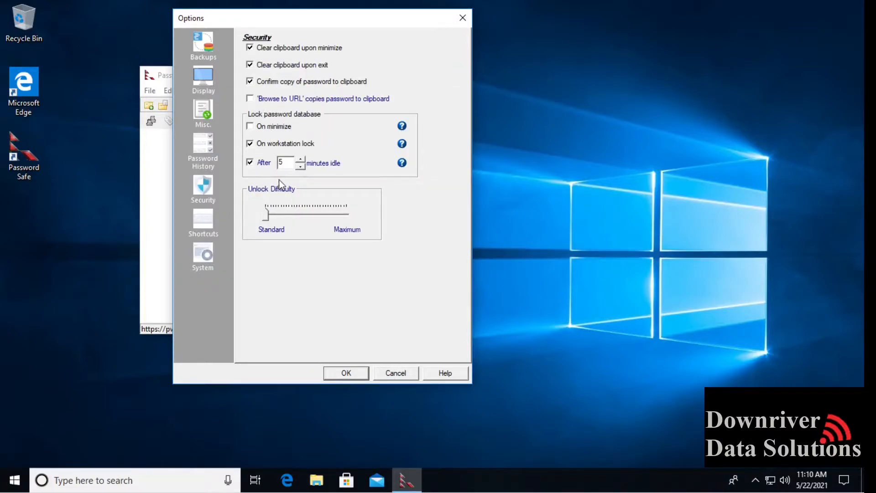
mouse_move(408, 394)
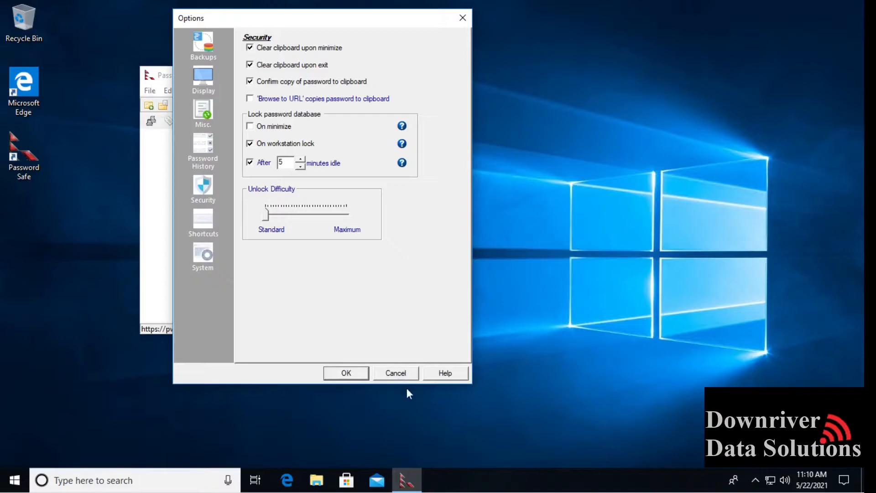
left_click(345, 372)
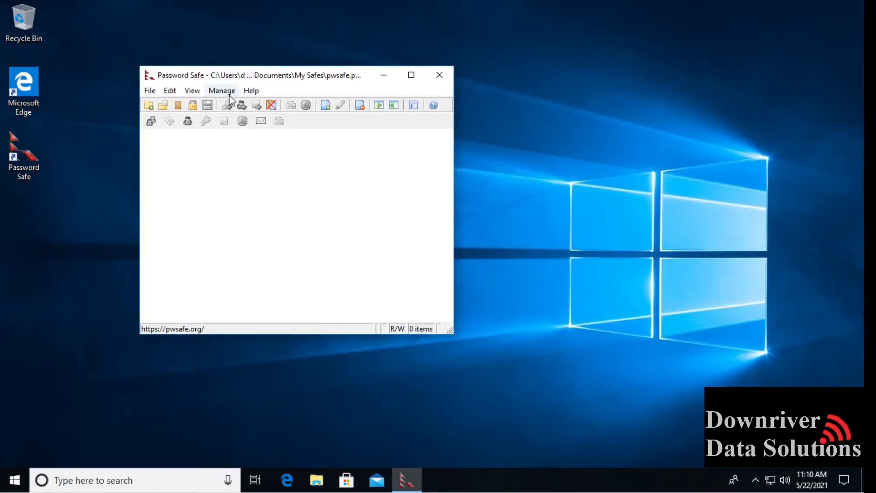
left_click(221, 90)
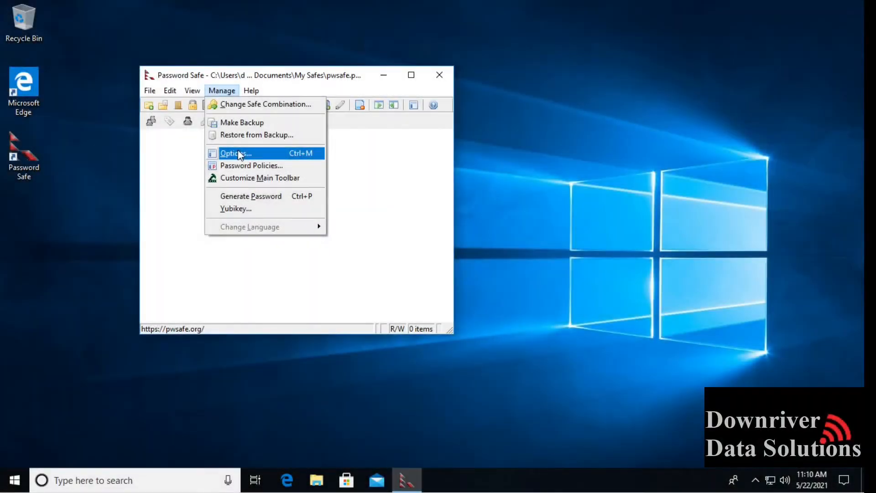
left_click(251, 165)
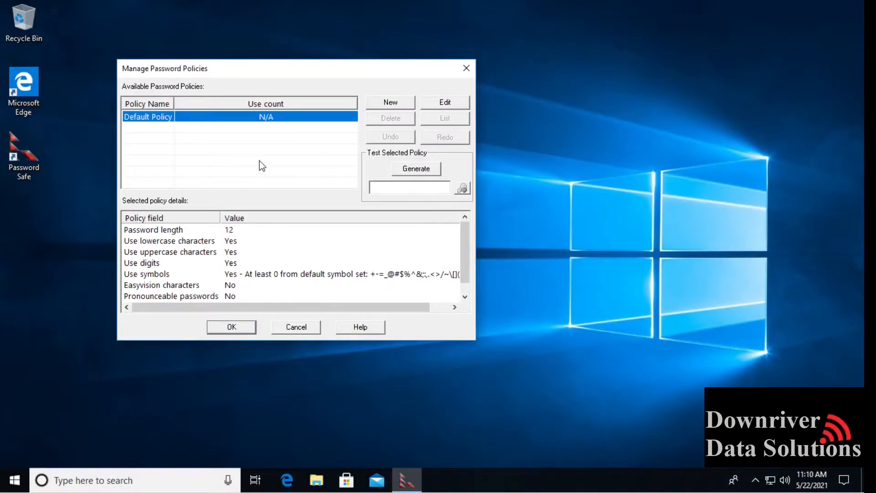
mouse_move(263, 165)
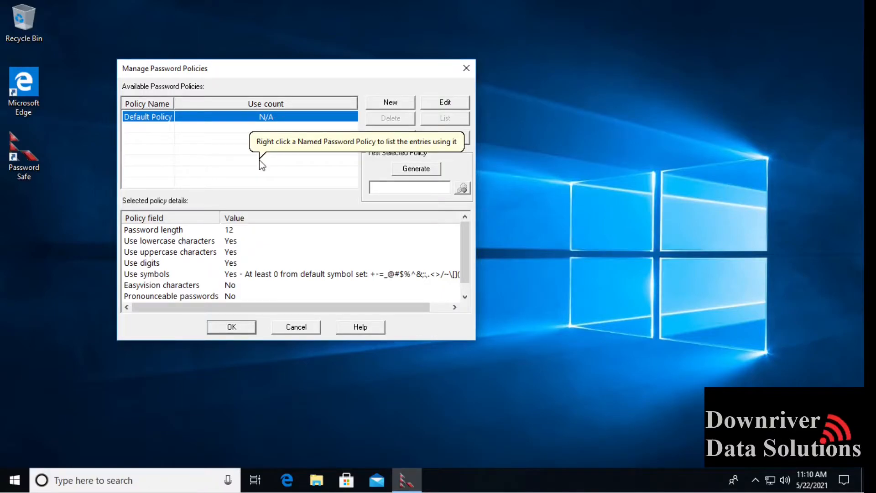
mouse_move(242, 190)
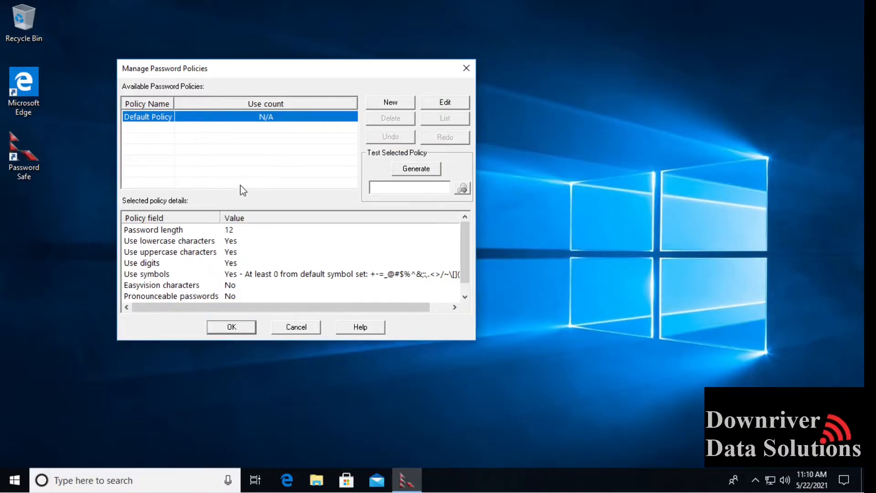
mouse_move(217, 145)
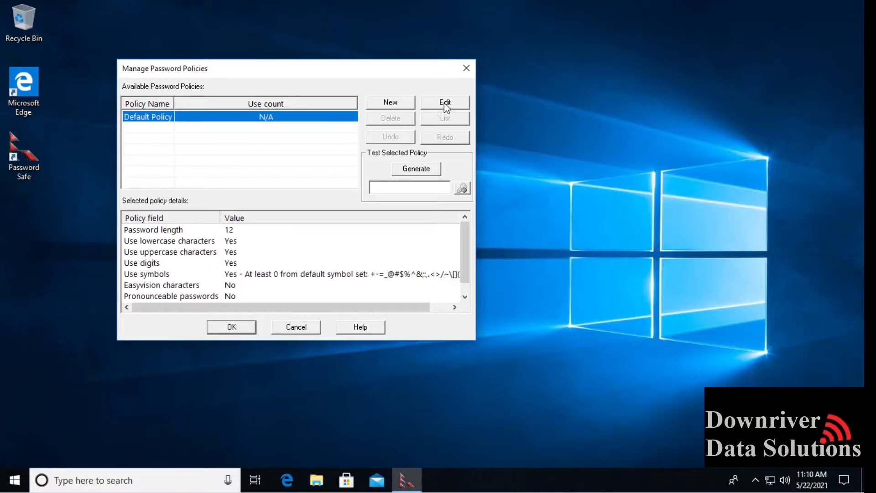
- Edit the default policy and select the password length value to change it from 12 to 20
left_click(444, 102)
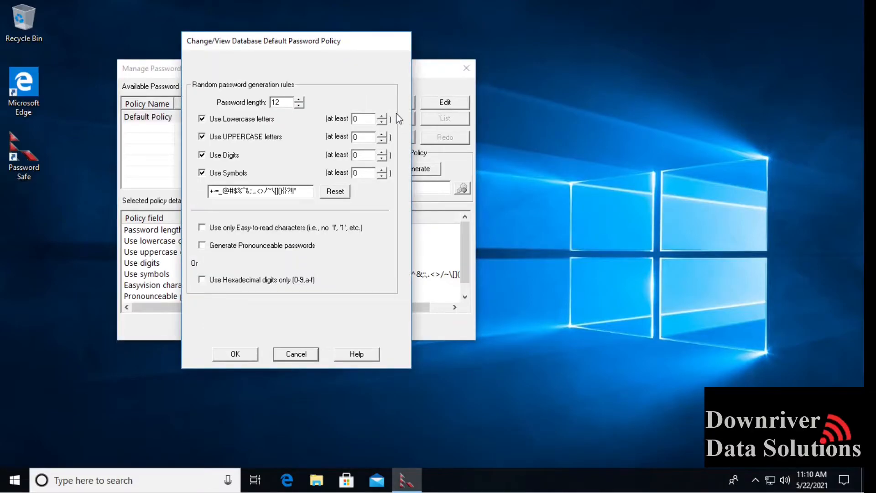
triple_click(281, 102)
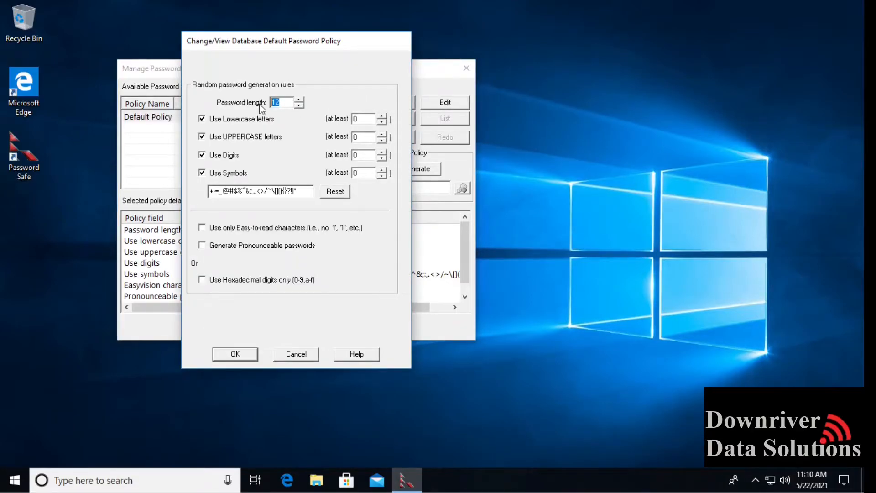
left_click(300, 105)
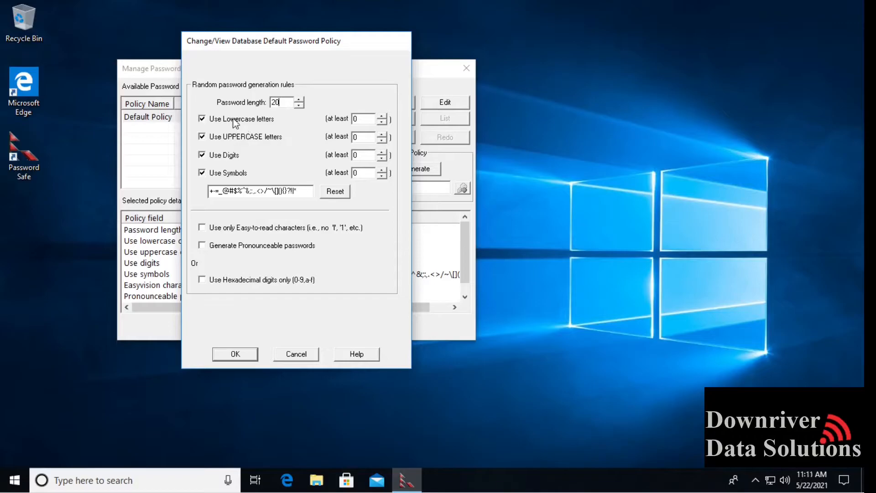
triple_click(281, 102)
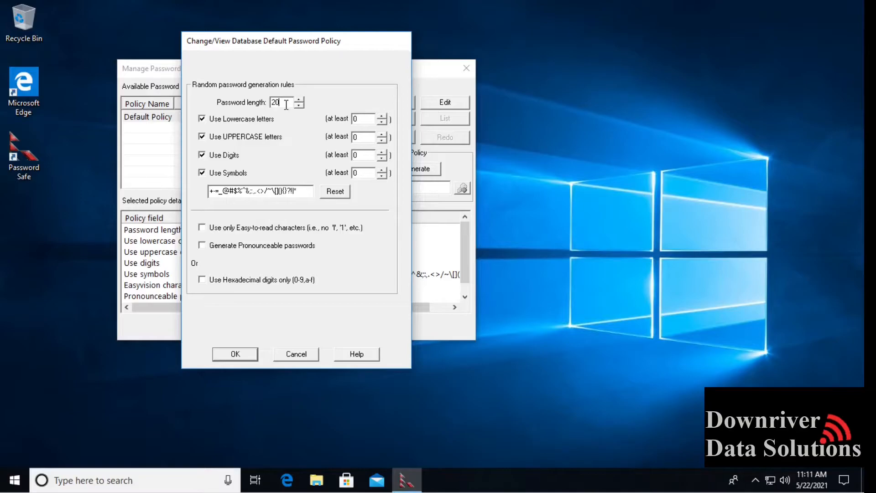
mouse_move(370, 136)
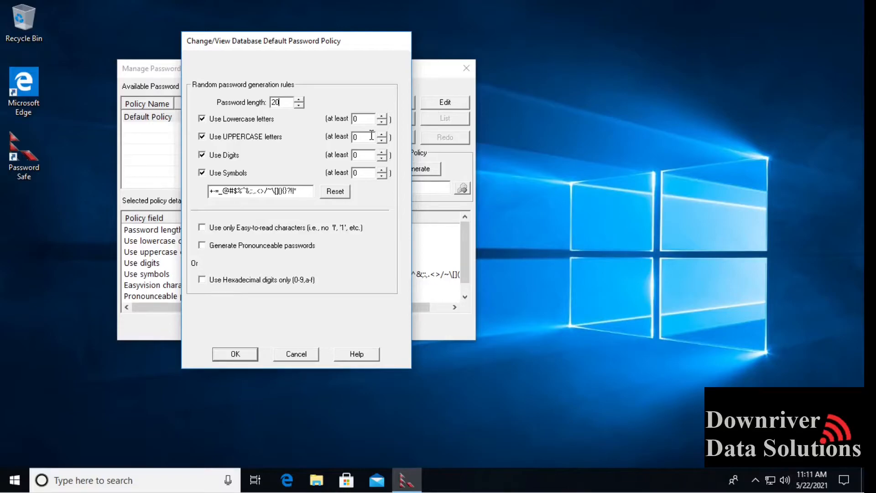
mouse_move(318, 117)
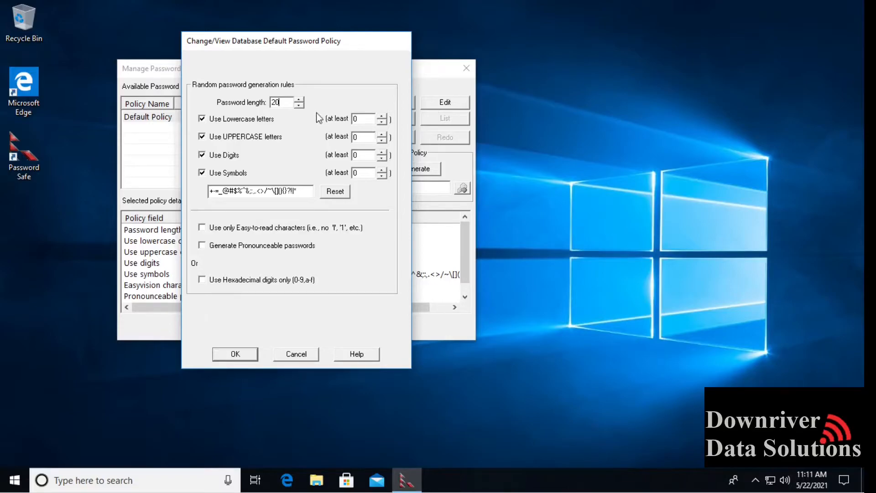
mouse_move(255, 108)
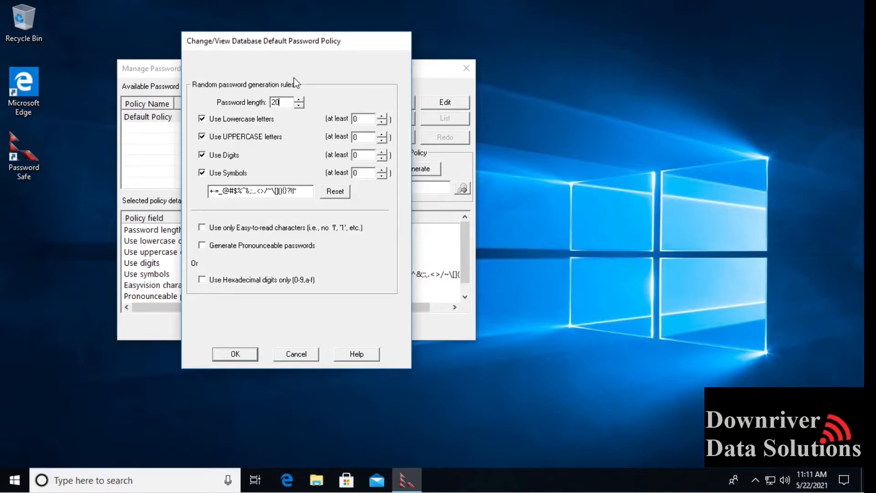
mouse_move(381, 119)
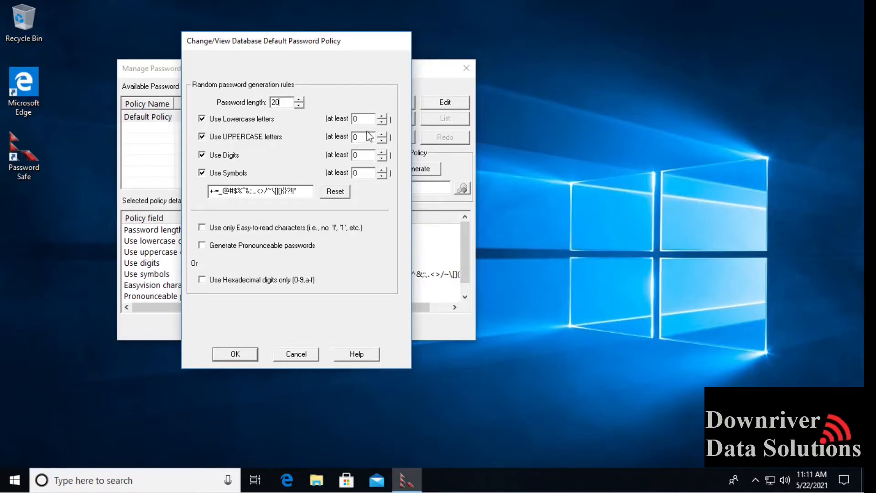
mouse_move(384, 121)
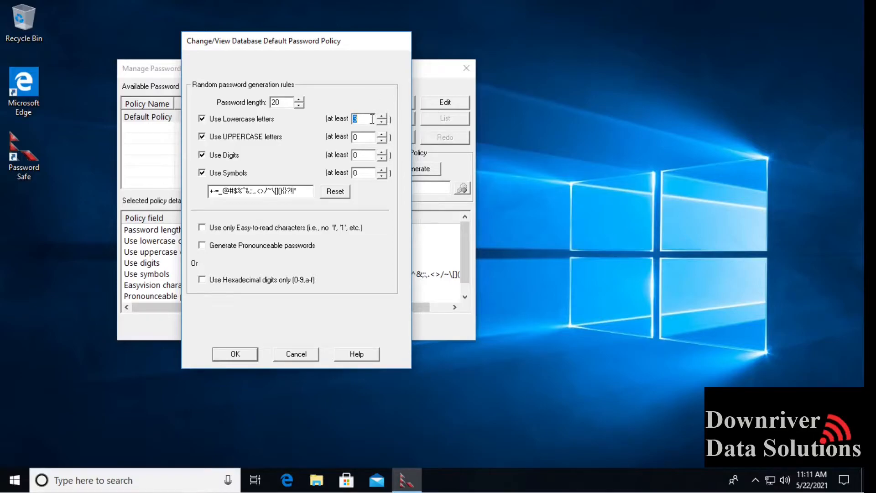
mouse_move(382, 137)
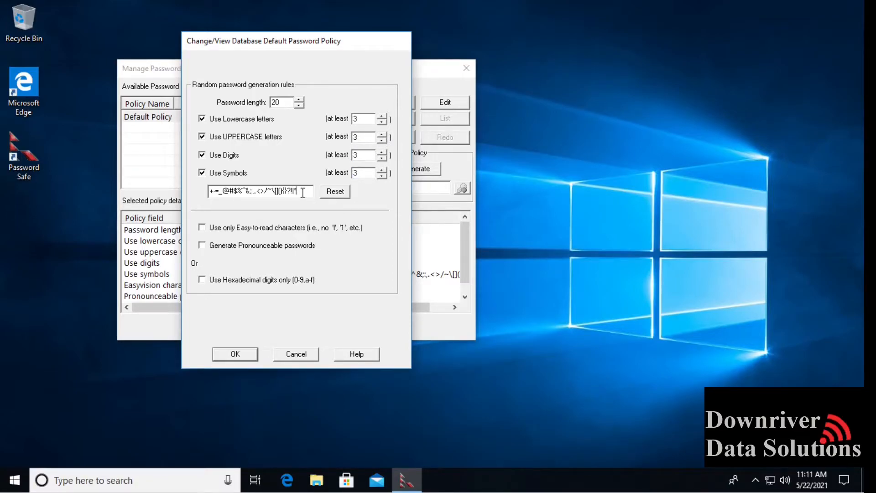
- Toggle Use Symbols, replace the symbol list with '1', and tick 'Use only Easy-to-read characters'
triple_click(260, 190)
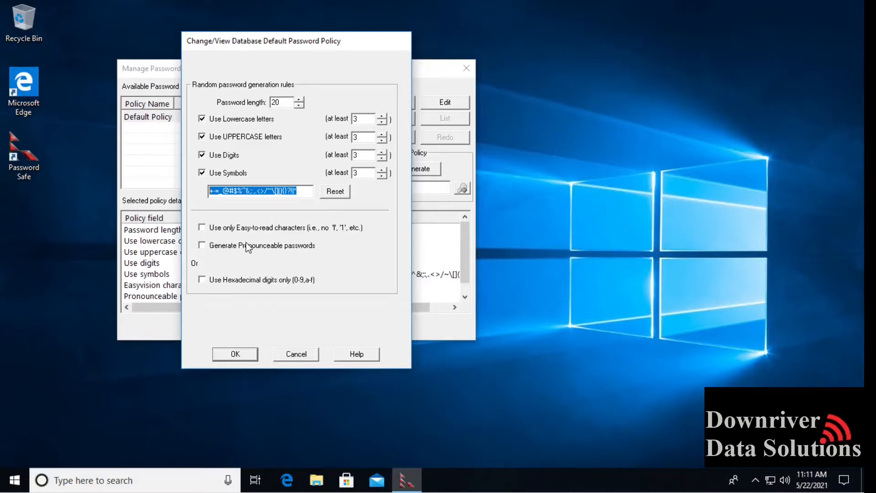
left_click(201, 173)
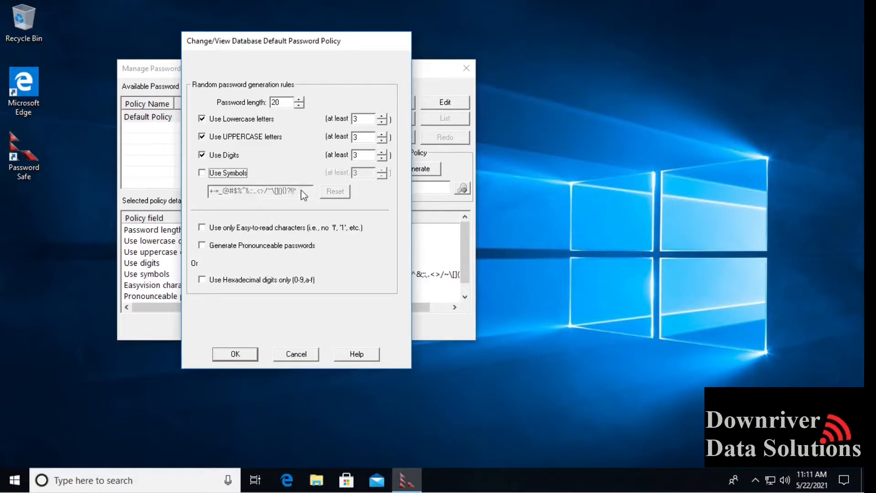
left_click(202, 173)
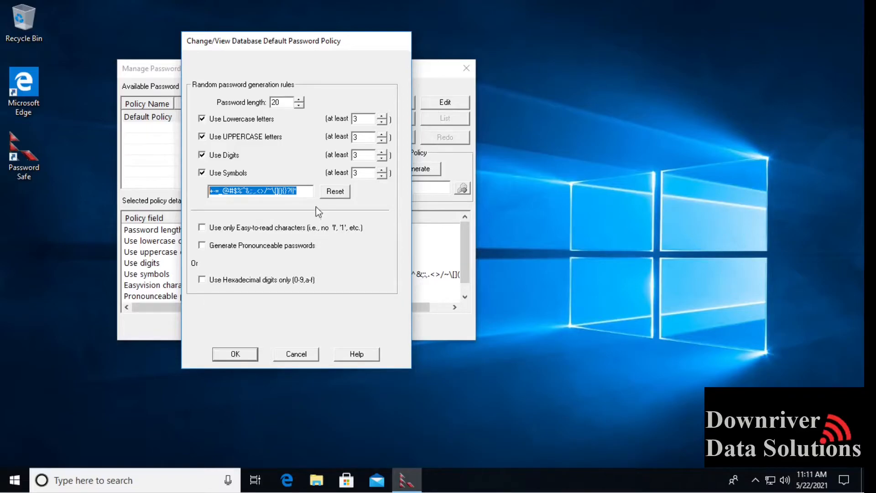
mouse_move(302, 190)
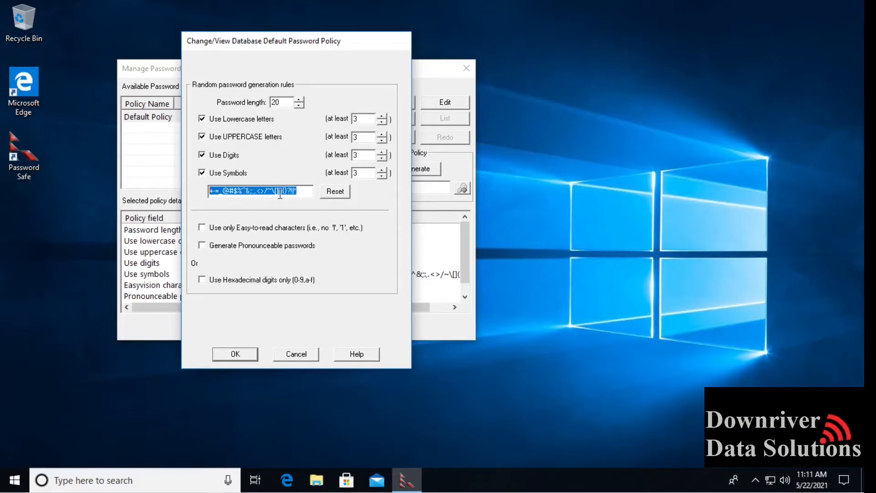
mouse_move(384, 202)
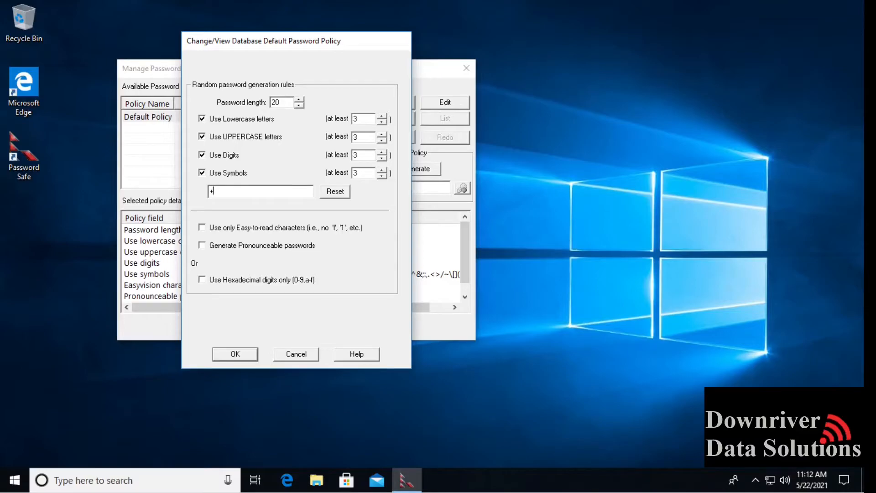
type("1")
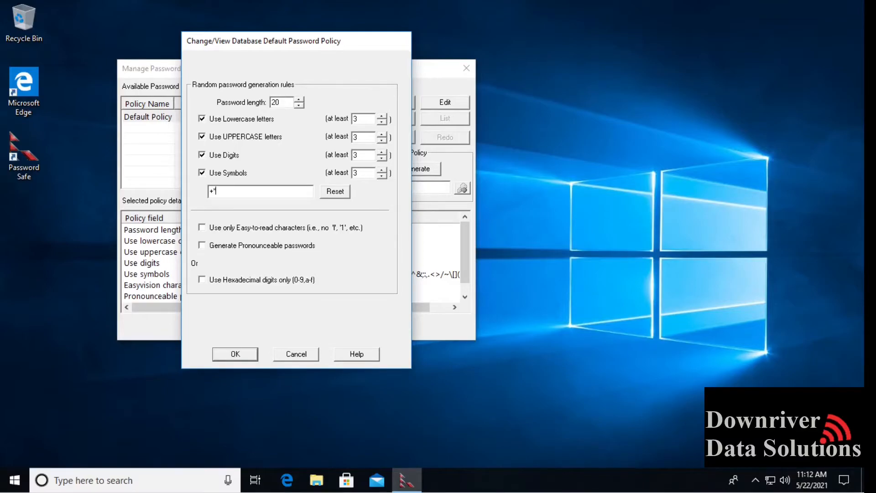
left_click(334, 191)
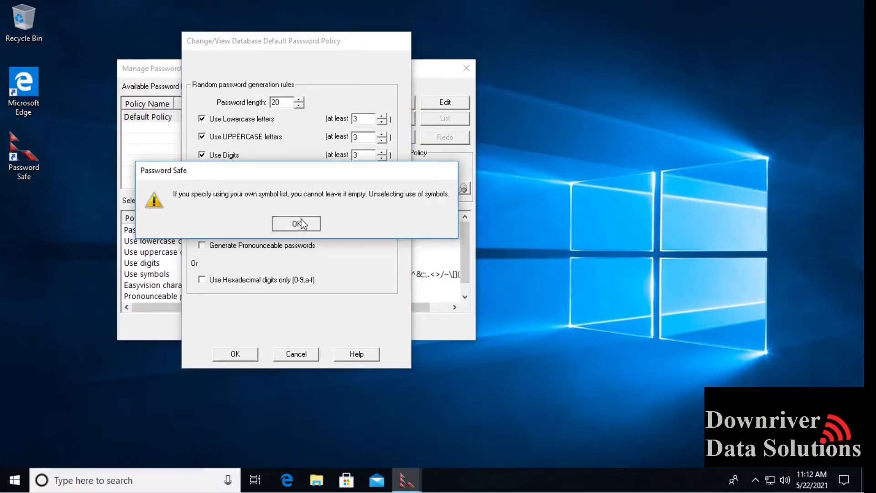
- Acknowledge the empty symbol list warning and re-enable Use Symbols with the EasyVision set
left_click(296, 223)
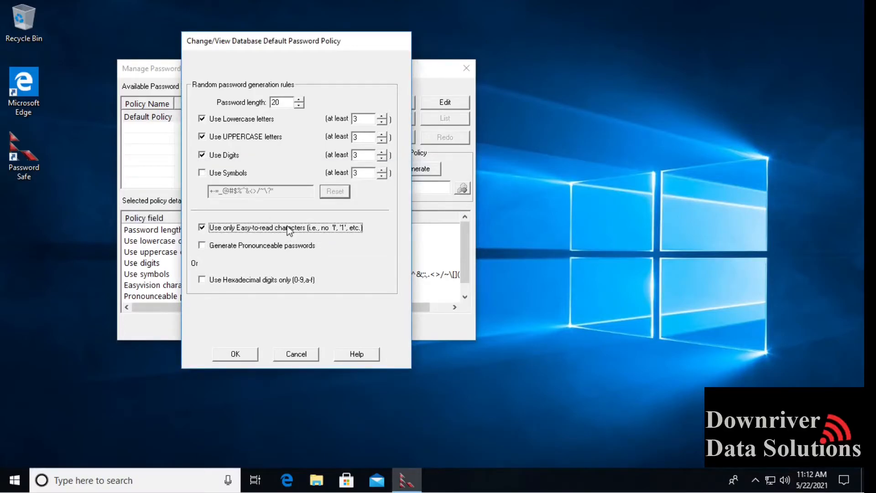
left_click(202, 173)
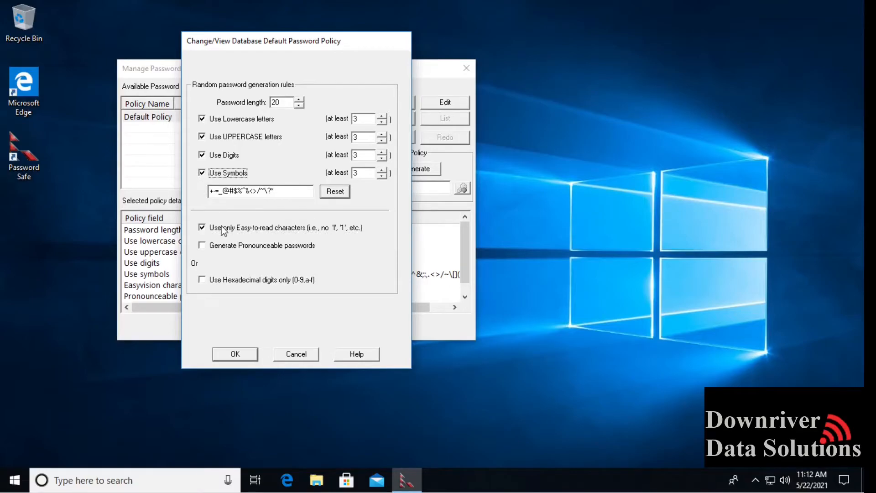
mouse_move(230, 231)
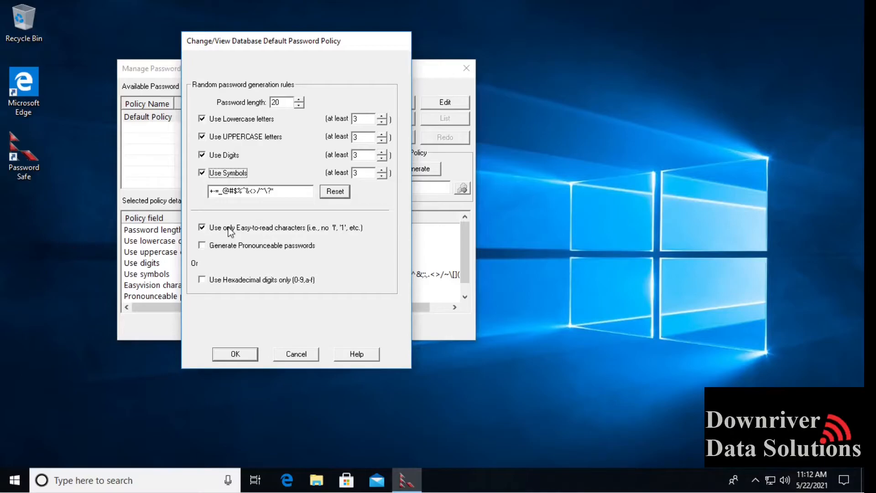
mouse_move(250, 330)
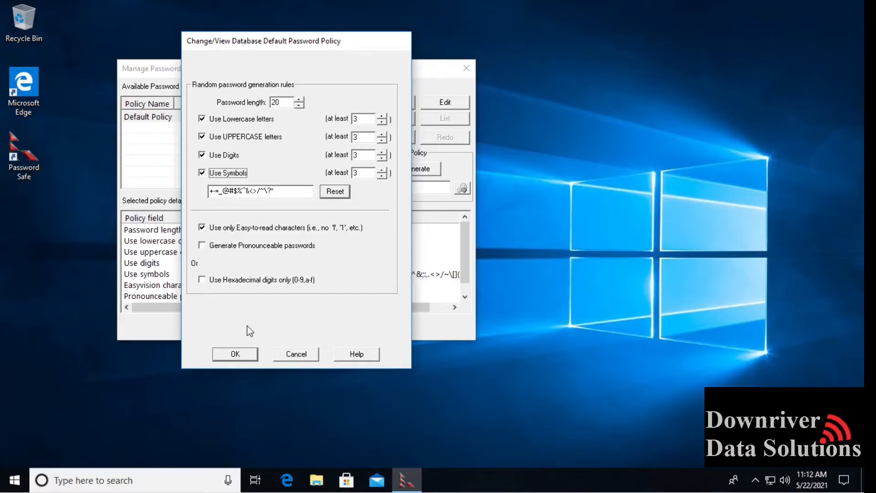
mouse_move(232, 257)
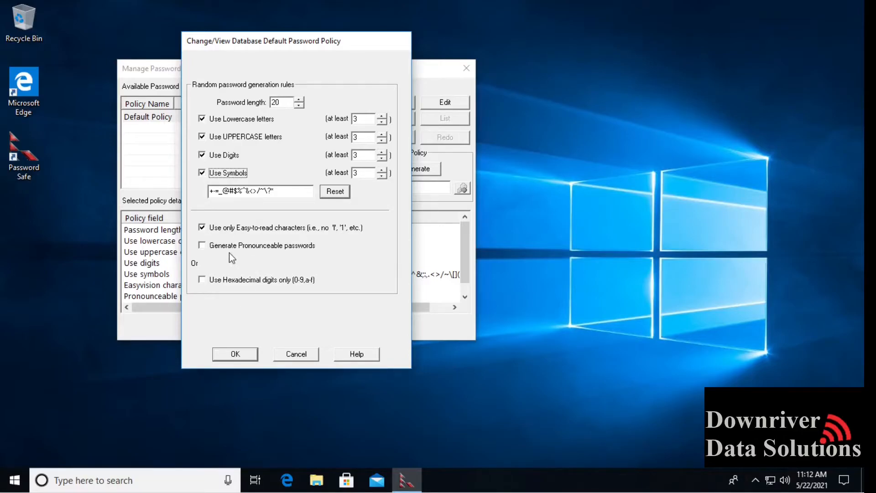
mouse_move(267, 256)
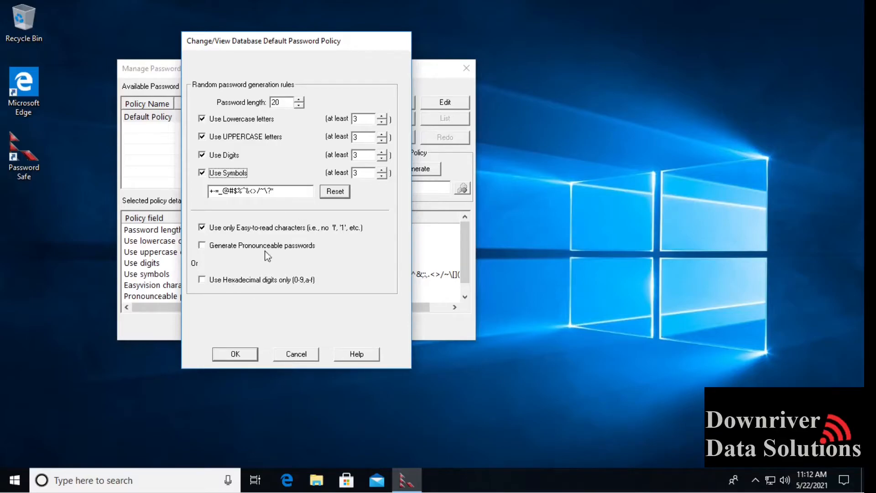
mouse_move(232, 260)
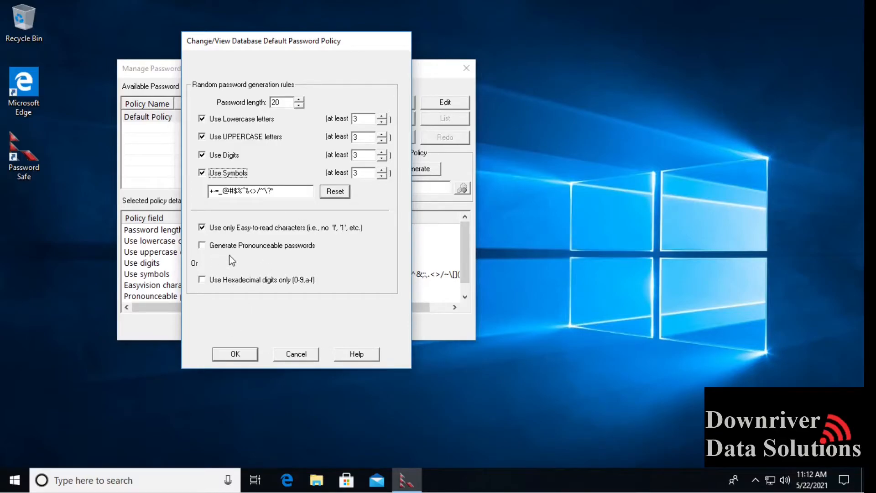
mouse_move(227, 355)
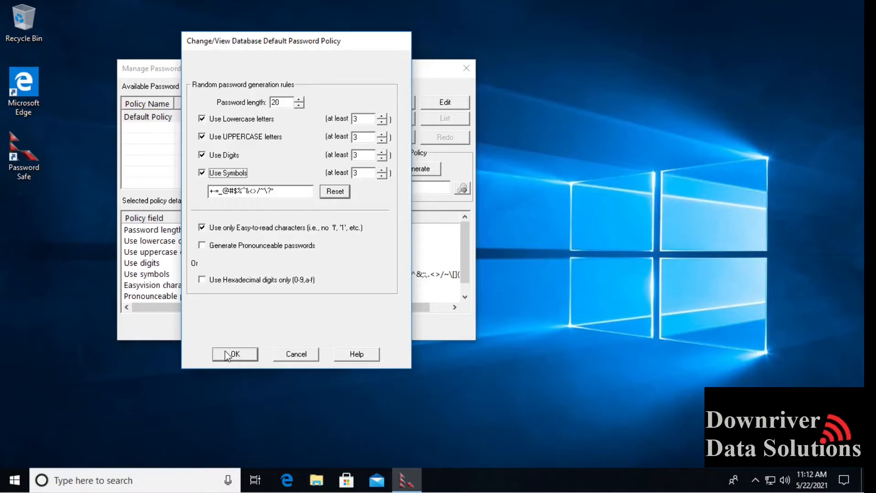
- Save the edited Default Policy and close the Manage Password Policies window
left_click(234, 354)
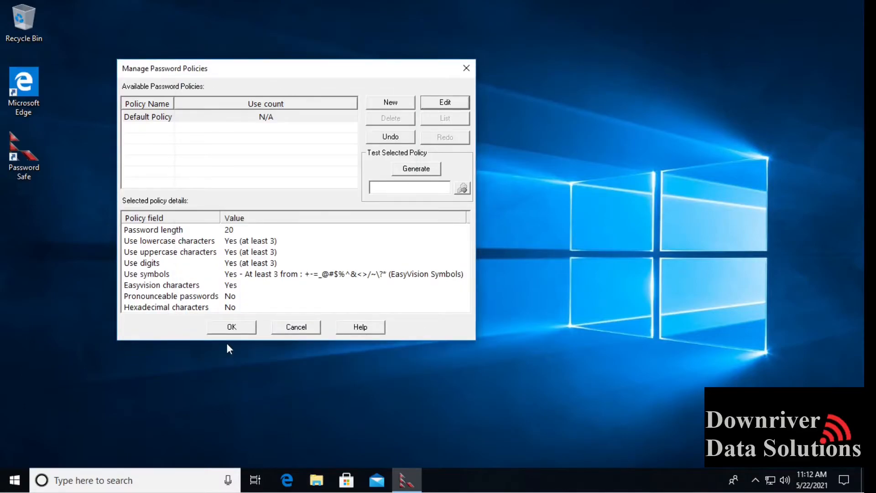
mouse_move(340, 196)
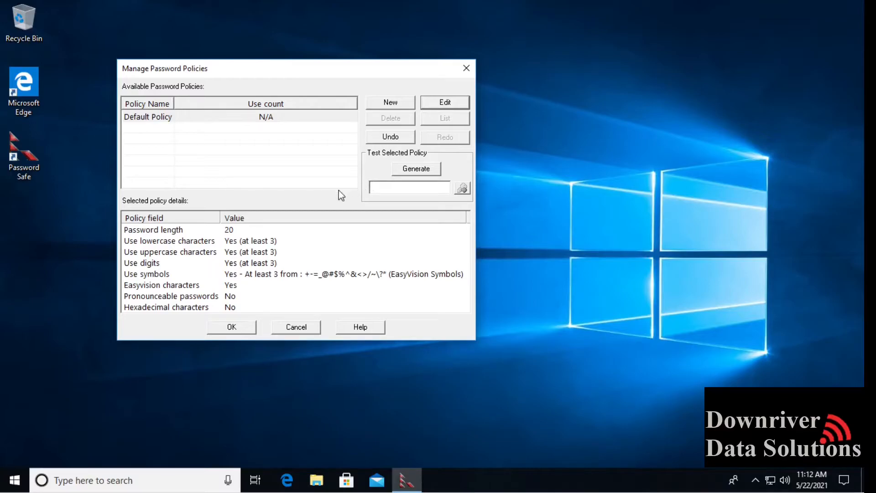
left_click(231, 327)
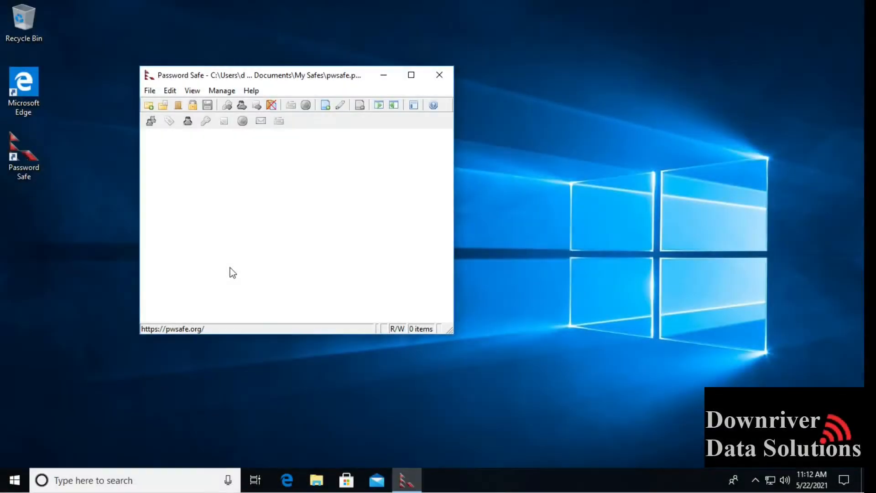
mouse_move(231, 192)
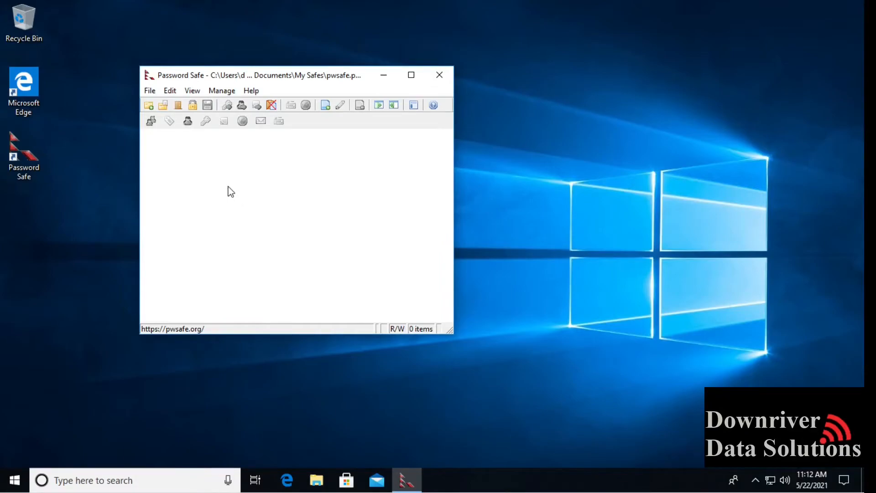
mouse_move(218, 170)
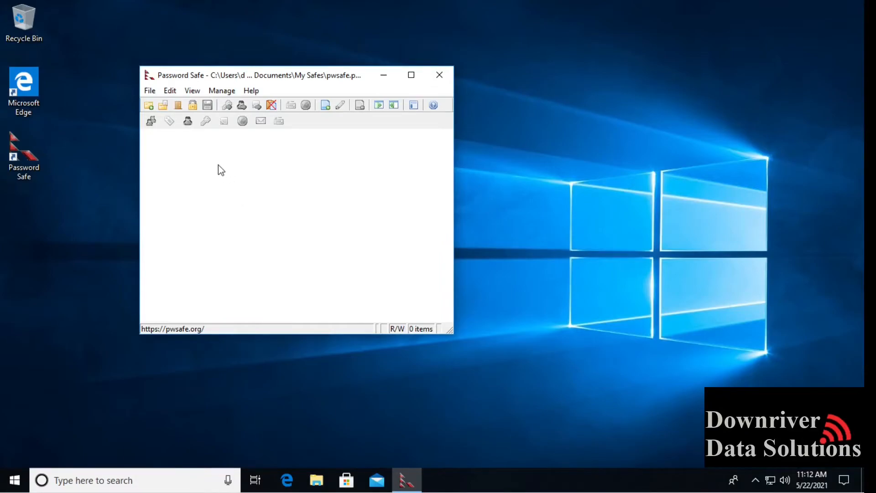
- Bring up the Edit menu's commands for adding an entry or group
right_click(218, 170)
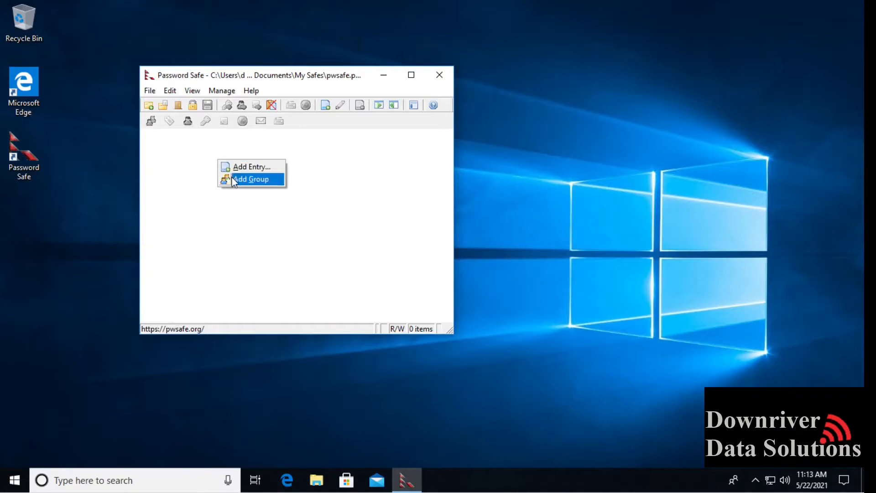
mouse_move(239, 185)
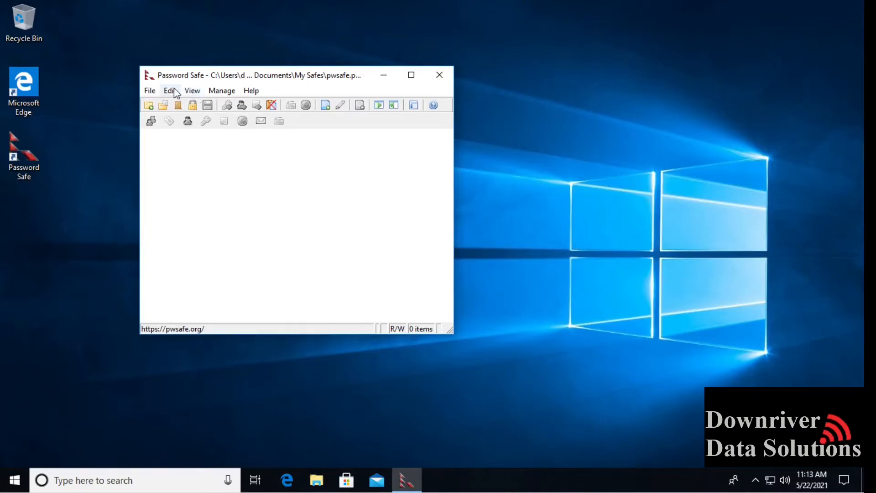
left_click(170, 90)
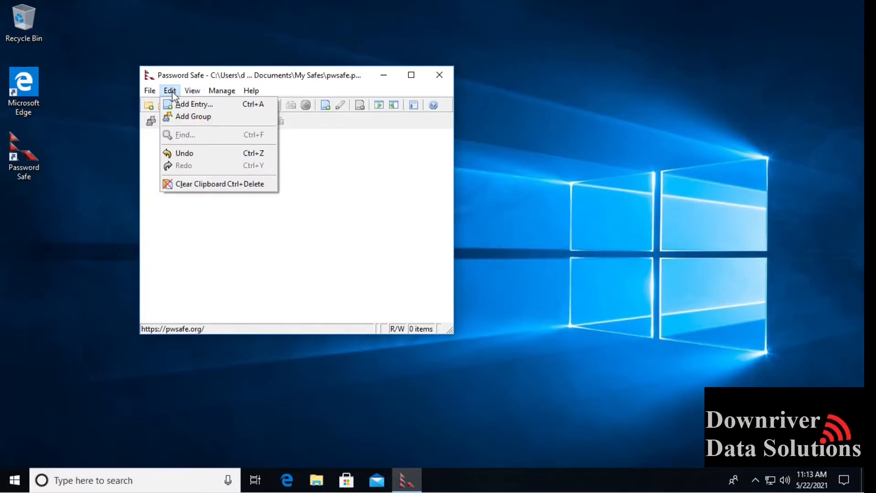
mouse_move(193, 104)
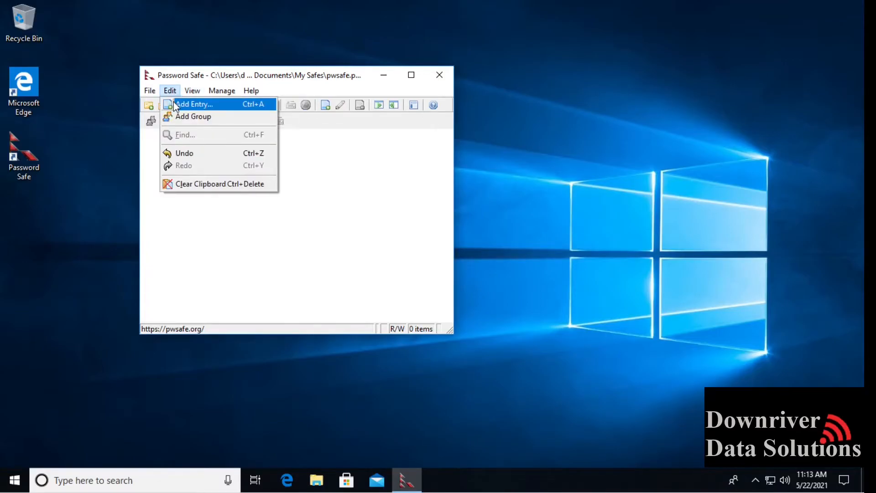
- Start a new entry titled 'random site' with username 'username'
left_click(195, 104)
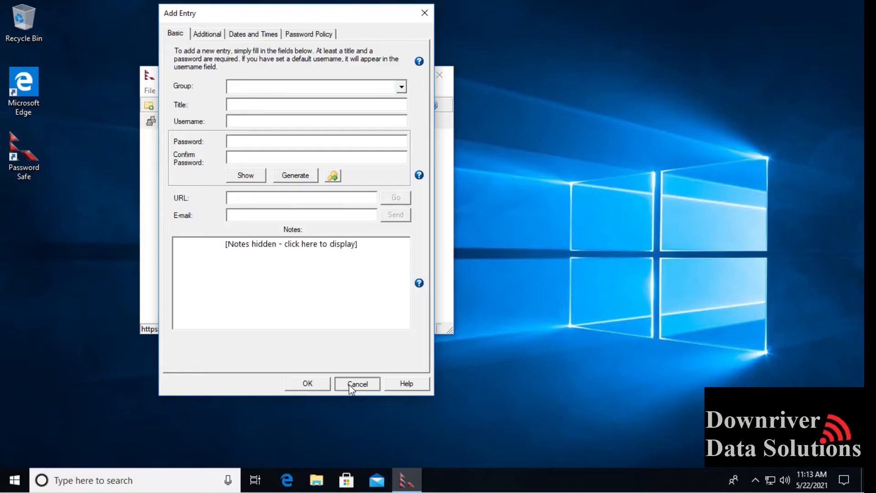
left_click(357, 384)
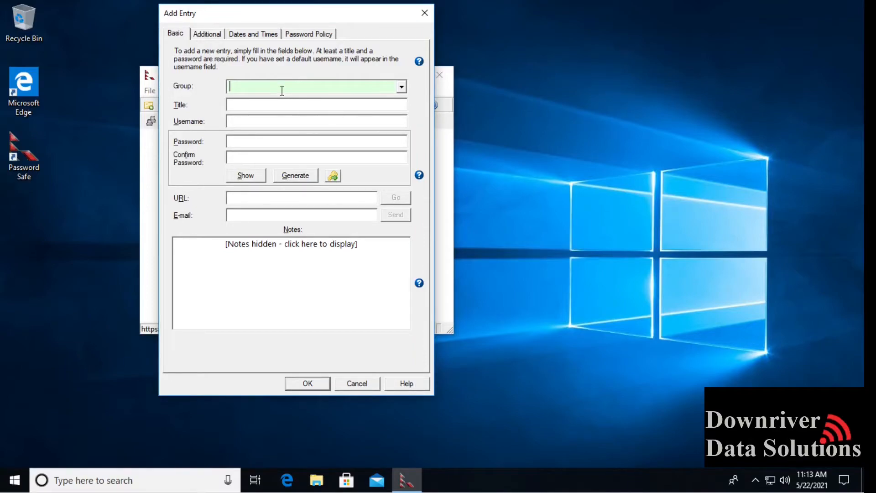
mouse_move(233, 51)
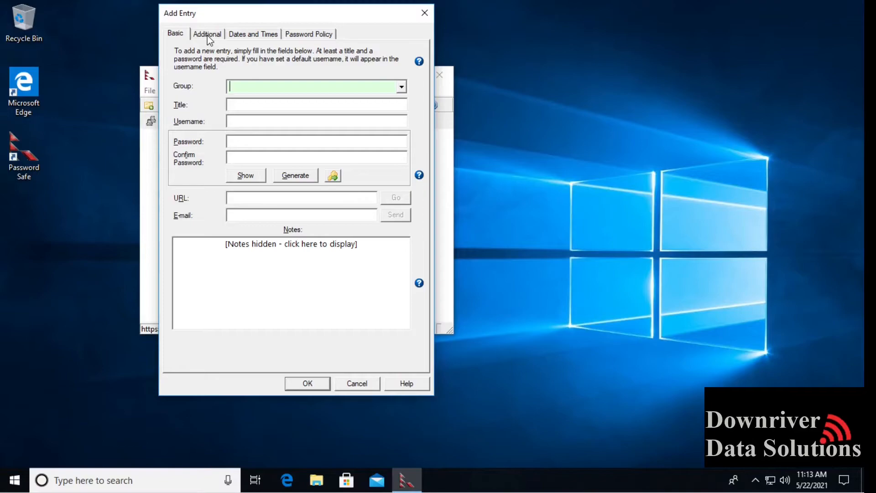
mouse_move(210, 38)
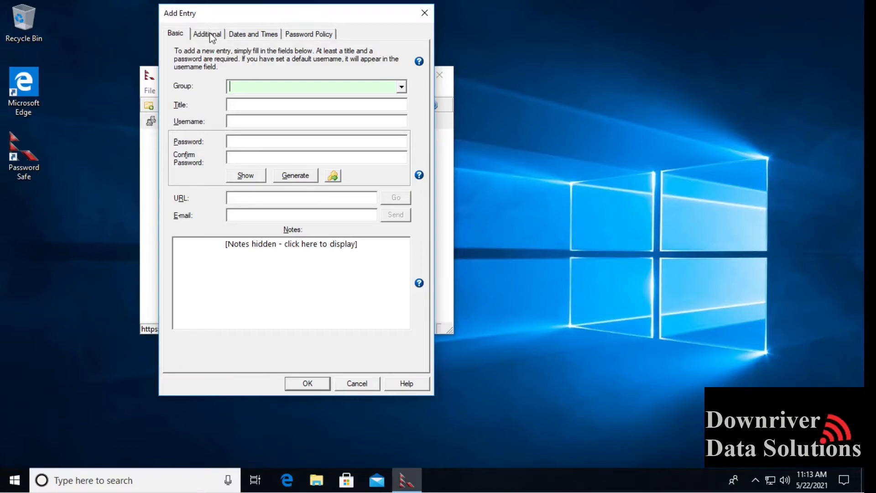
left_click(315, 104)
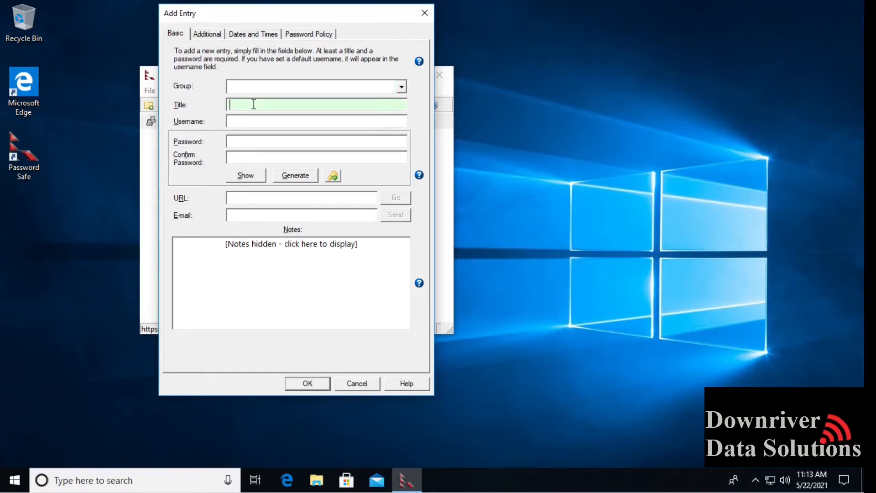
type("random site")
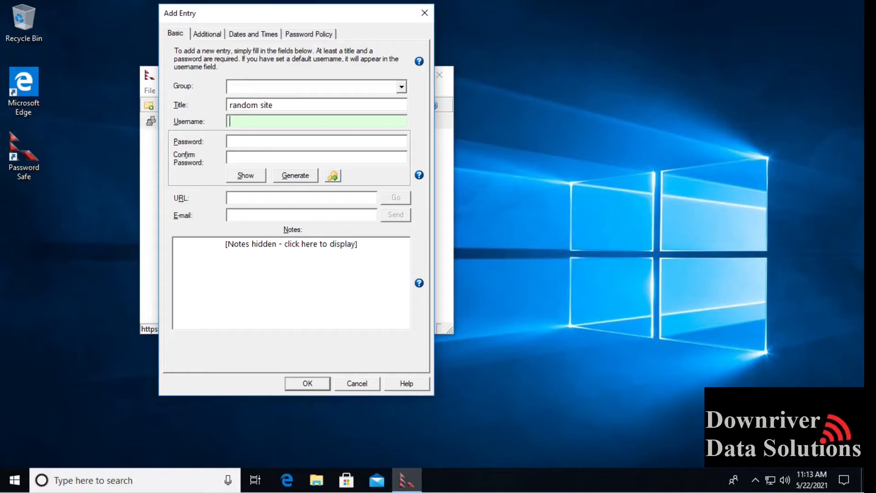
type("username")
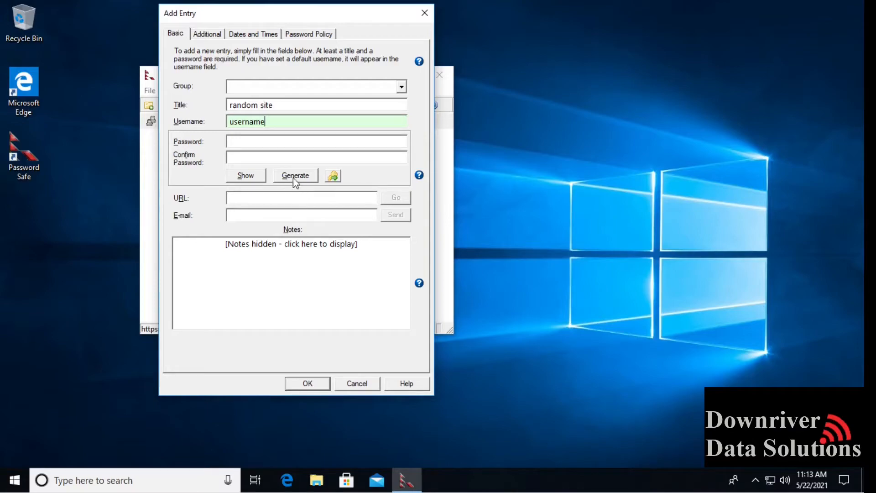
- Generate a random password for the entry and reveal it in plain text
left_click(295, 176)
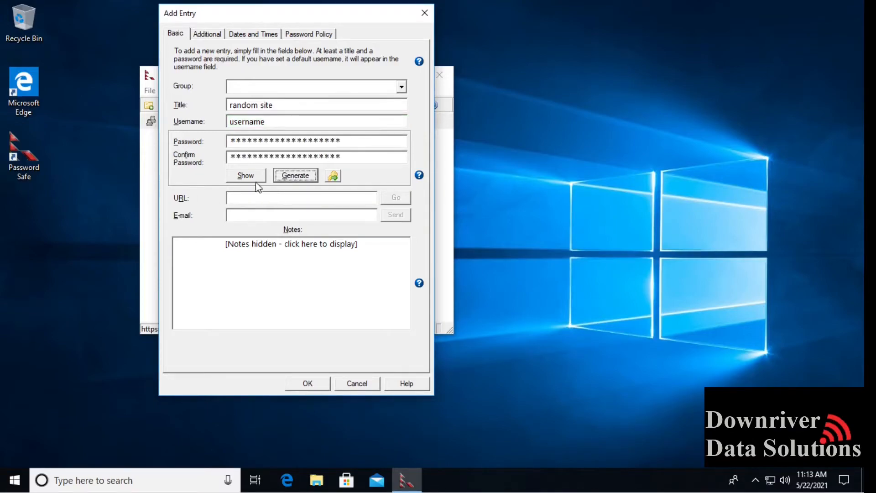
left_click(246, 175)
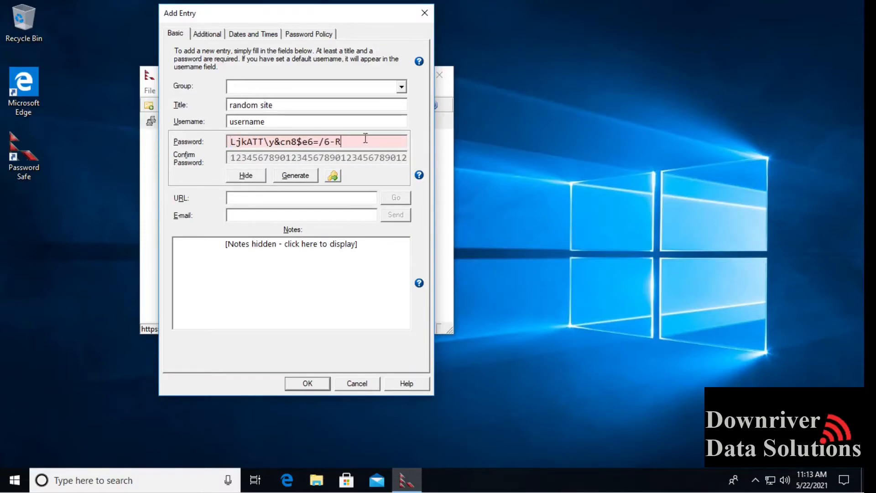
mouse_move(370, 141)
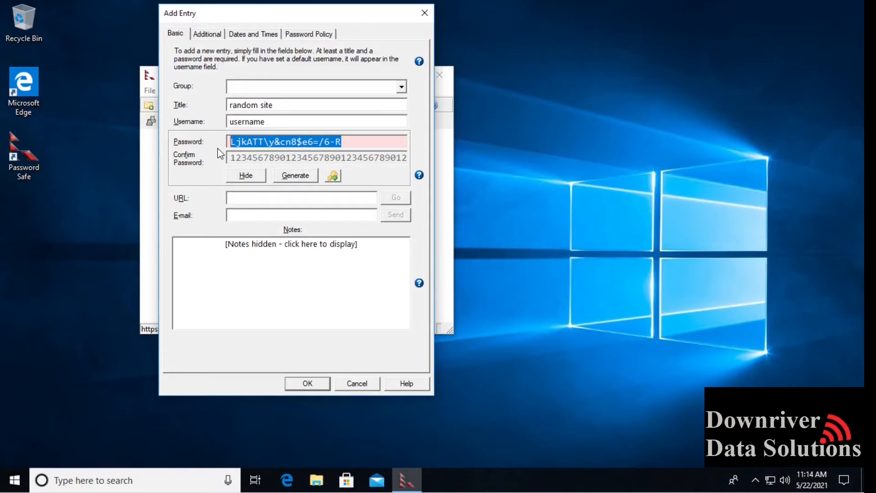
mouse_move(295, 175)
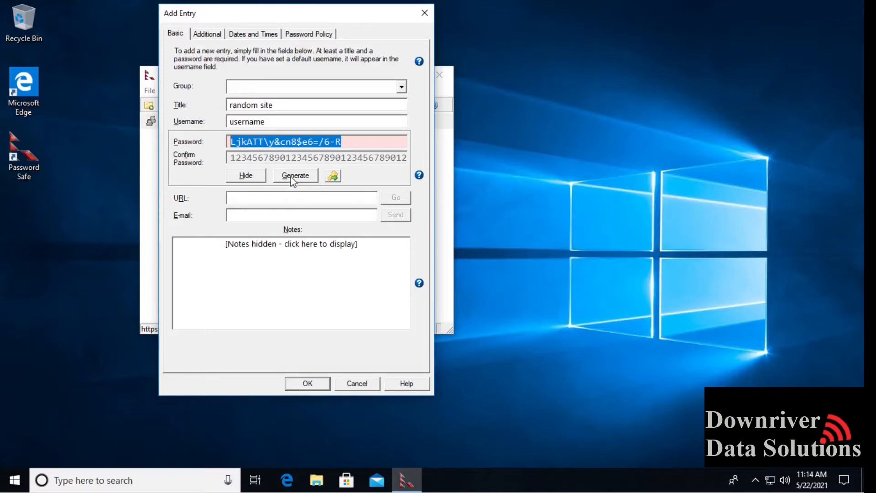
mouse_move(372, 313)
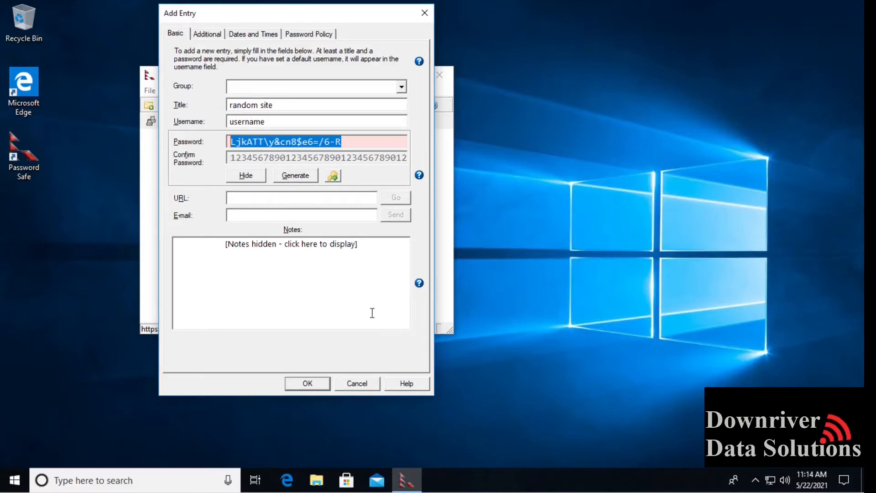
- Leave the URL field empty and mask the generated password again
left_click(300, 198)
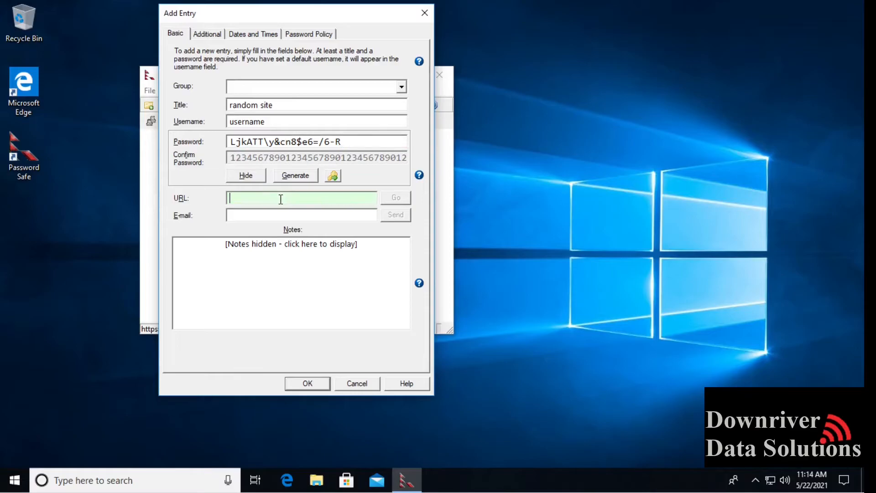
mouse_move(314, 210)
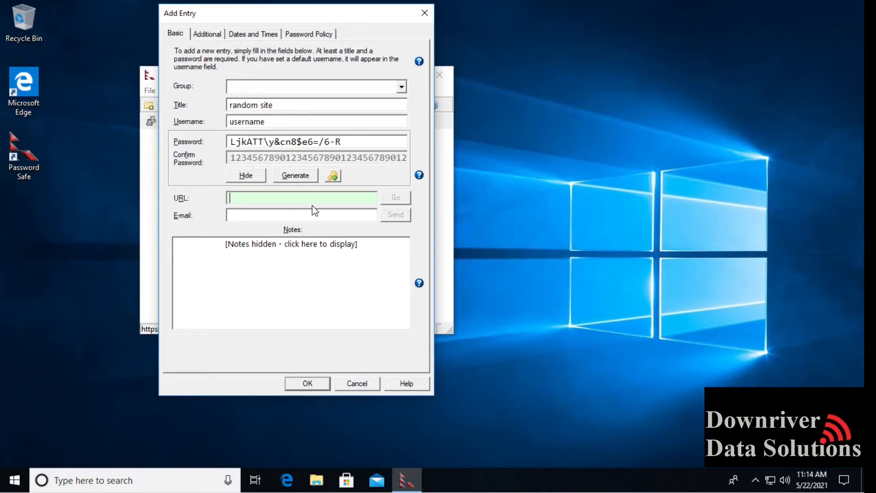
mouse_move(310, 262)
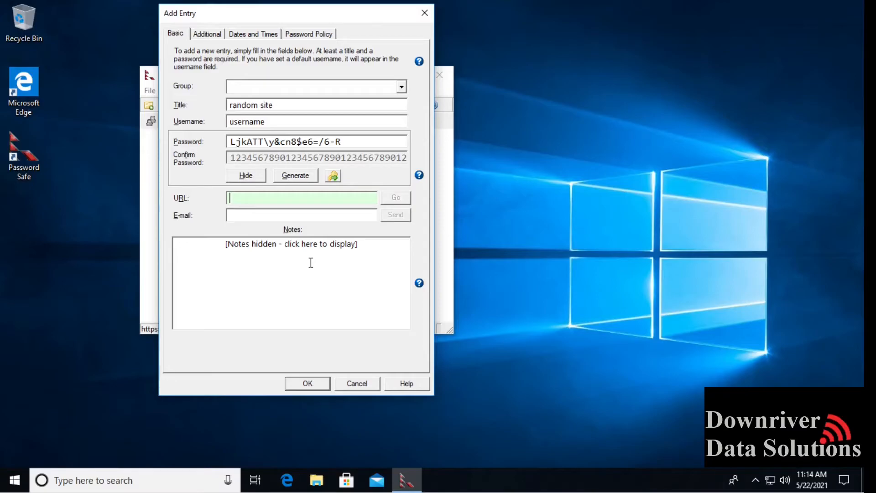
mouse_move(349, 271)
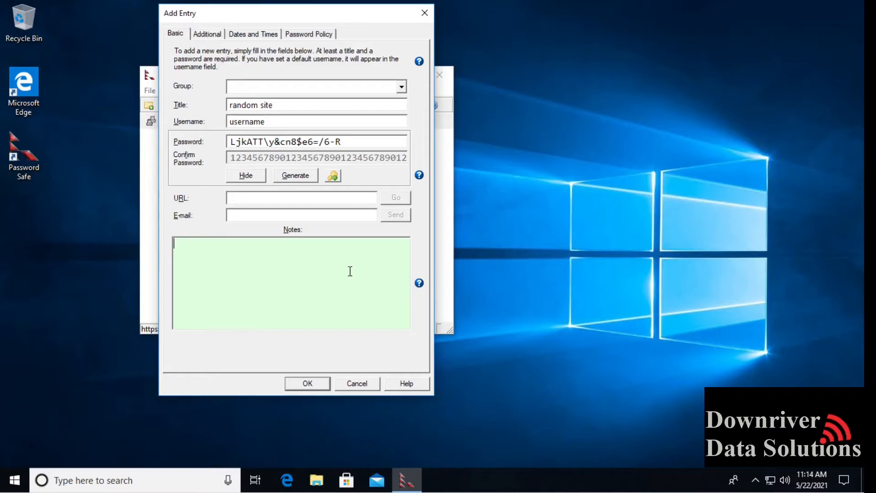
mouse_move(327, 274)
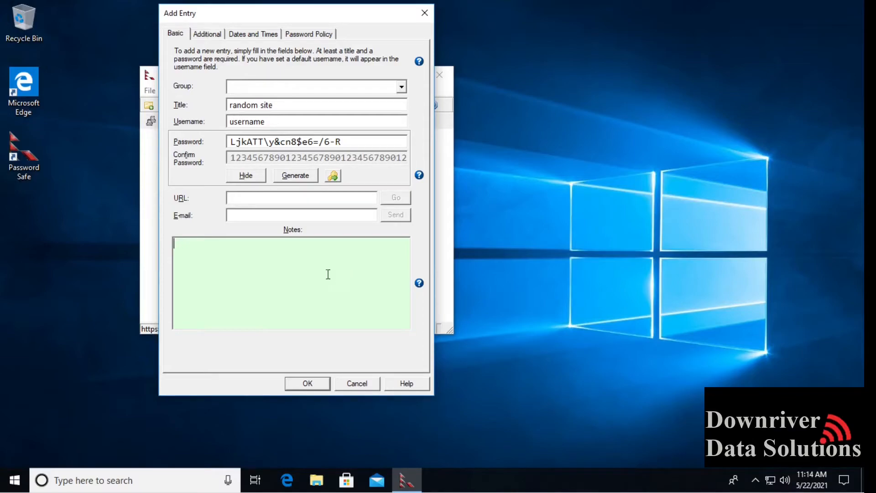
mouse_move(265, 352)
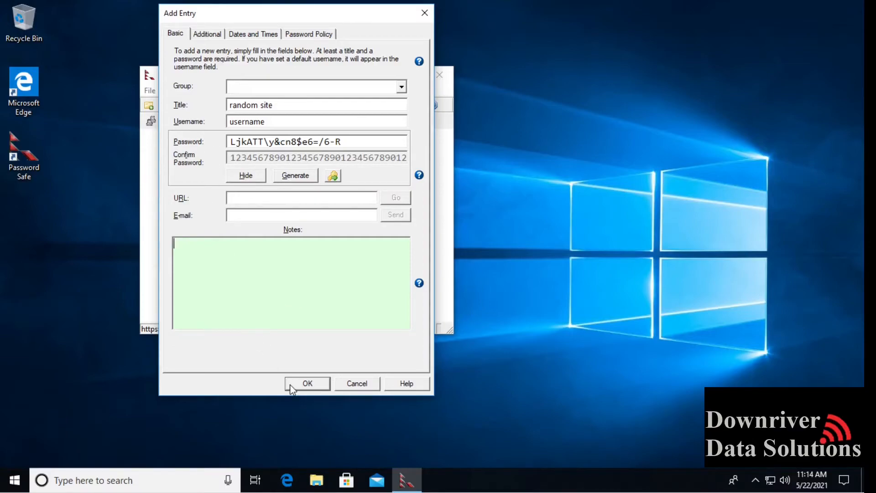
left_click(246, 175)
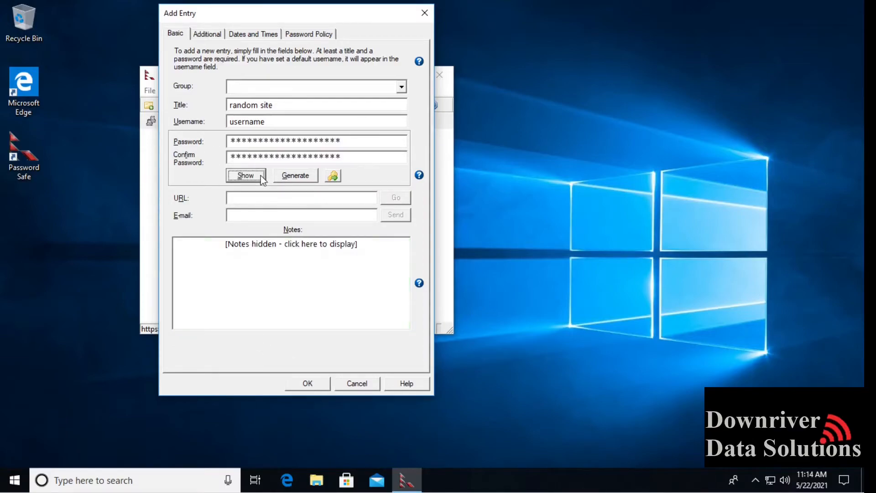
mouse_move(332, 175)
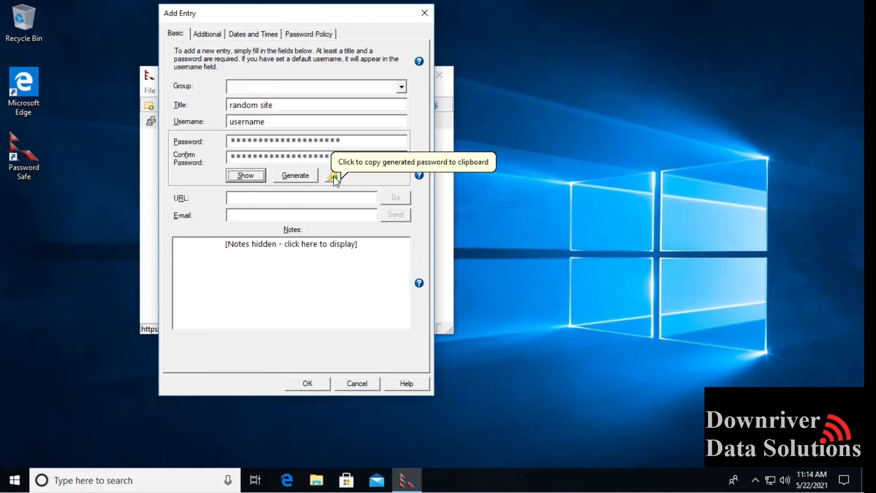
mouse_move(311, 387)
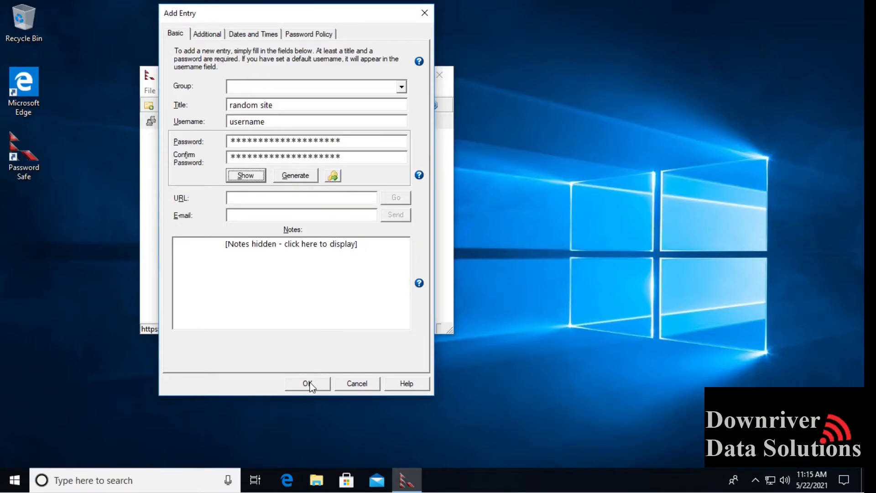
- Save the 'random site' entry, declining the default-username prompt with 'Don't ask me again'
left_click(306, 384)
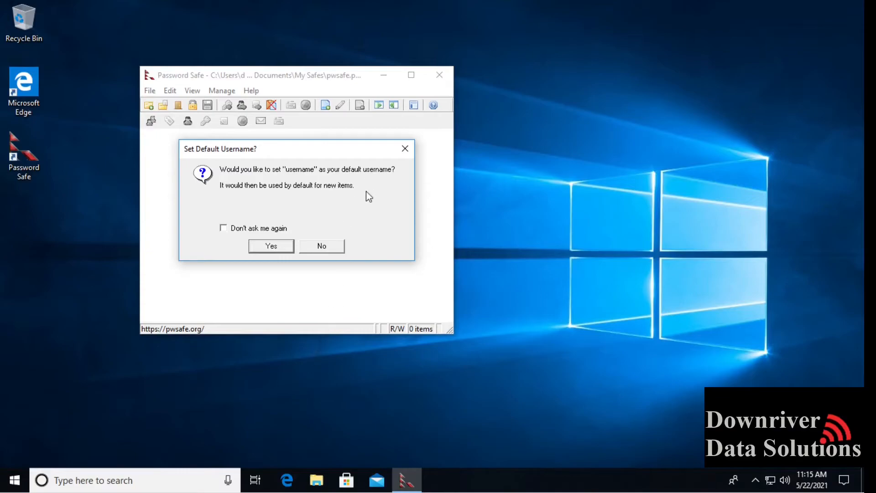
mouse_move(287, 181)
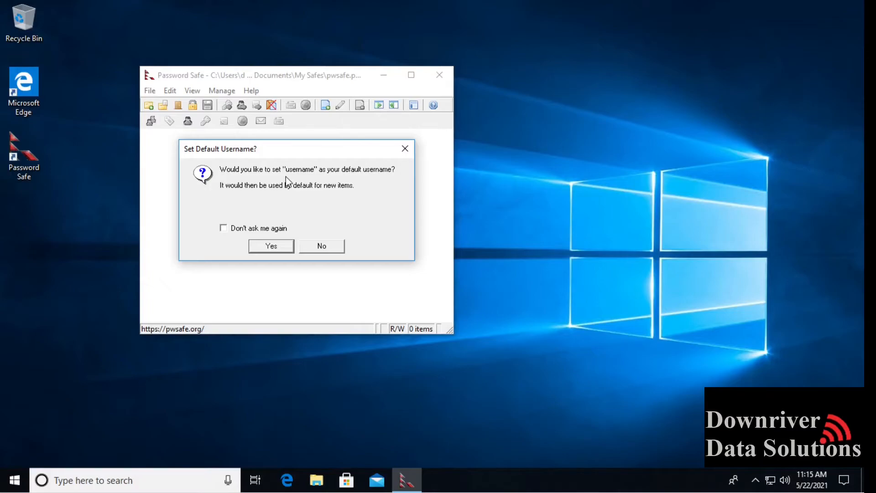
left_click(222, 228)
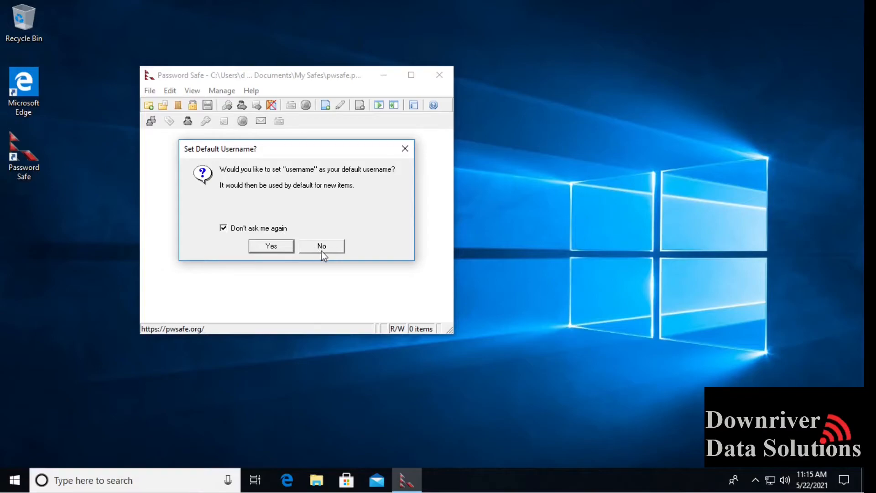
left_click(321, 245)
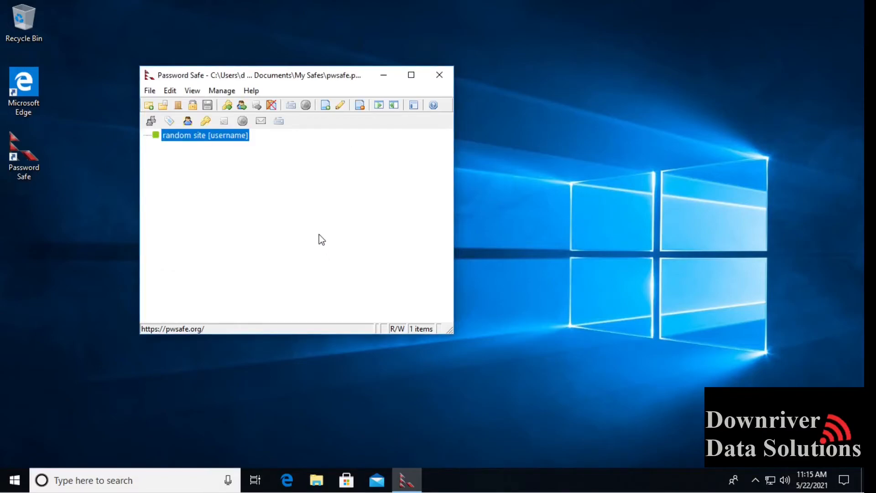
mouse_move(302, 223)
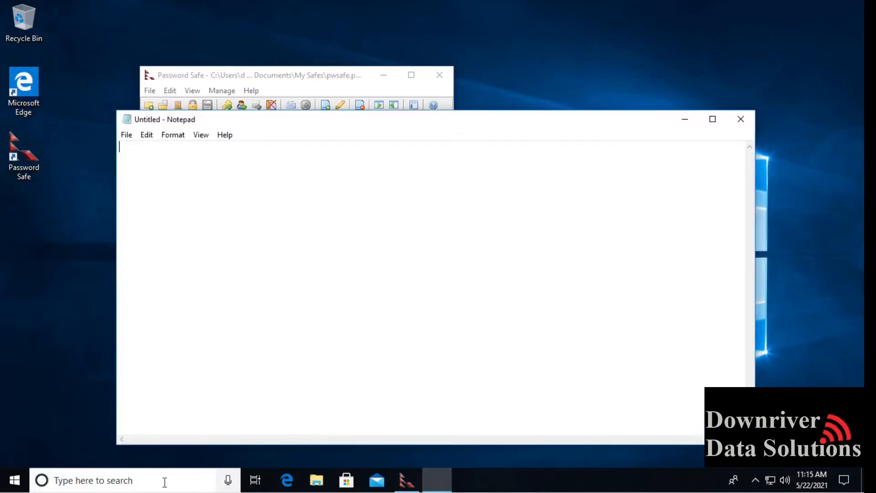
- Copy the 'random site' password from Password Safe and paste it into Notepad
left_click(252, 75)
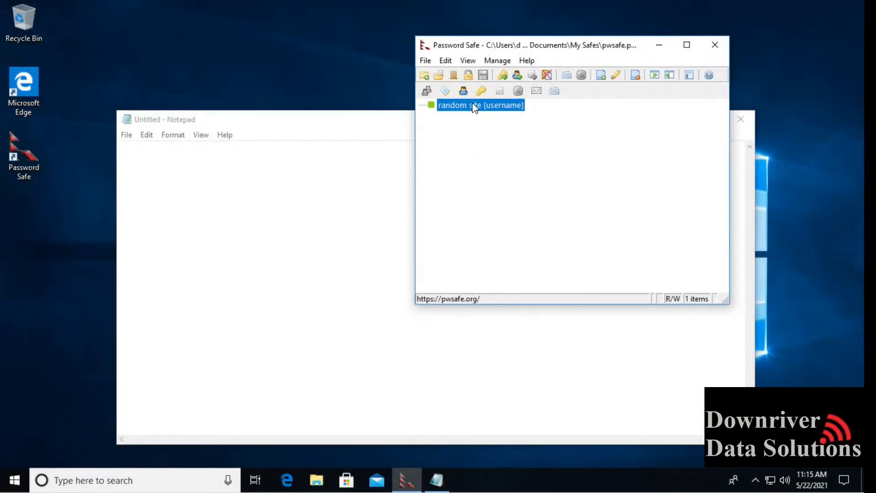
double_click(480, 105)
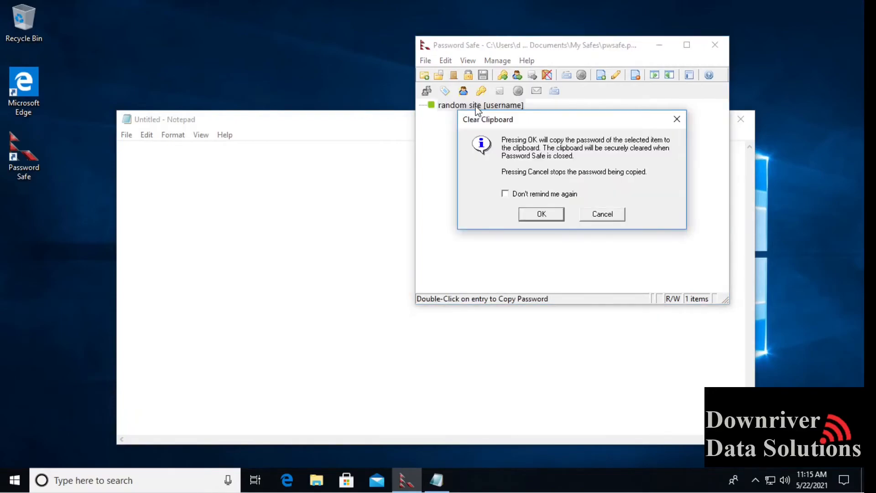
mouse_move(482, 119)
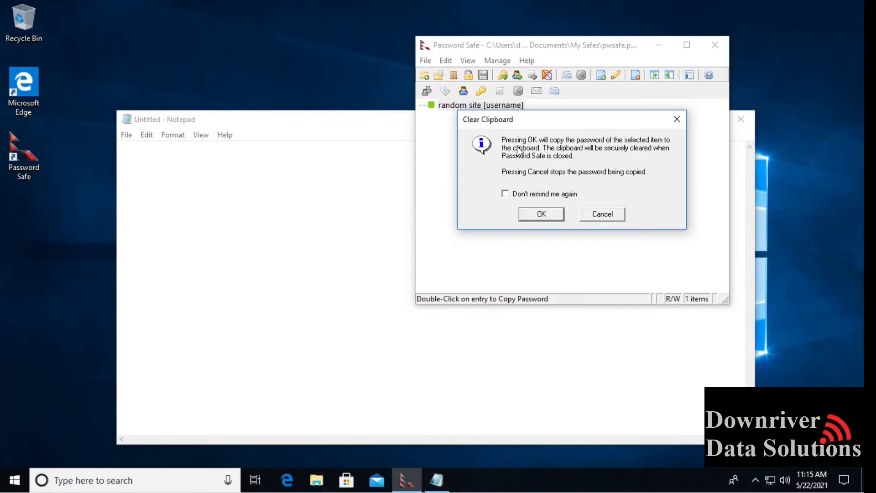
mouse_move(578, 155)
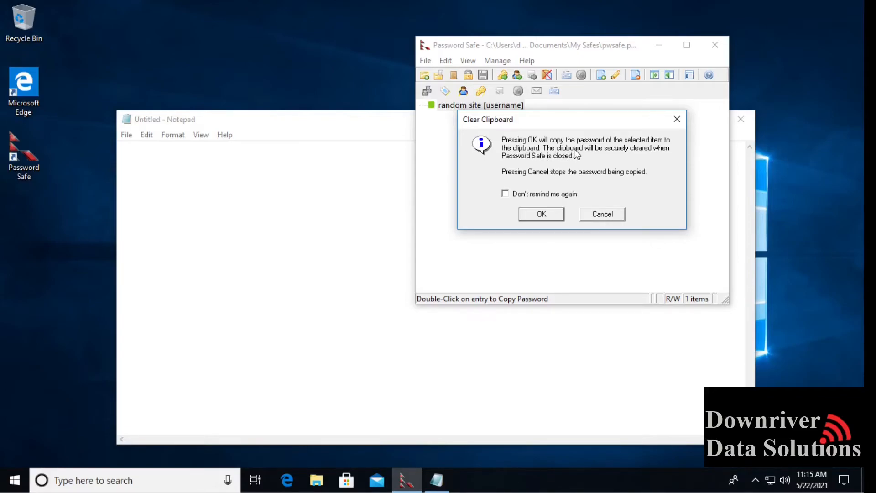
mouse_move(550, 215)
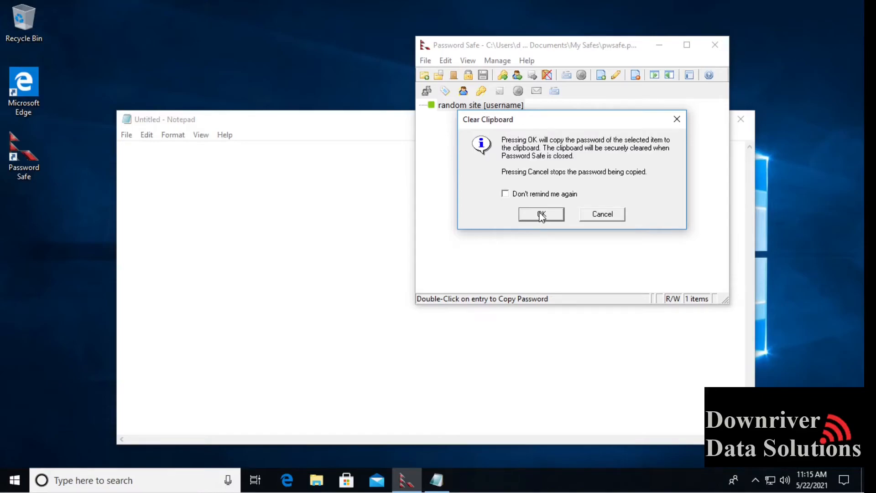
left_click(540, 213)
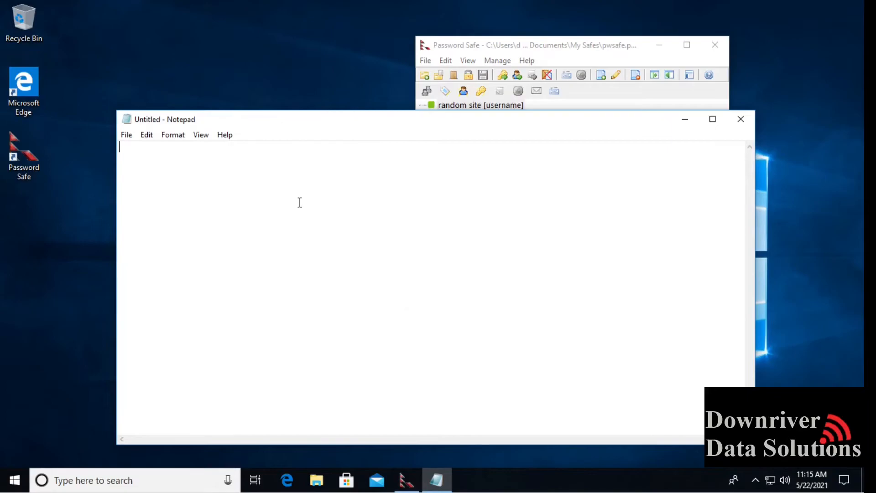
right_click(299, 203)
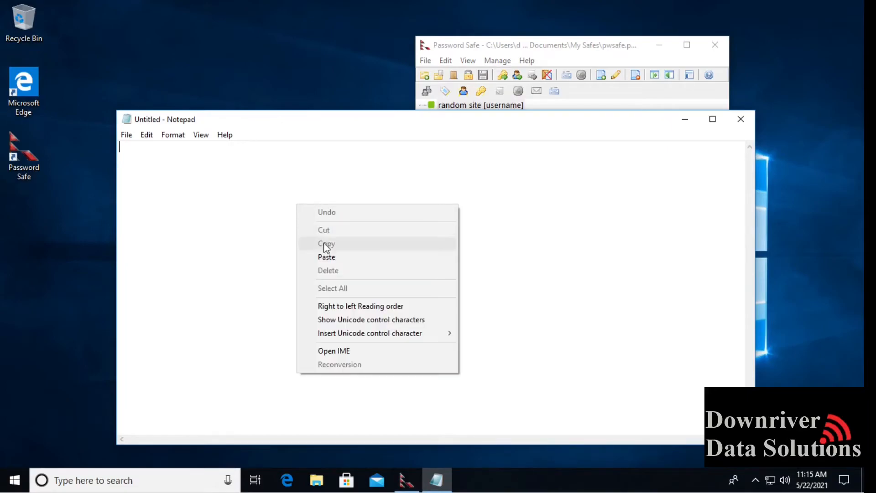
left_click(326, 256)
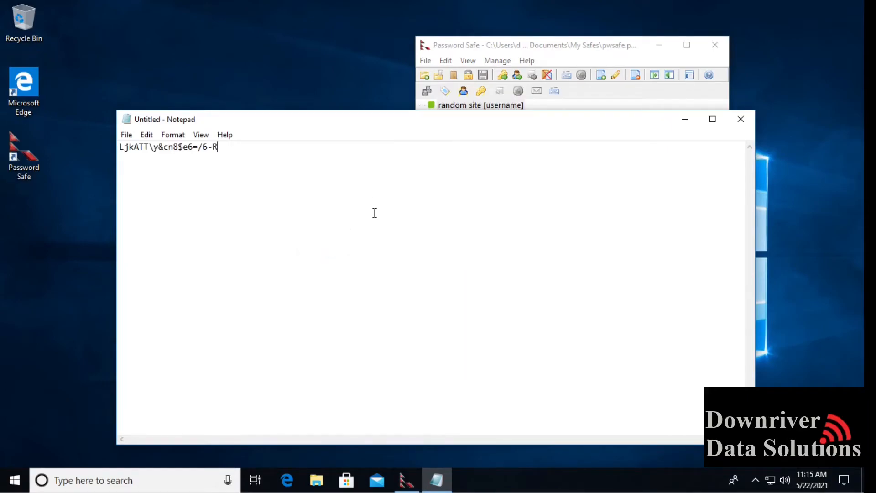
mouse_move(233, 146)
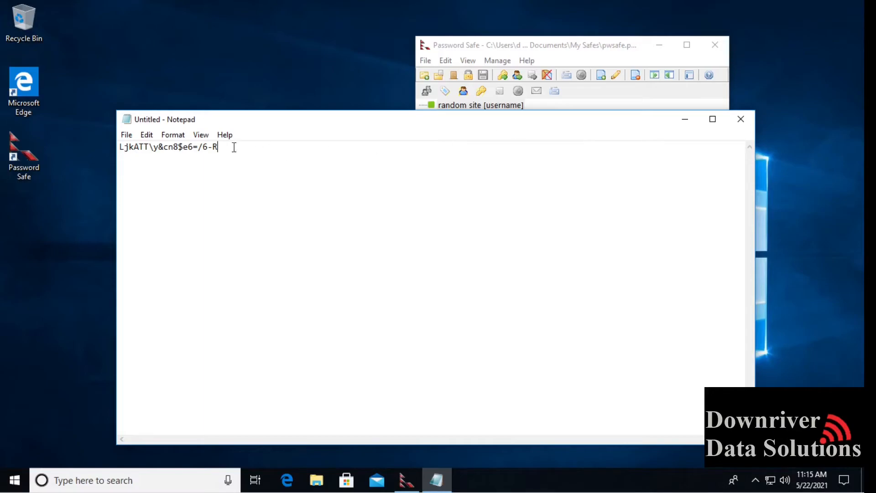
key("ctrl+a")
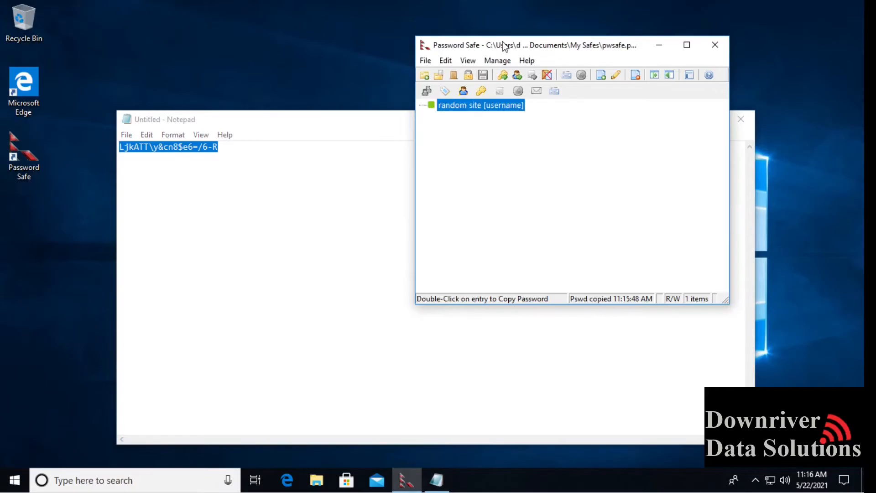
- Add an entry titled '2nd' for 'another user' with a generated password
right_click(472, 168)
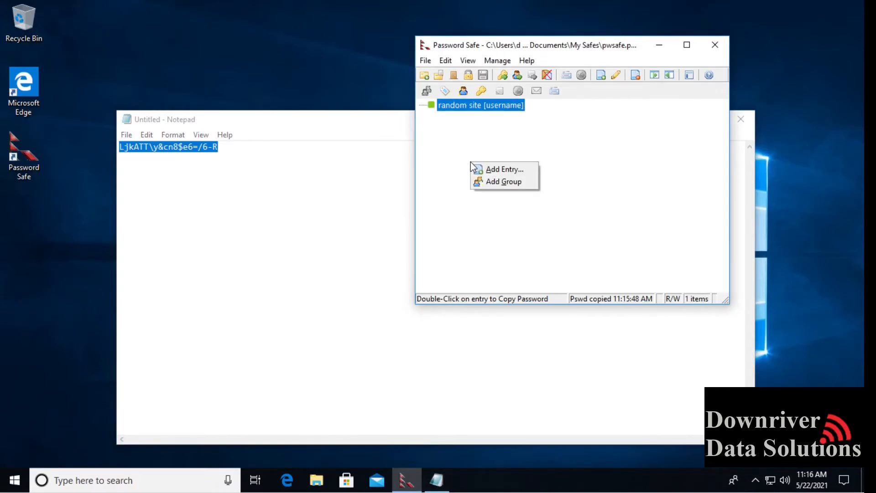
left_click(504, 169)
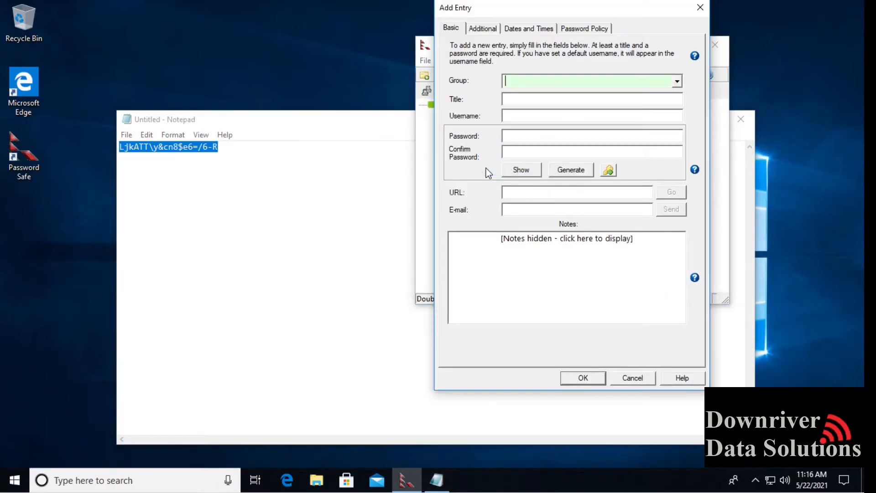
left_click(591, 98)
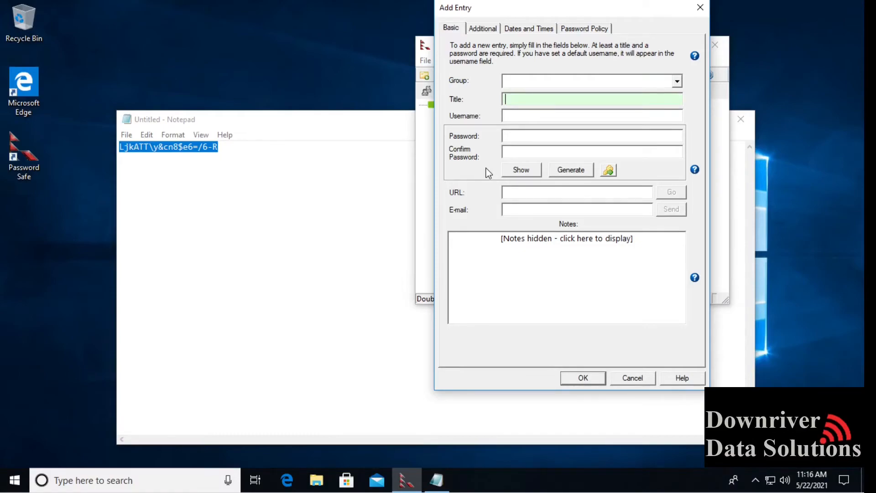
type("2nd")
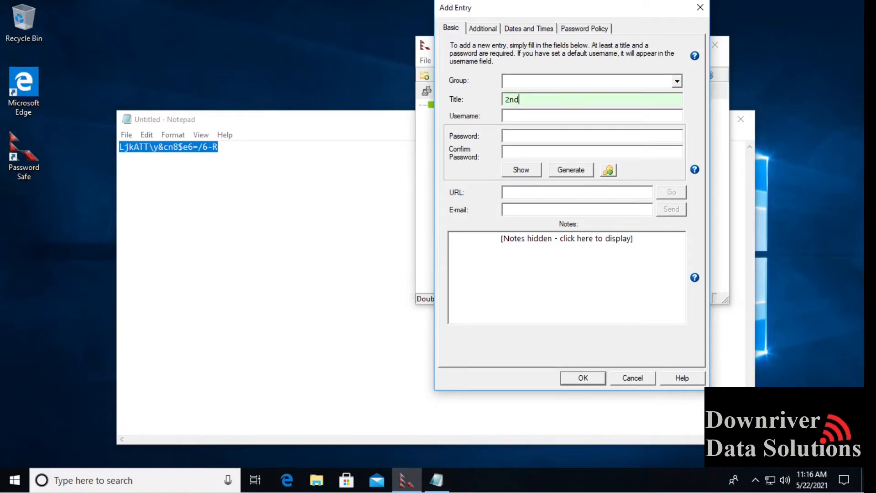
left_click(592, 116)
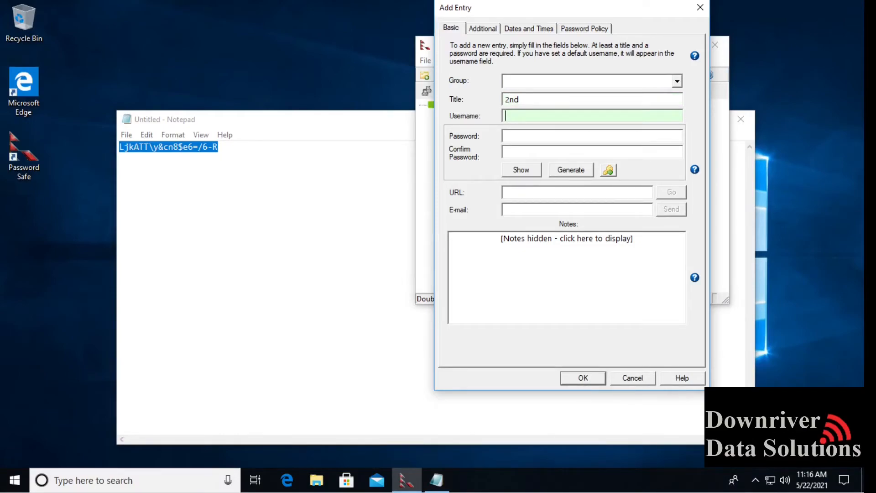
type("another user")
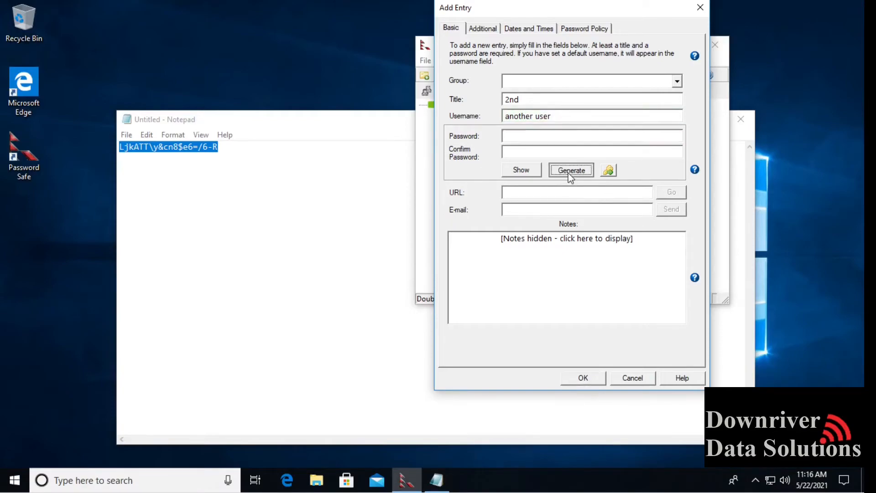
left_click(570, 169)
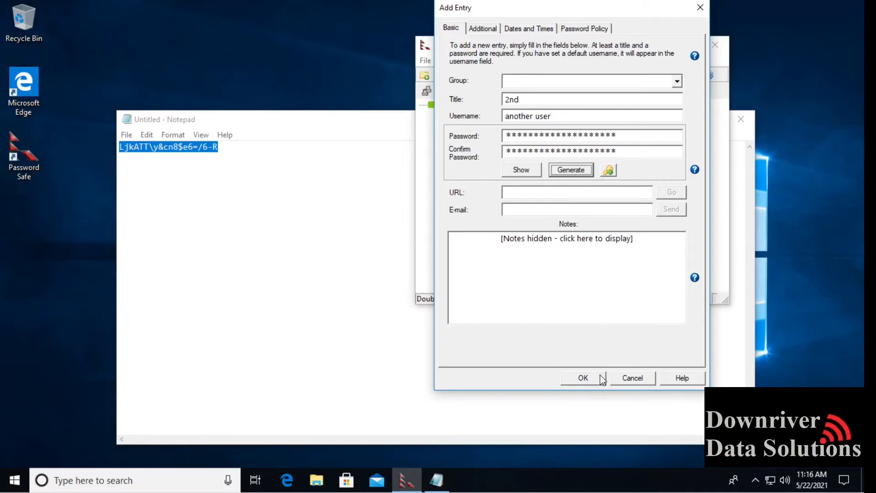
left_click(583, 378)
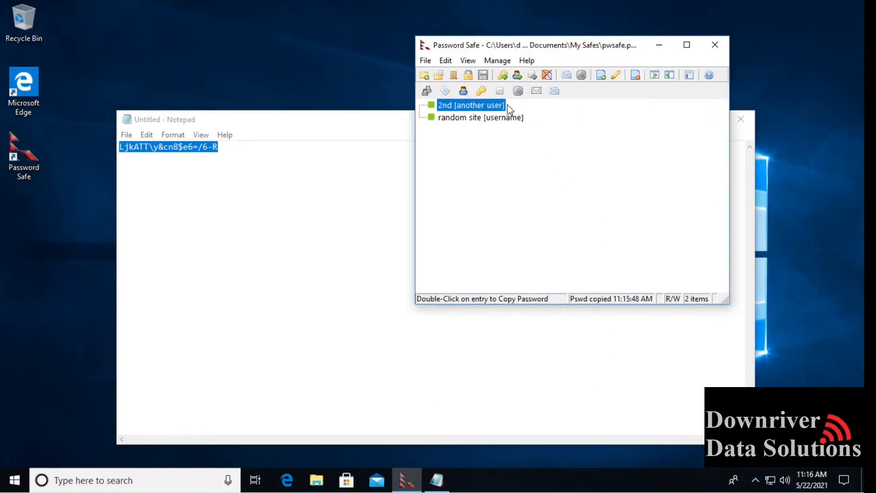
- Copy the '2nd' entry's password, ticking 'Don't remind me again' on the clipboard prompt
double_click(471, 105)
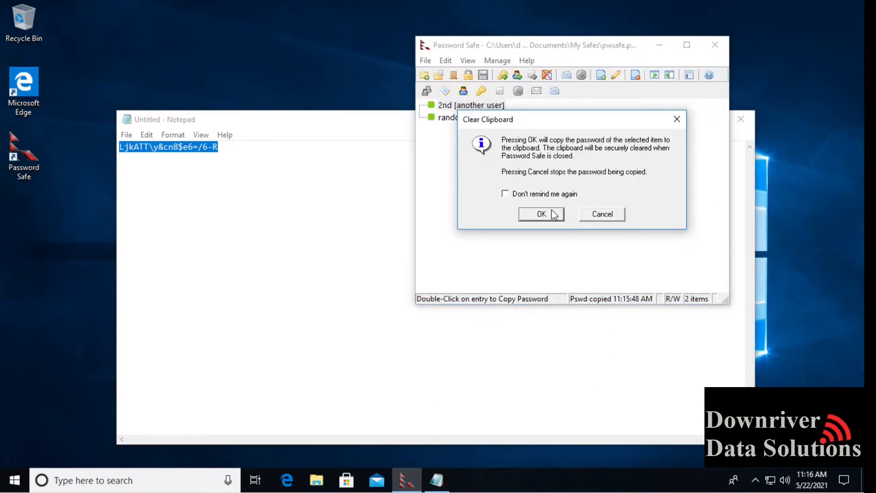
mouse_move(556, 201)
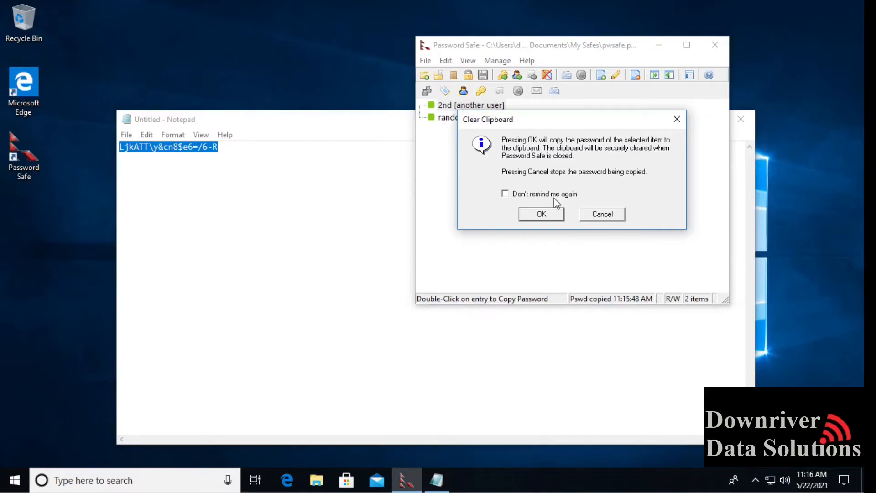
left_click(506, 194)
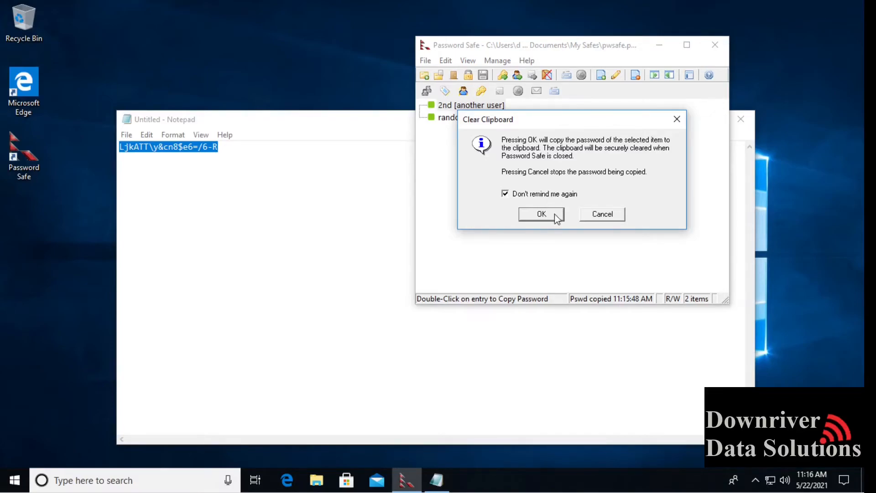
left_click(539, 214)
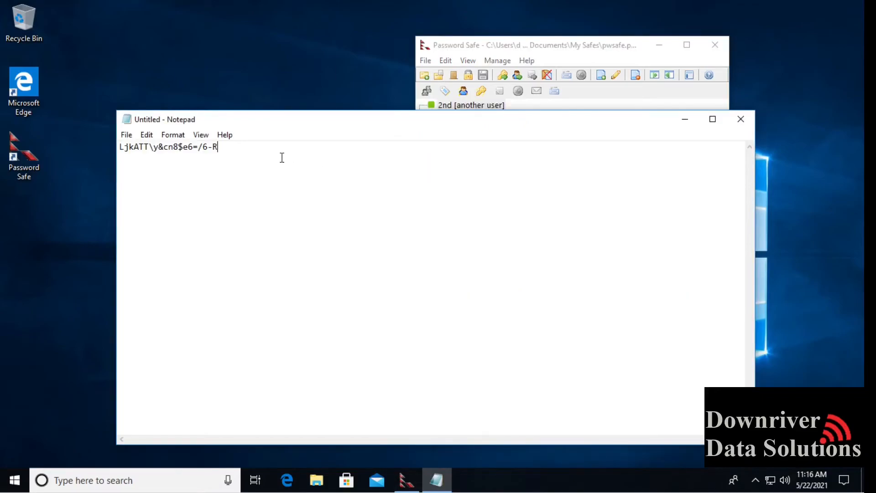
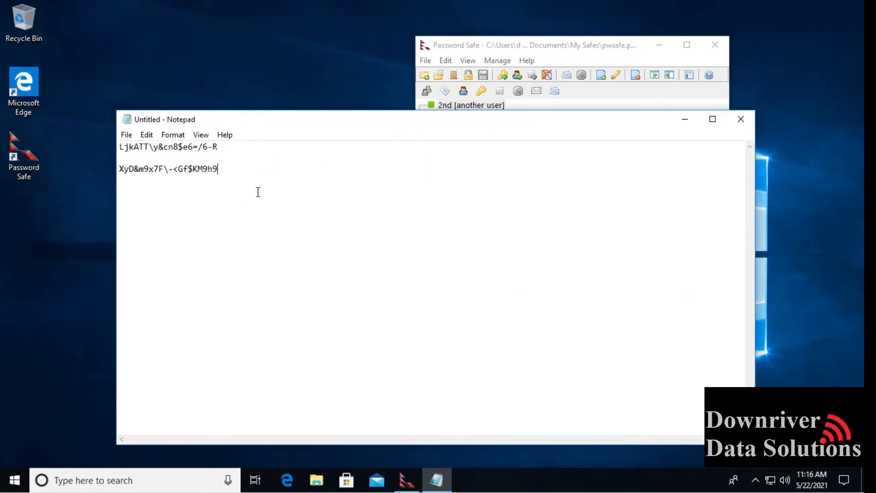
mouse_move(231, 309)
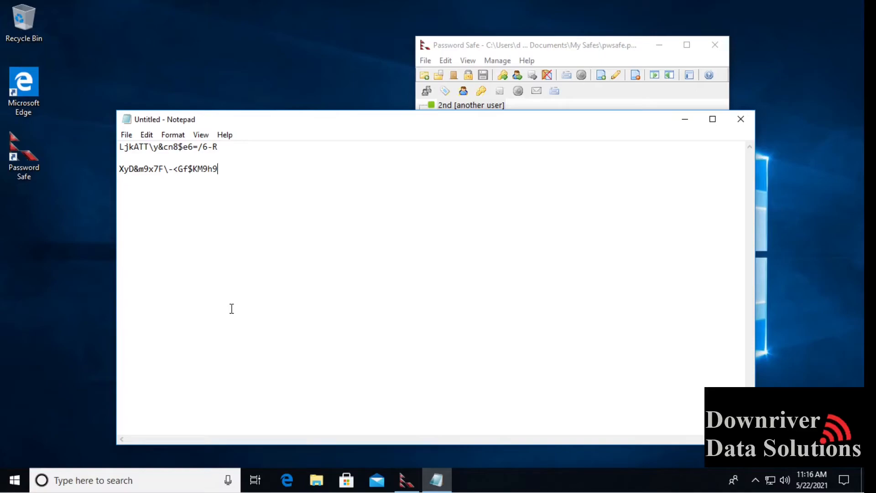
mouse_move(320, 235)
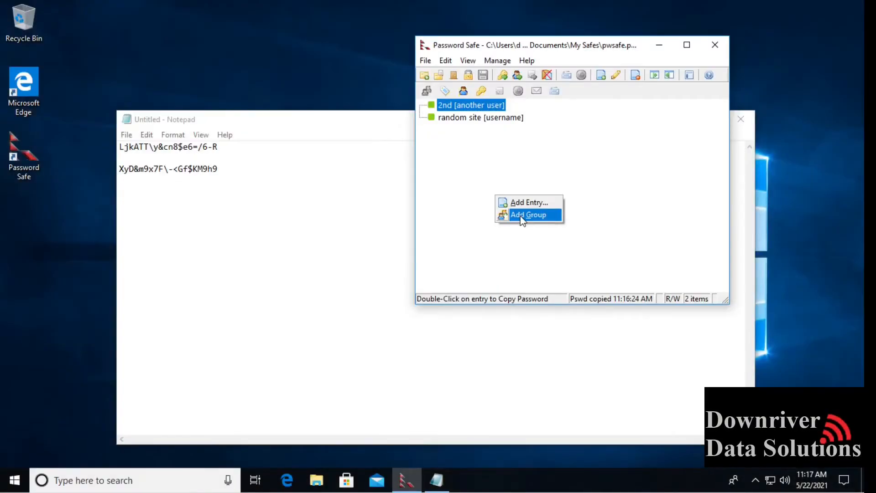
- Create a new group named group1 in the database list, then browse the Edit menu
left_click(528, 214)
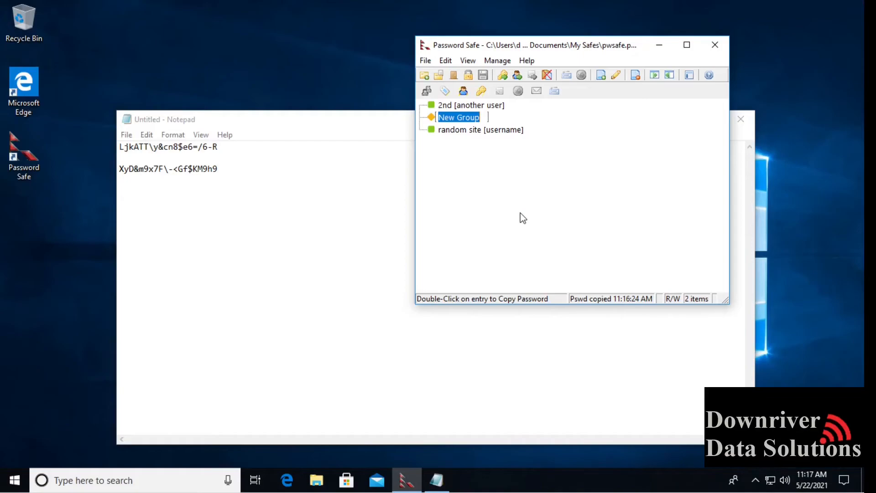
mouse_move(493, 194)
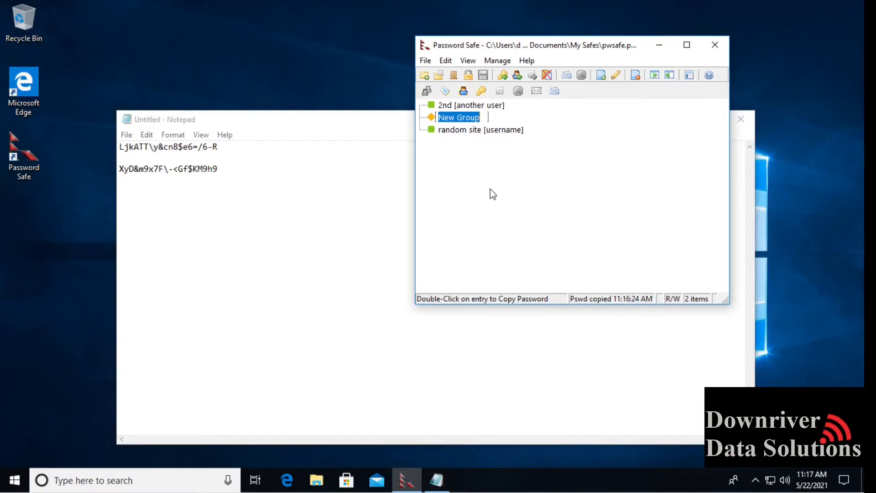
type("group1")
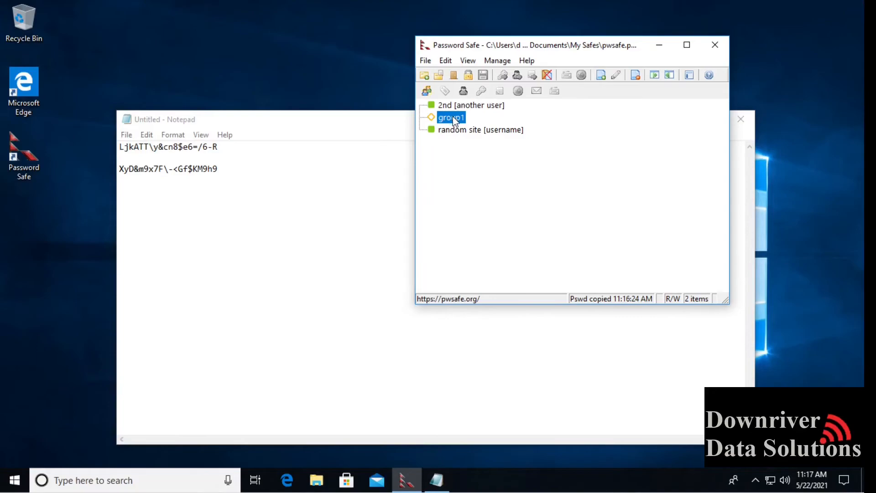
right_click(452, 118)
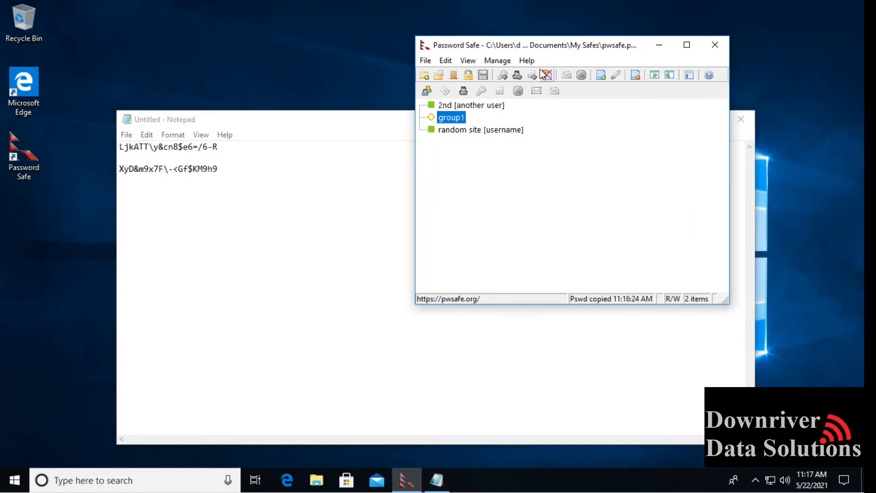
left_click(445, 60)
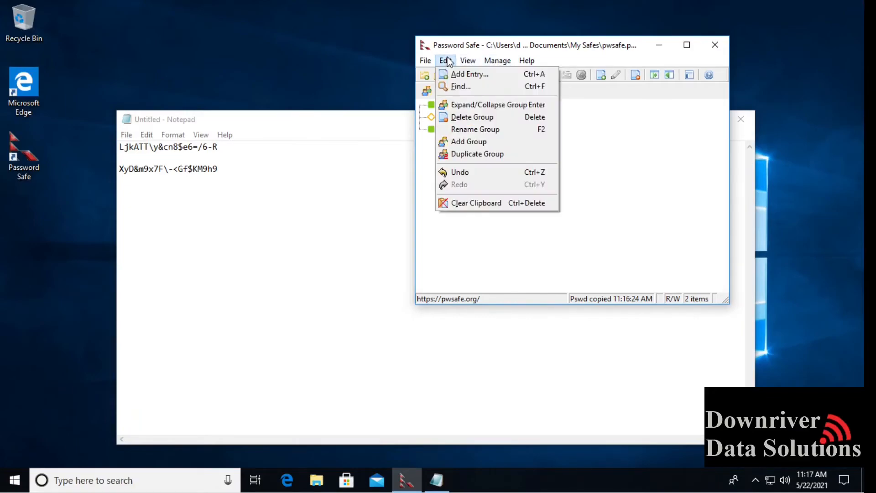
mouse_move(478, 141)
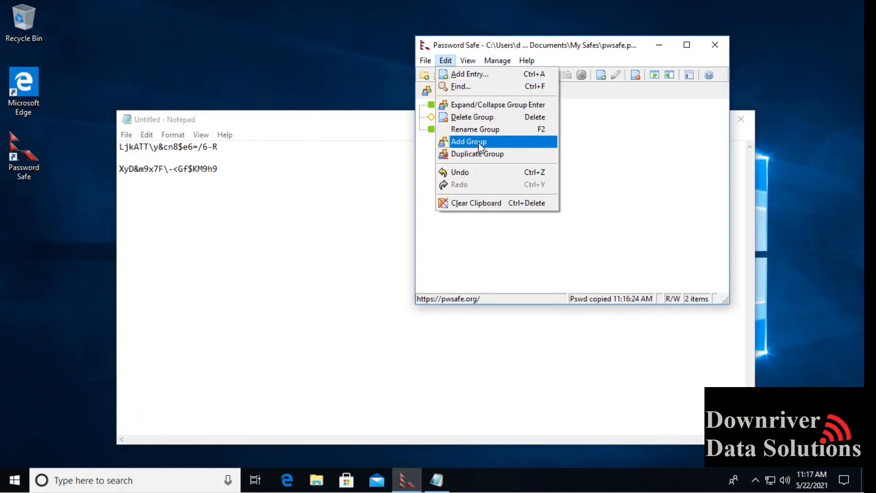
mouse_move(483, 143)
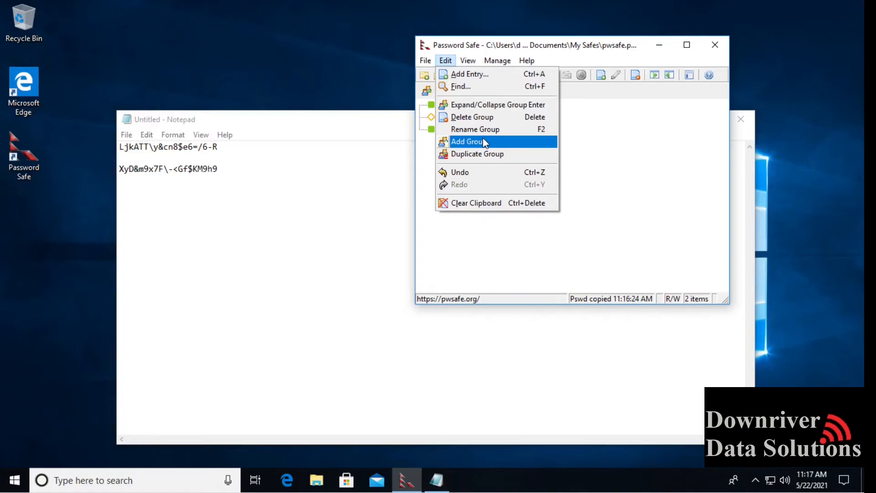
mouse_move(512, 150)
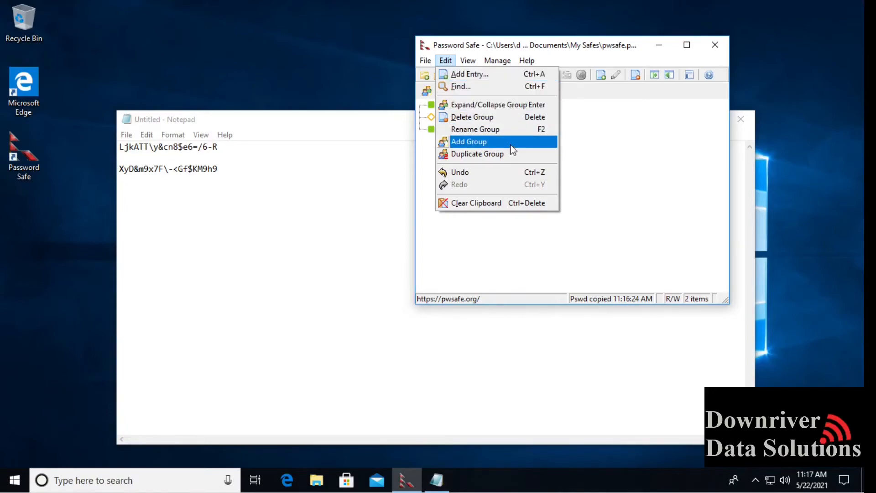
mouse_move(594, 251)
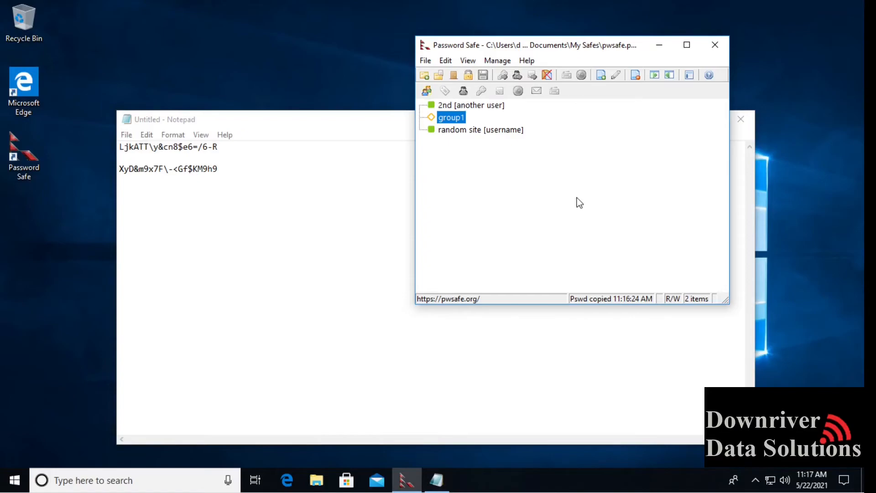
- Add an entry in group1 titled 'group1 account' with username randomuser2
right_click(451, 116)
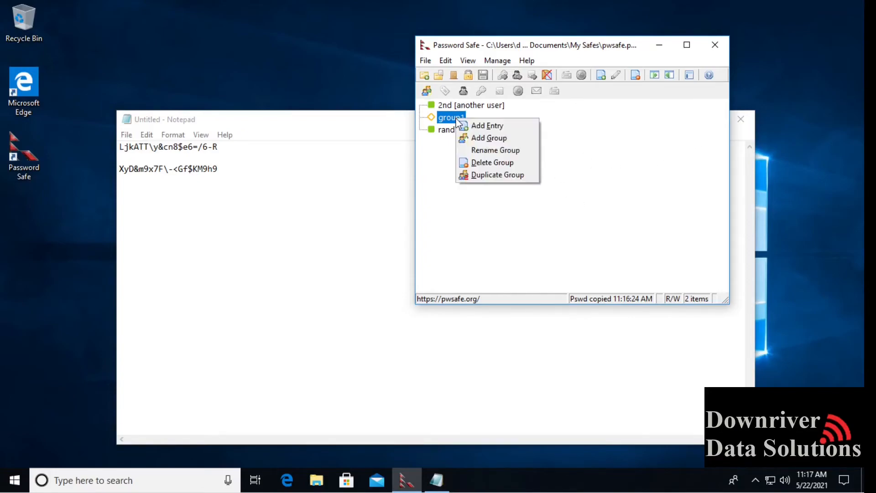
mouse_move(487, 125)
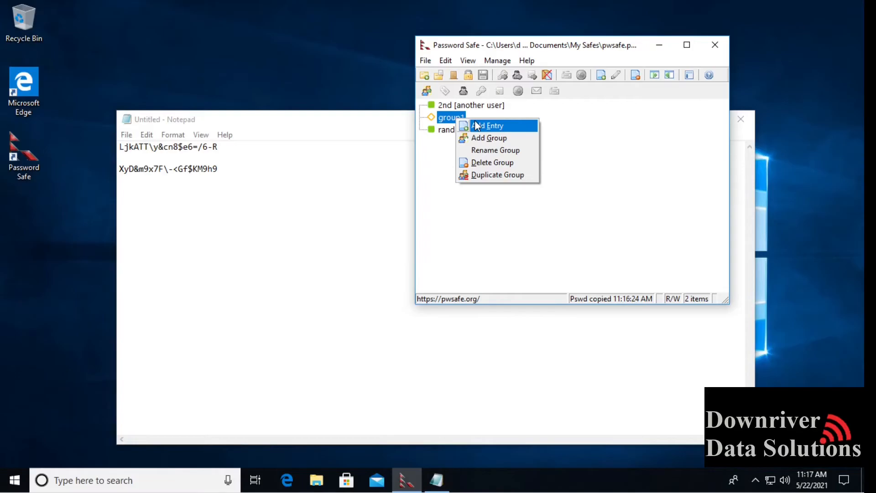
left_click(487, 125)
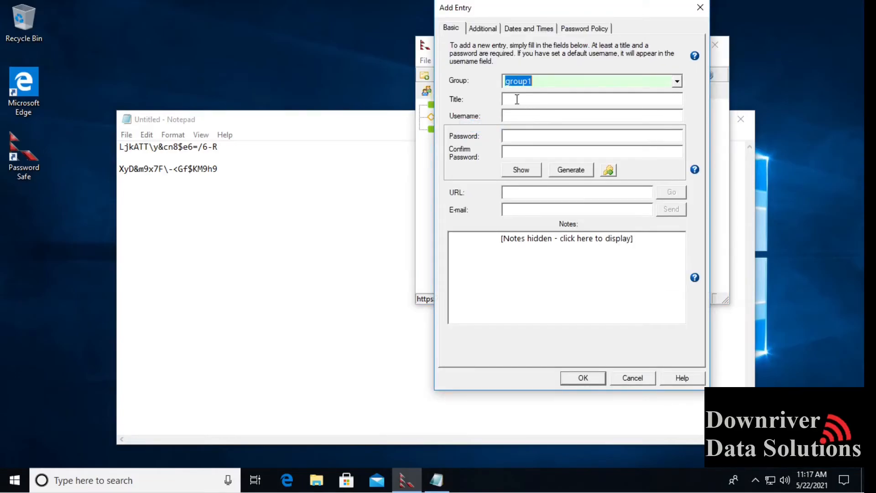
type("group")
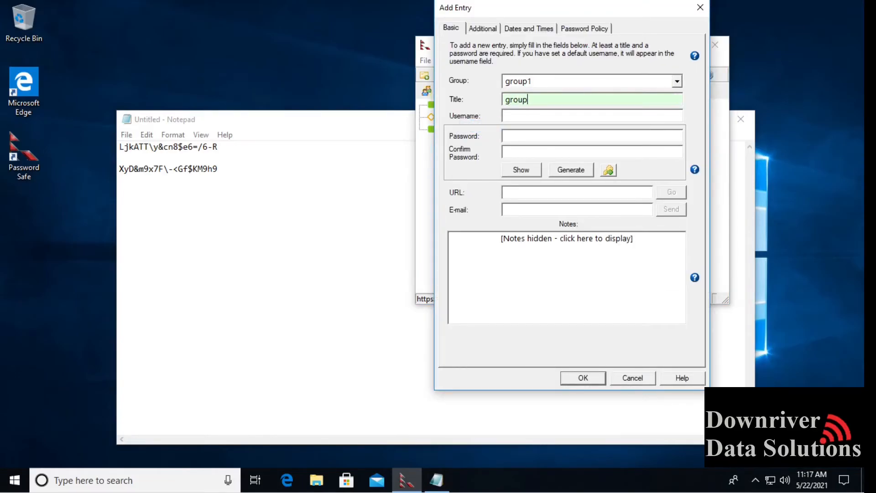
type("1")
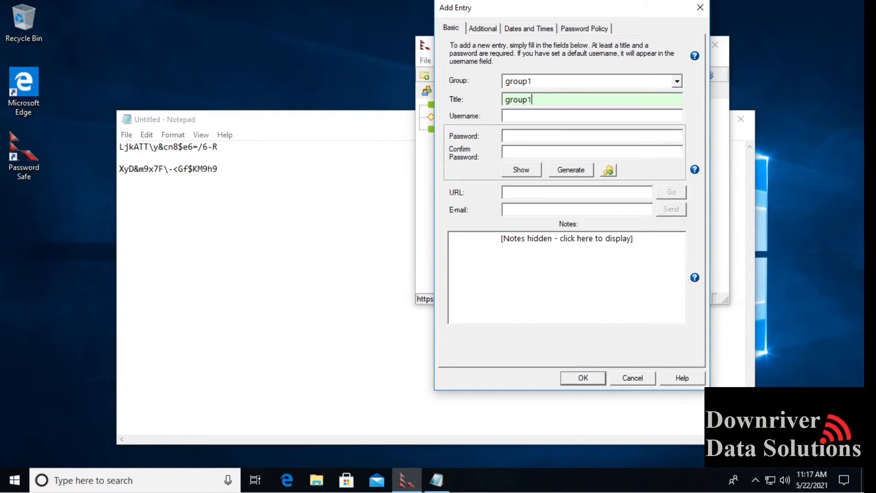
type("account")
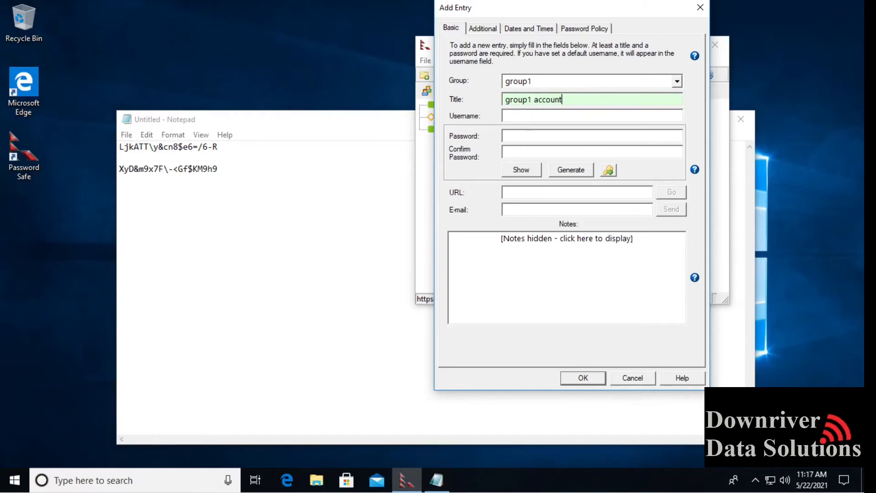
left_click(592, 116)
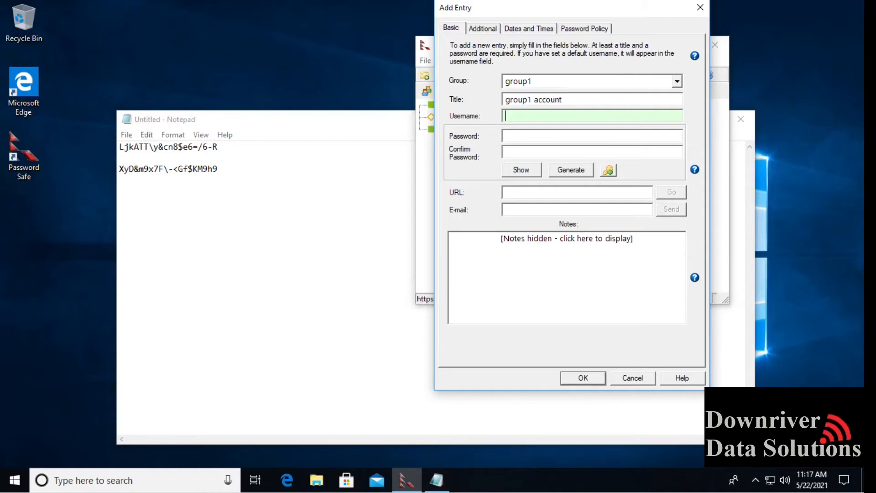
type("rand")
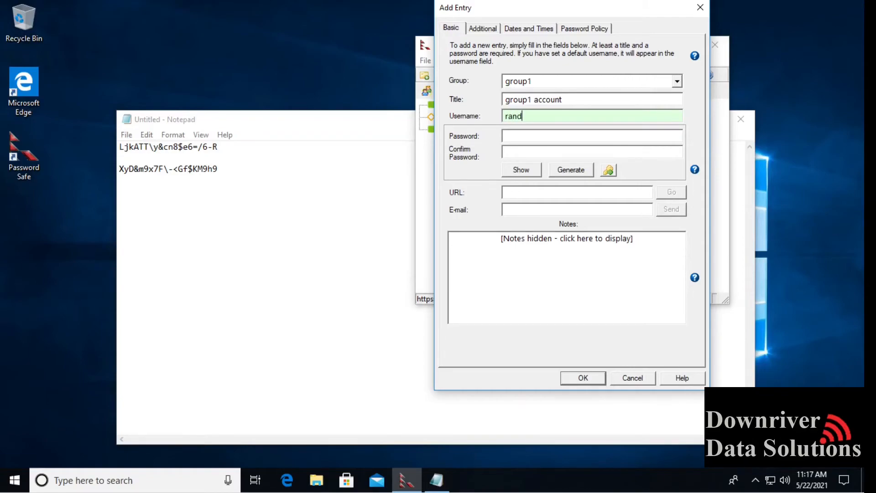
type("omuse")
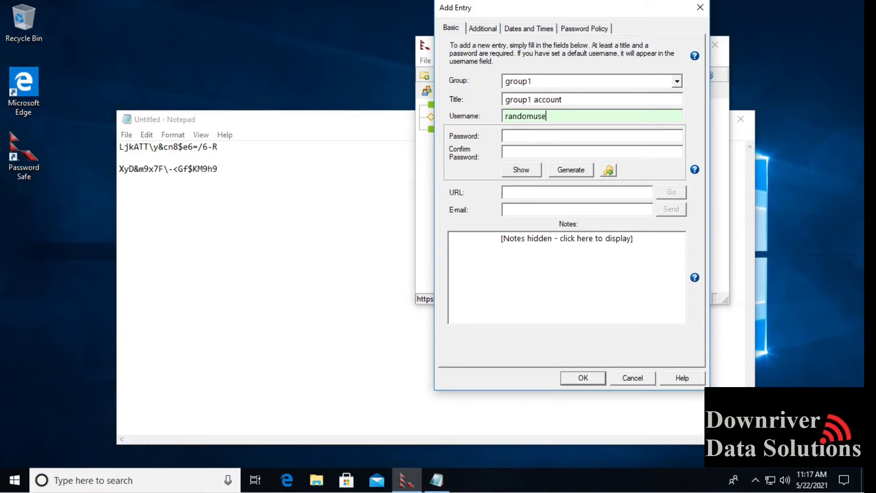
type("r2")
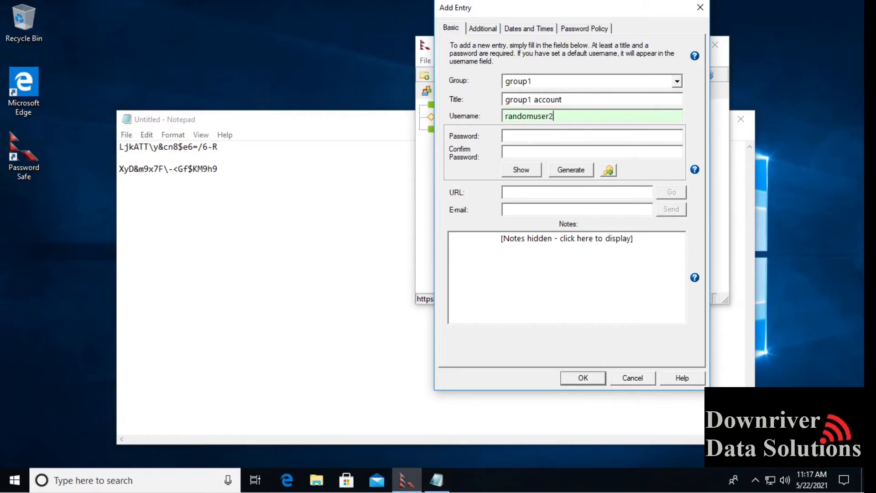
- Generate a random password for the entry and save it
left_click(570, 169)
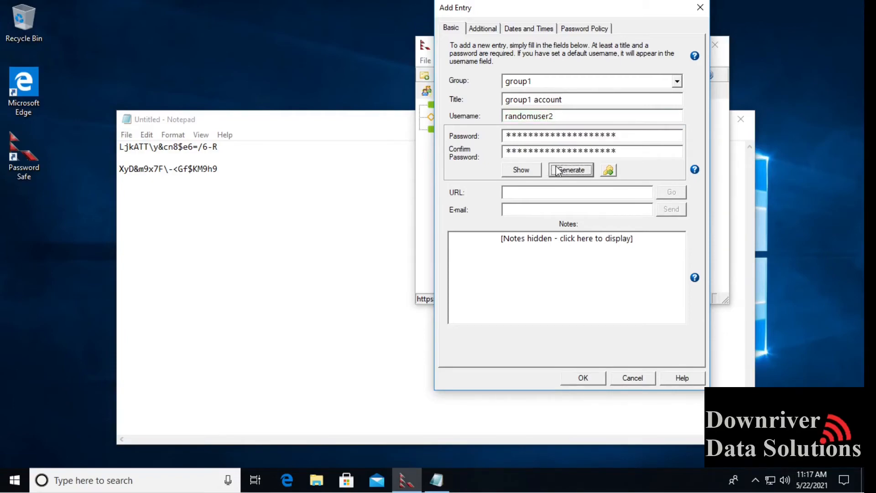
left_click(582, 378)
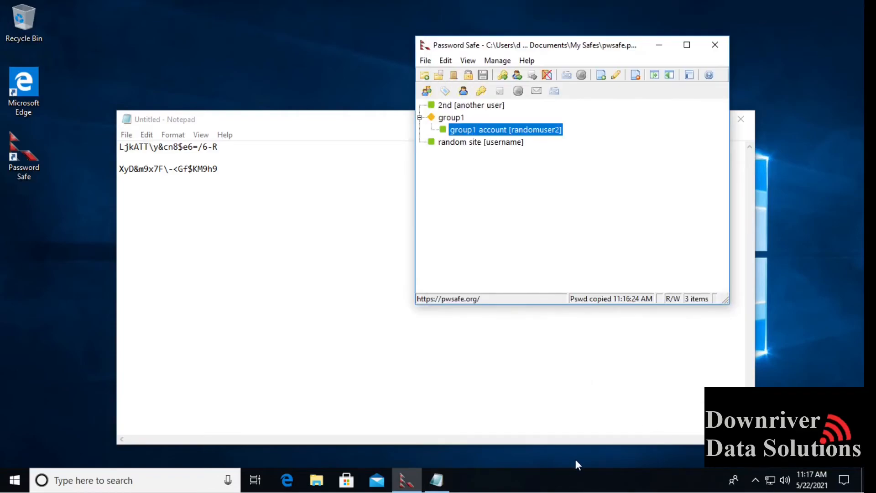
mouse_move(539, 138)
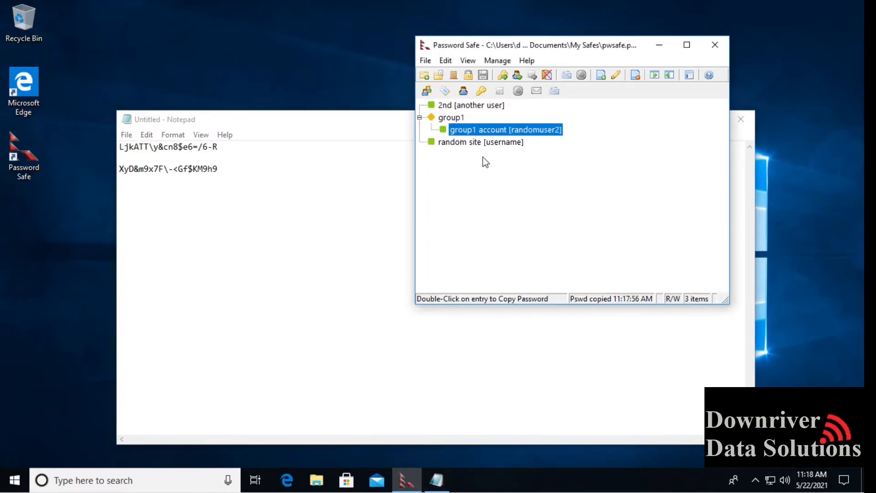
mouse_move(474, 138)
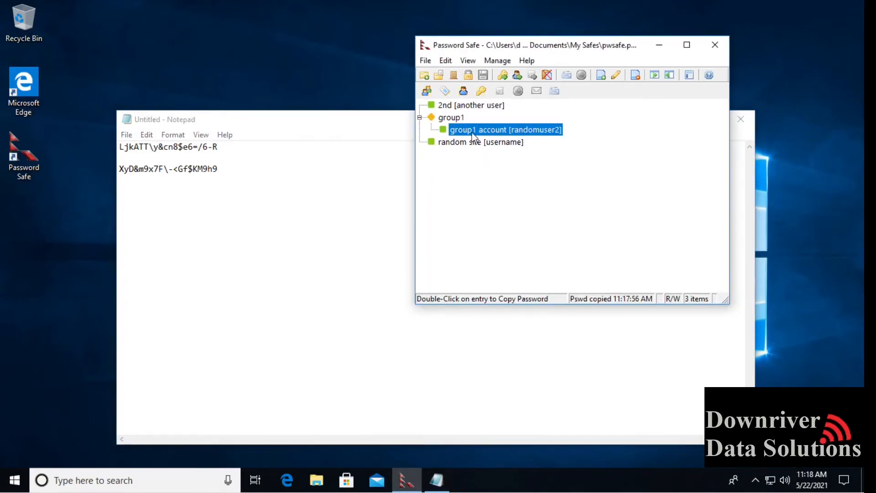
mouse_move(489, 208)
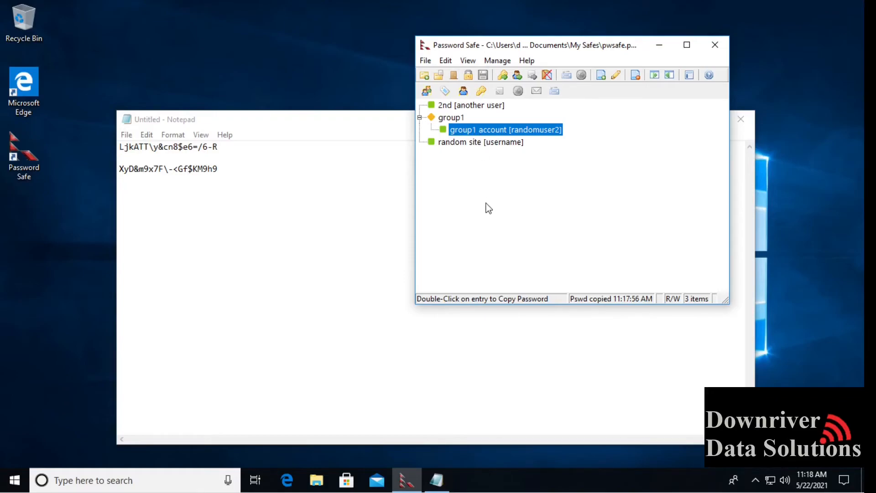
mouse_move(522, 156)
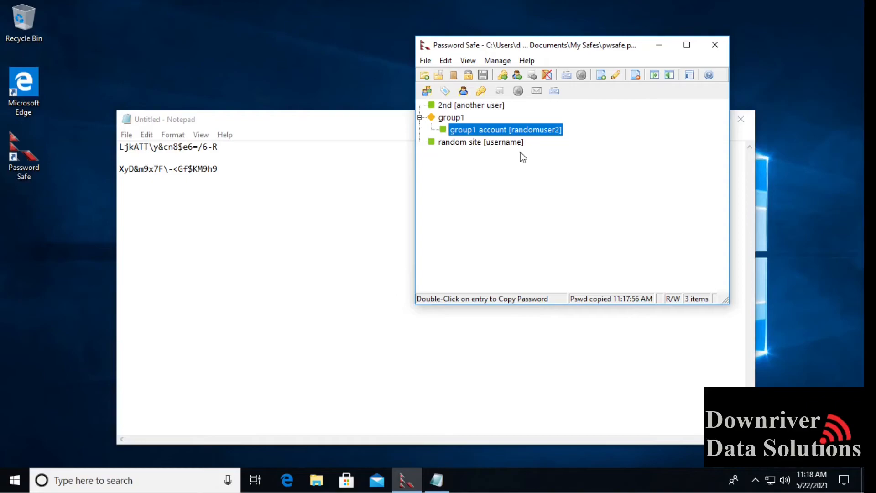
- Drag the random site entry into group1 and expand group1 to show both entries
left_click(419, 118)
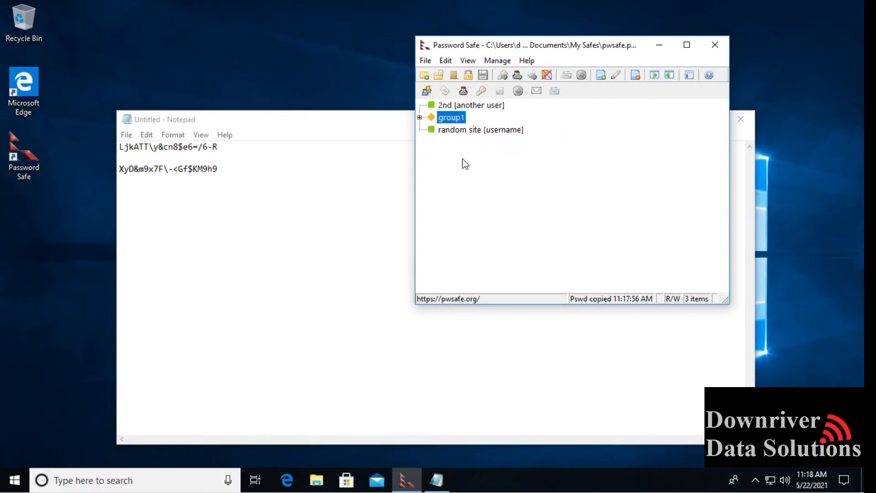
left_click(480, 129)
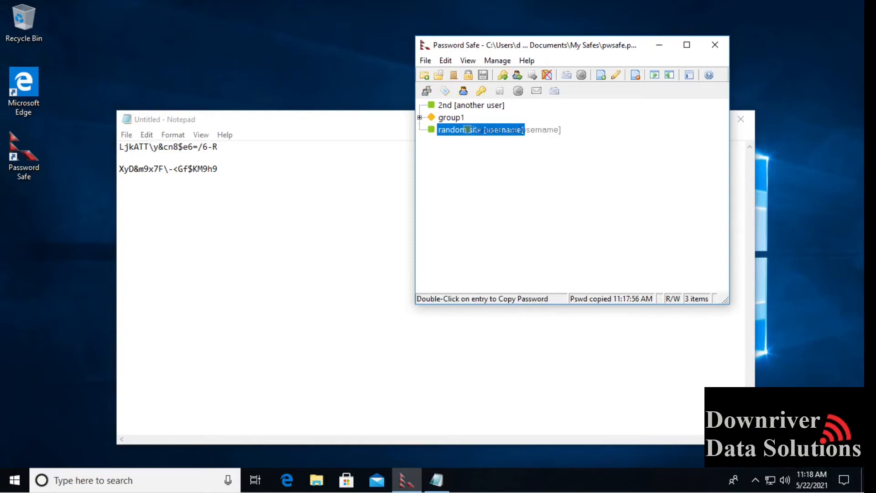
left_click(419, 118)
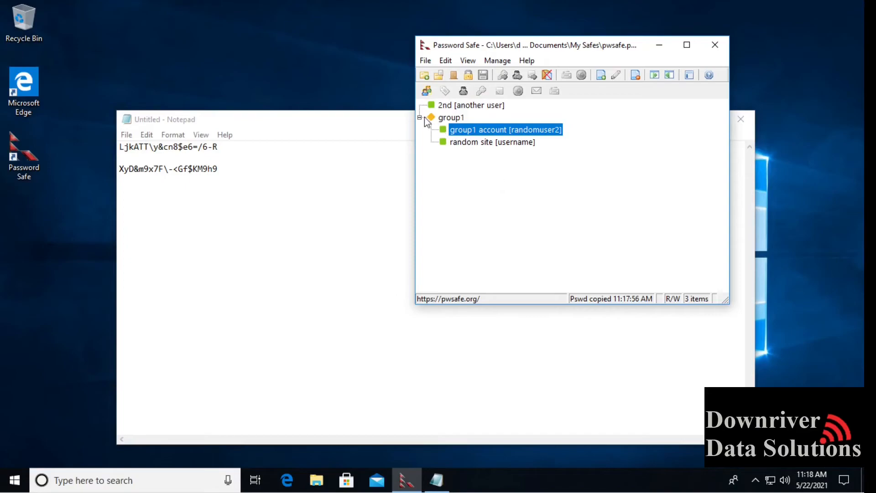
mouse_move(485, 147)
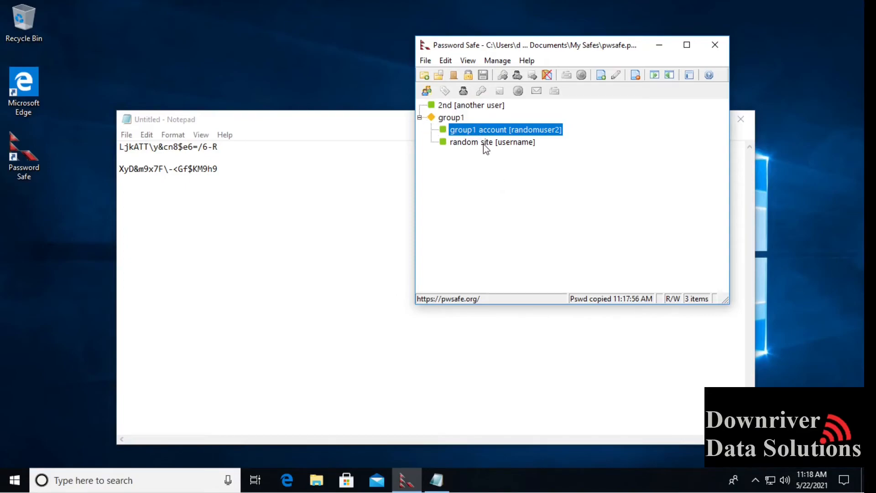
left_click(428, 117)
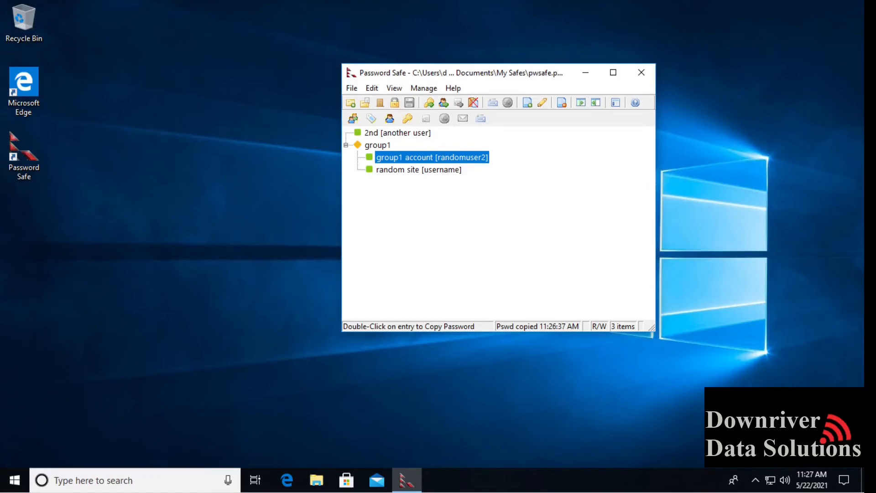
- Bring up the Edit Entry form for the group1 account entry
right_click(431, 157)
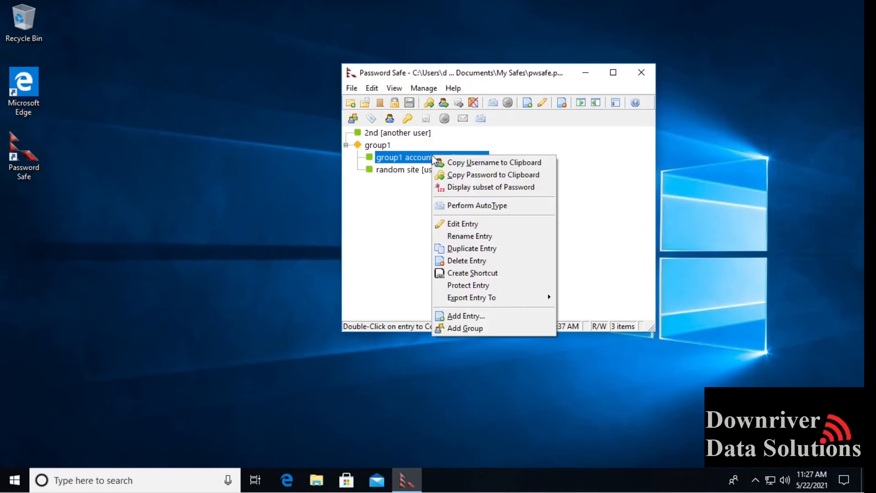
mouse_move(405, 162)
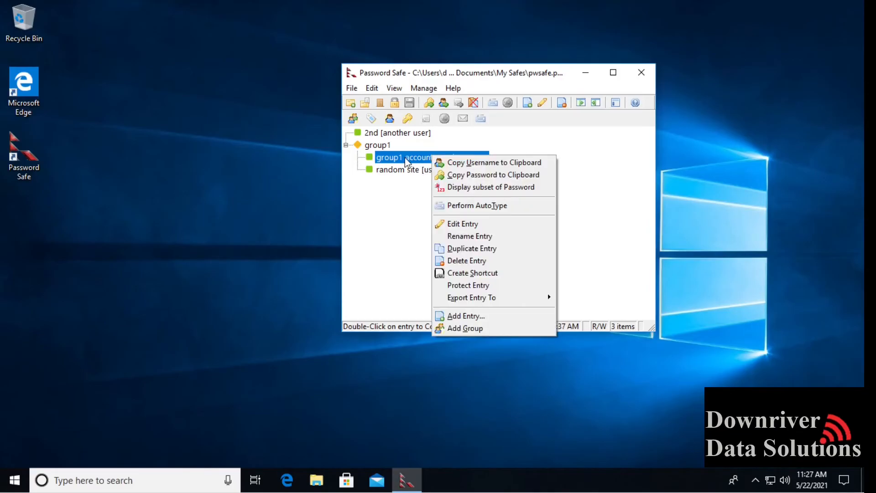
left_click(371, 87)
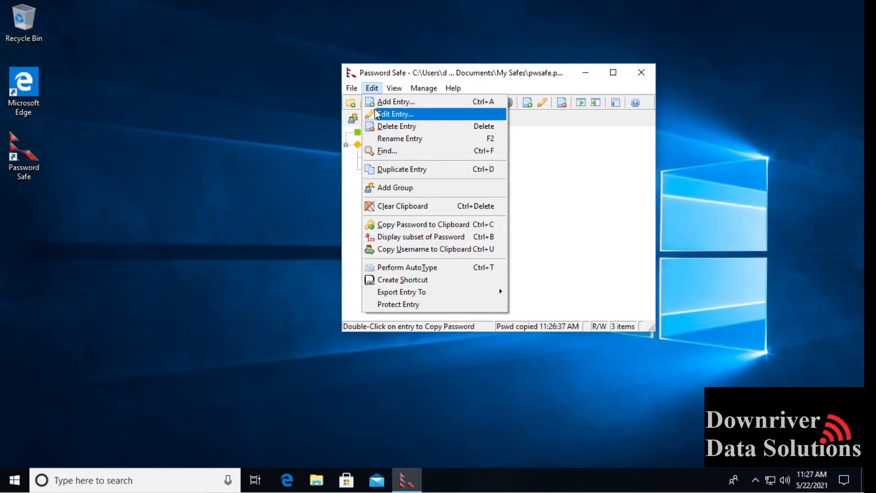
left_click(394, 113)
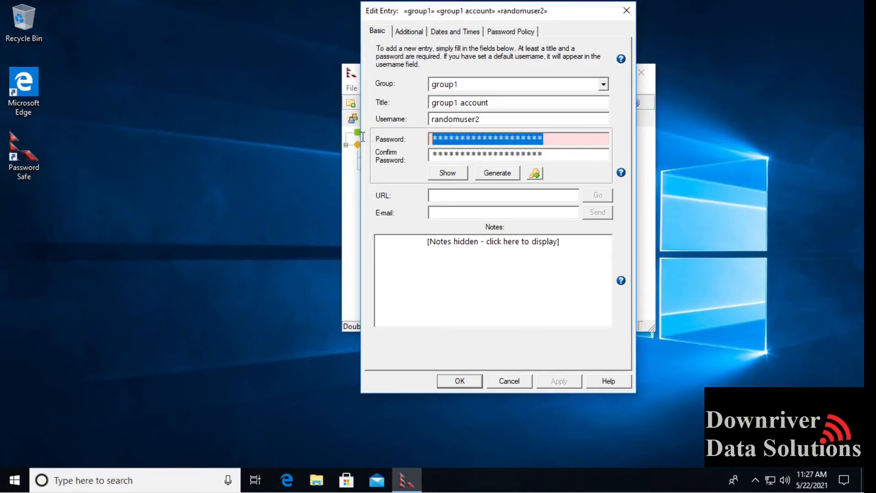
type("*****")
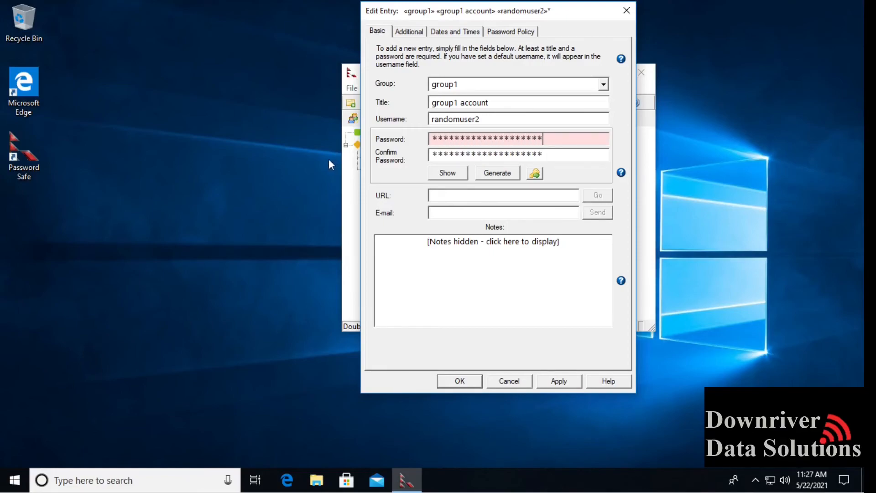
left_click(446, 173)
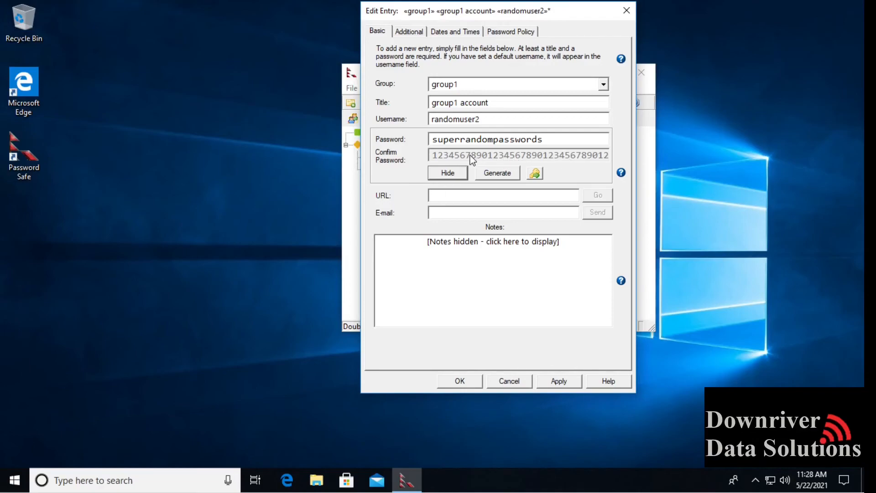
left_click(516, 139)
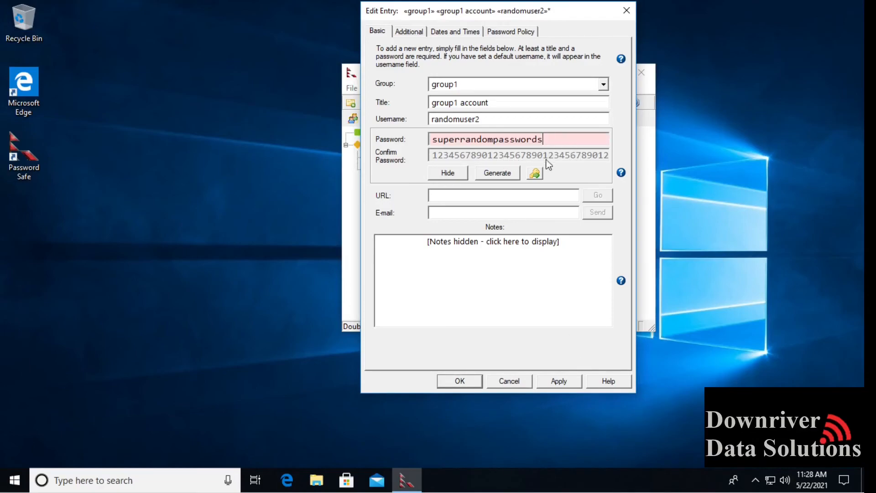
left_click(447, 172)
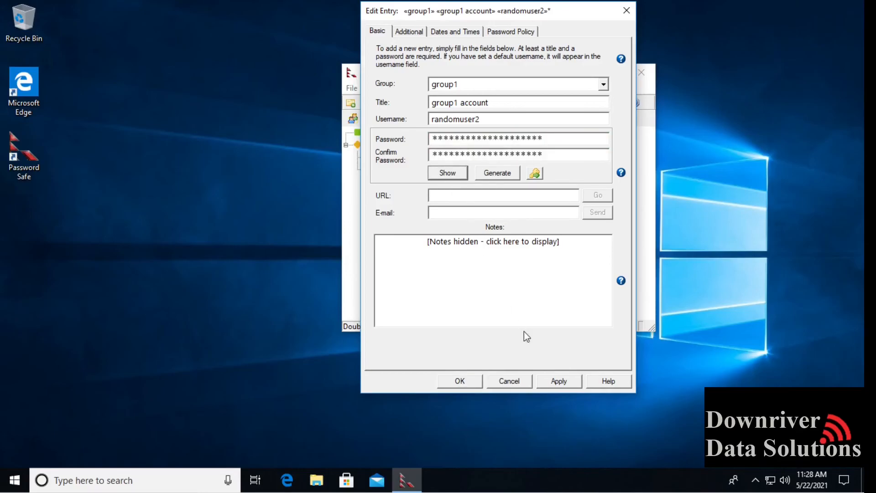
mouse_move(548, 405)
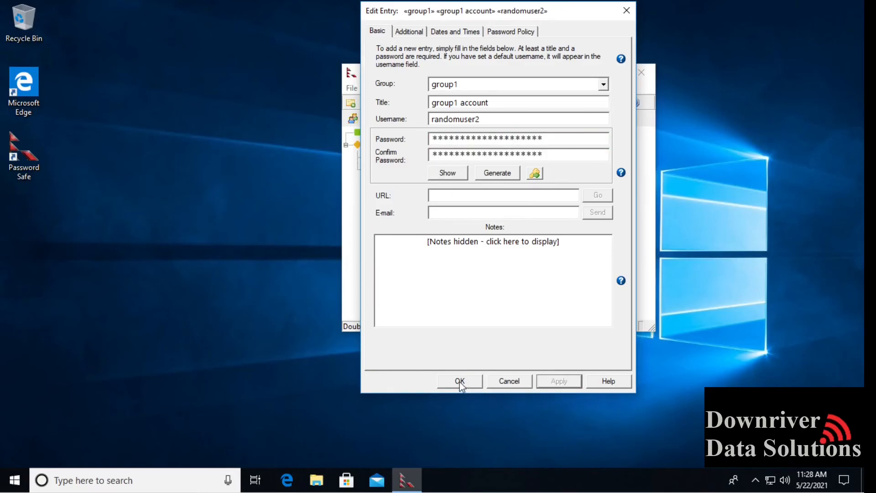
left_click(459, 381)
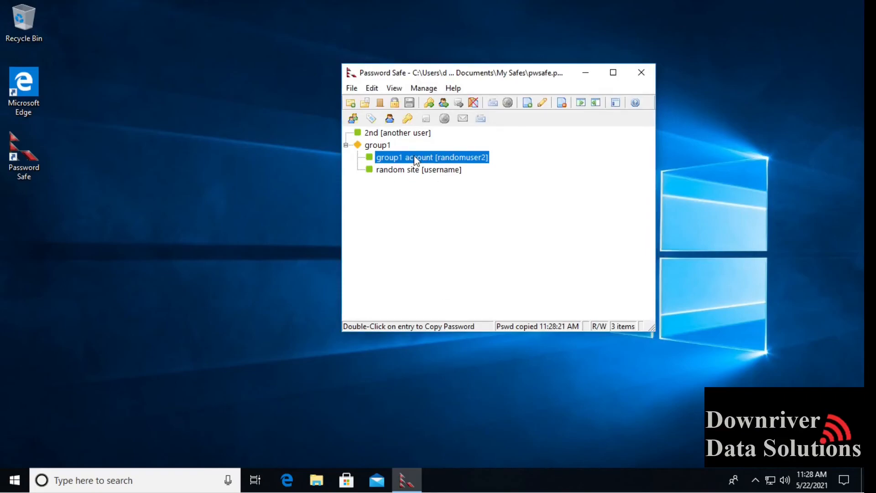
left_click(42, 480)
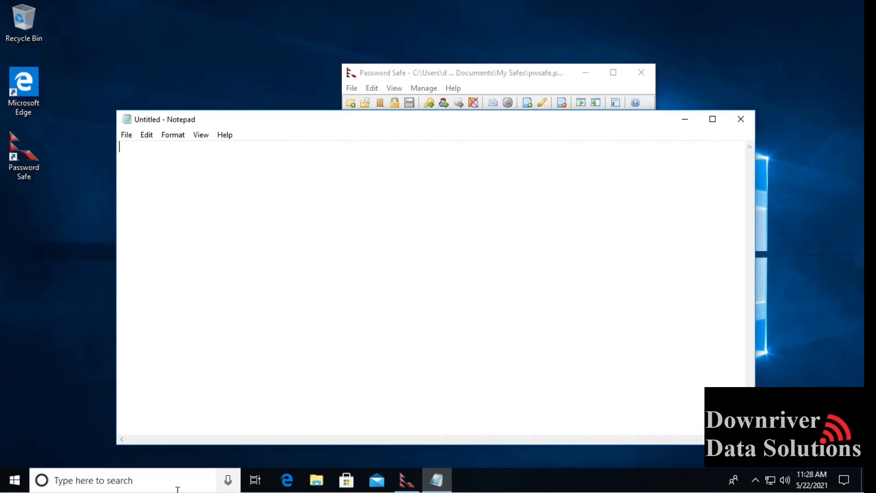
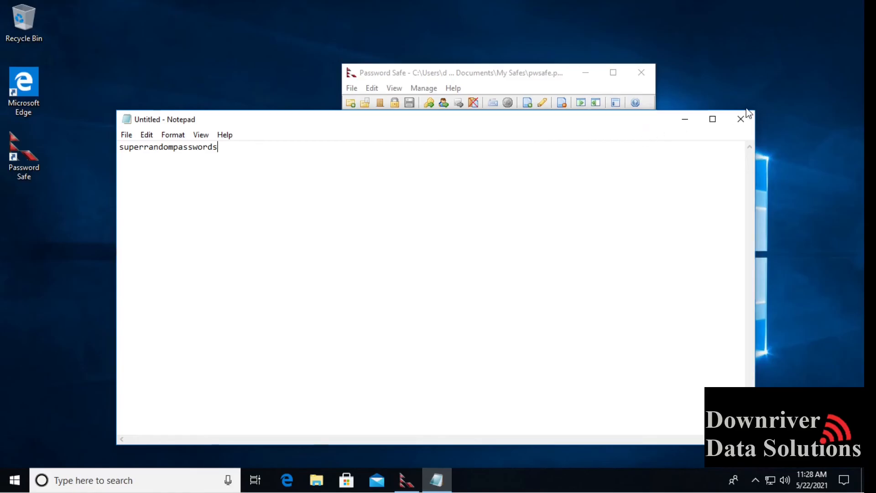
left_click(741, 119)
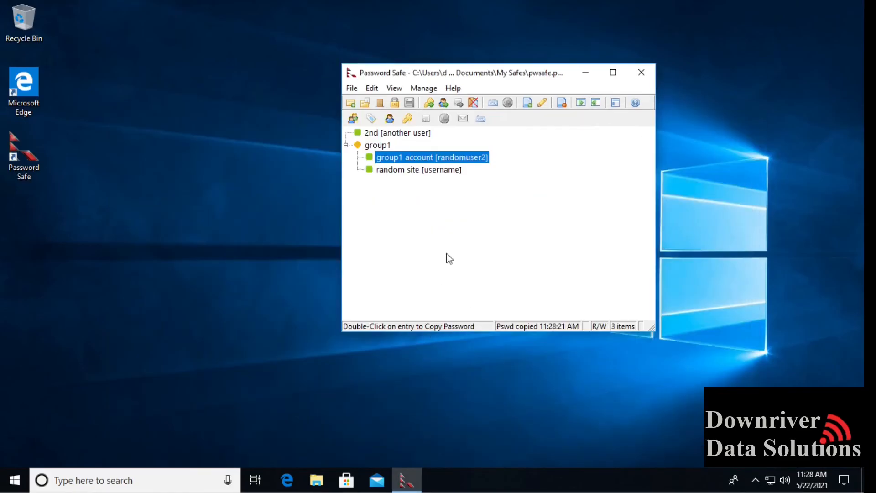
- Show the context menu of actions for the group1 account entry
right_click(432, 157)
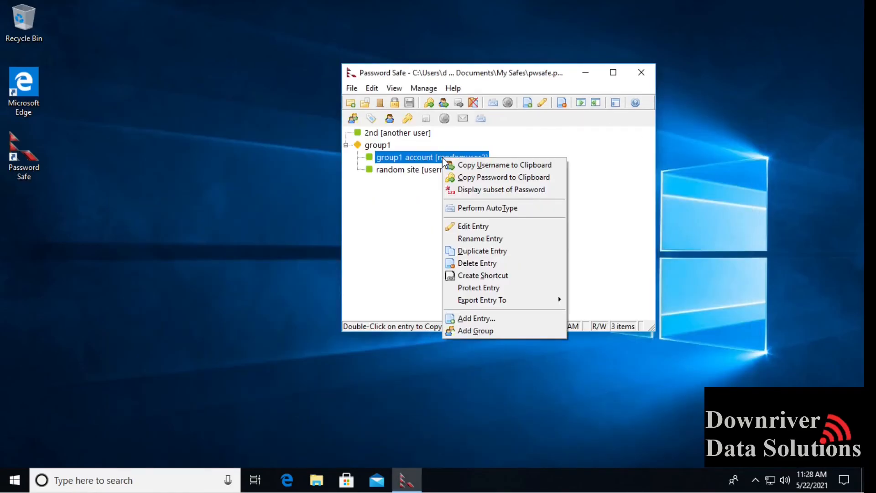
mouse_move(472, 225)
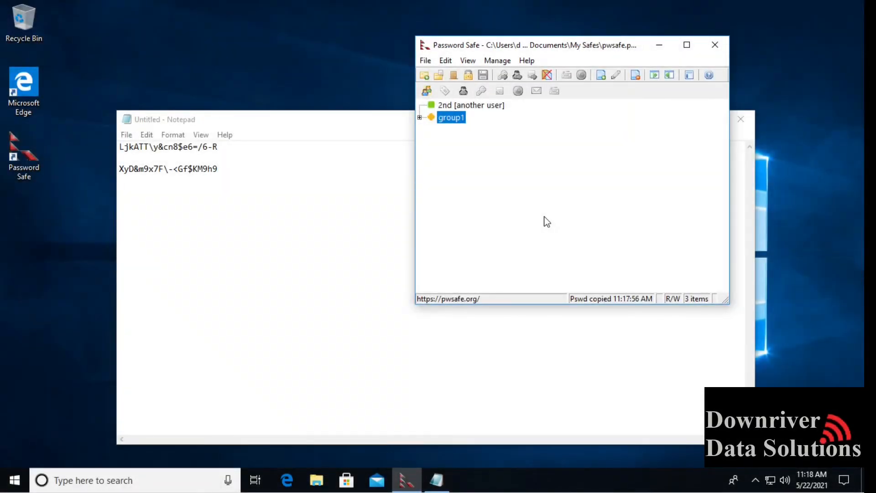
mouse_move(546, 251)
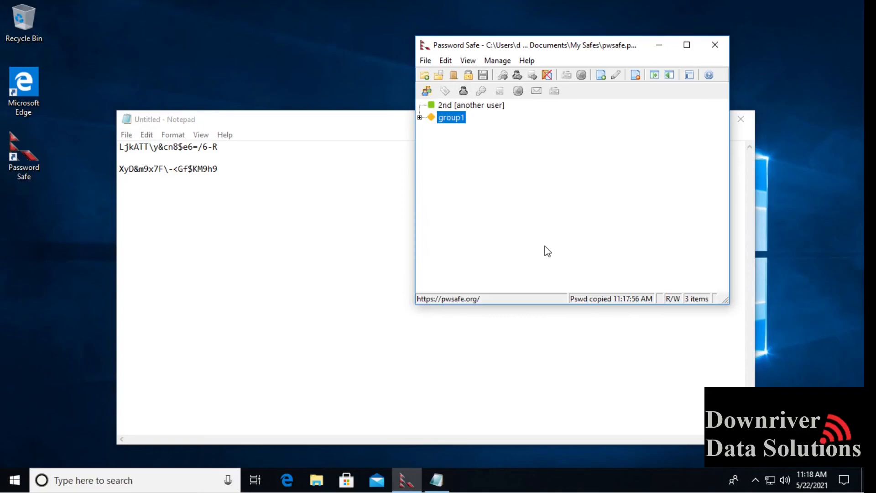
mouse_move(504, 183)
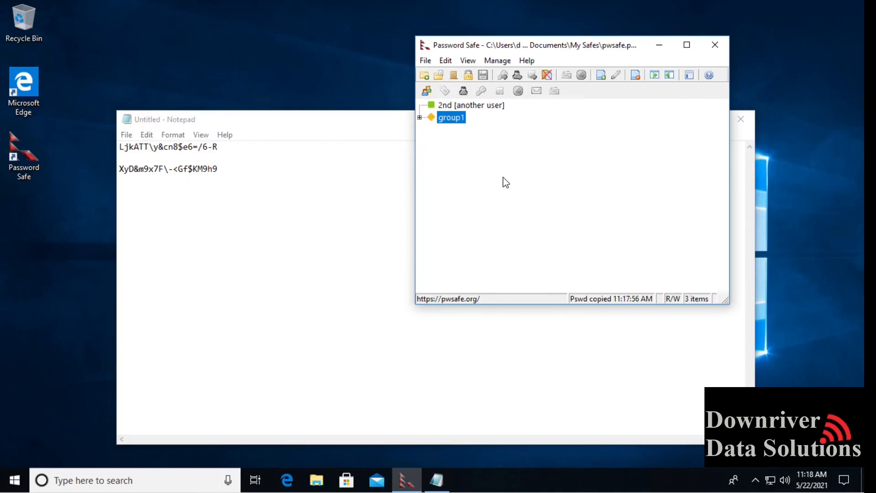
left_click(497, 60)
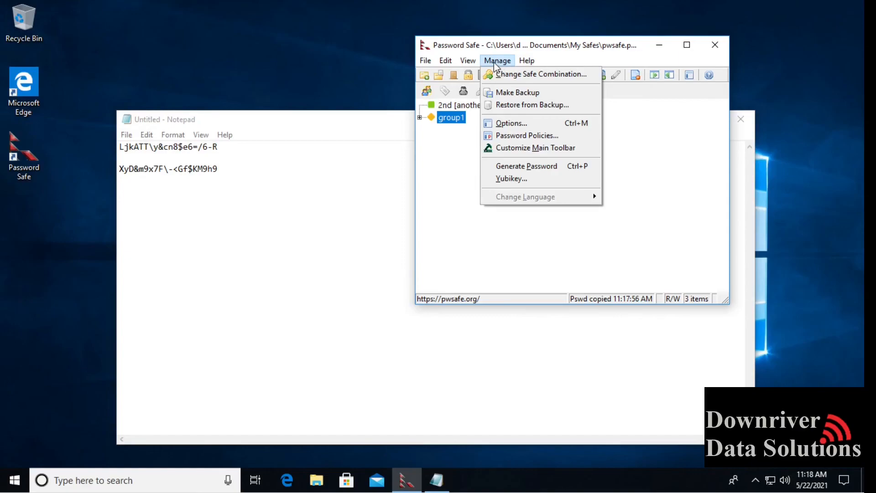
mouse_move(510, 178)
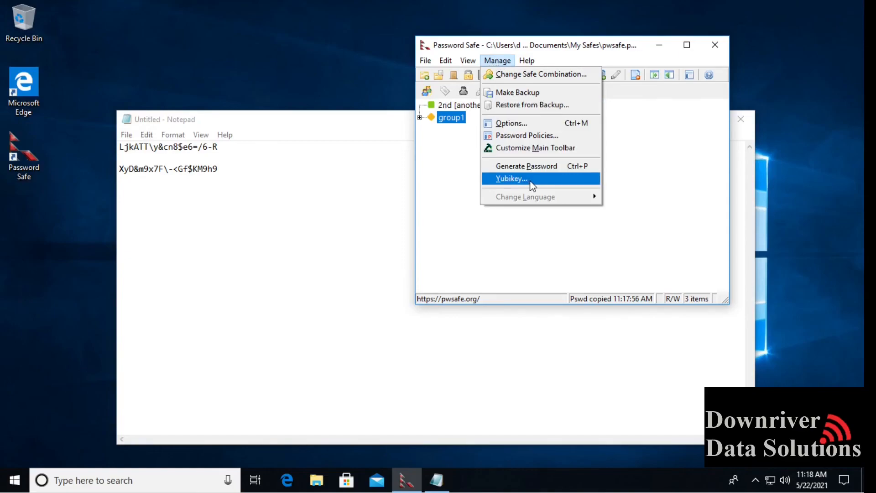
mouse_move(545, 184)
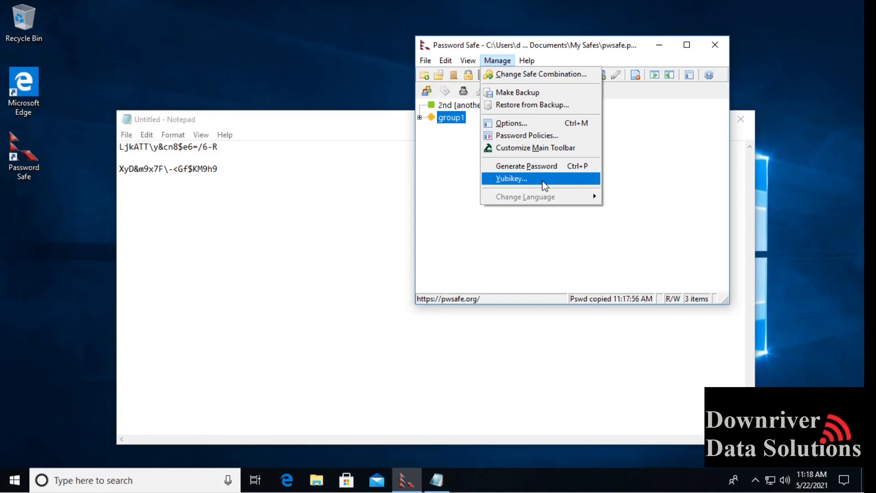
mouse_move(501, 68)
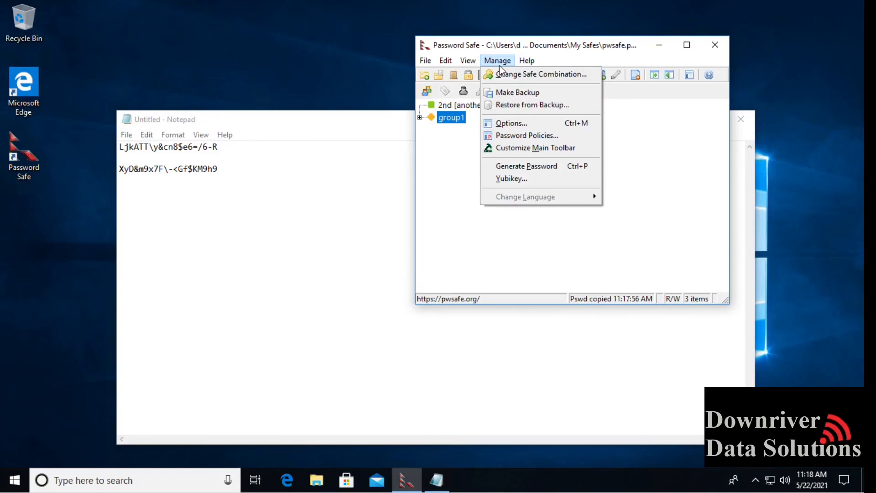
left_click(467, 60)
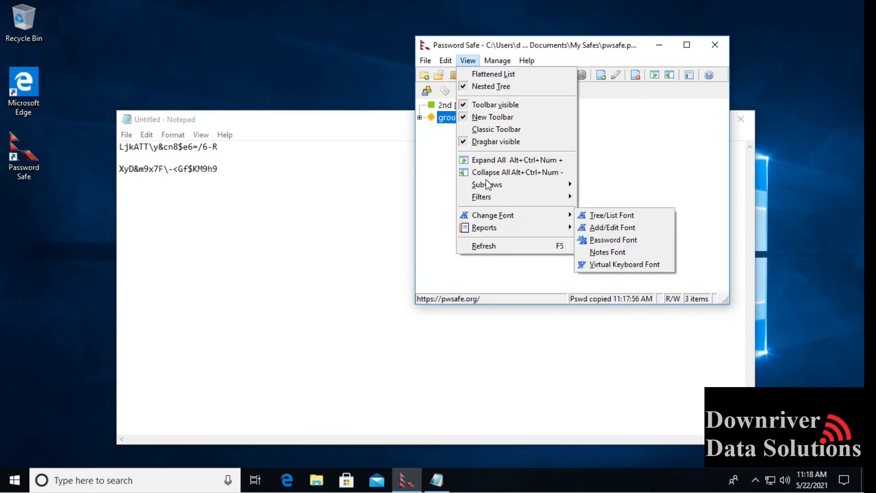
left_click(445, 61)
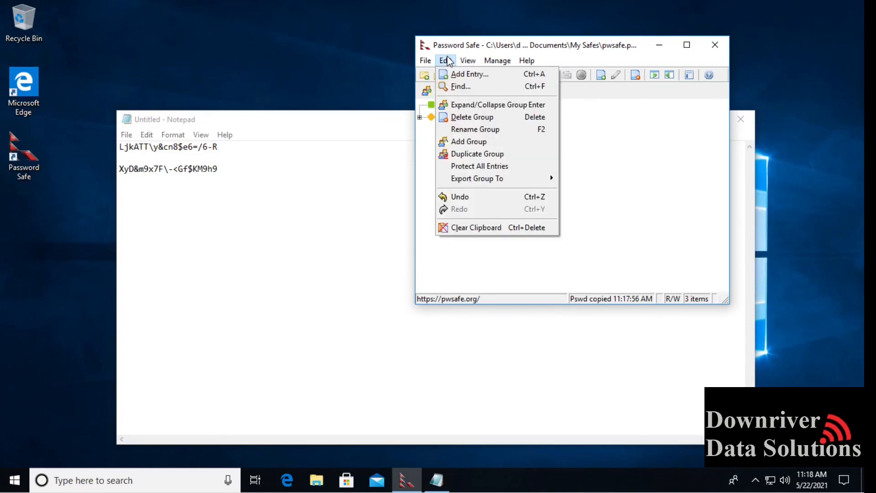
left_click(425, 60)
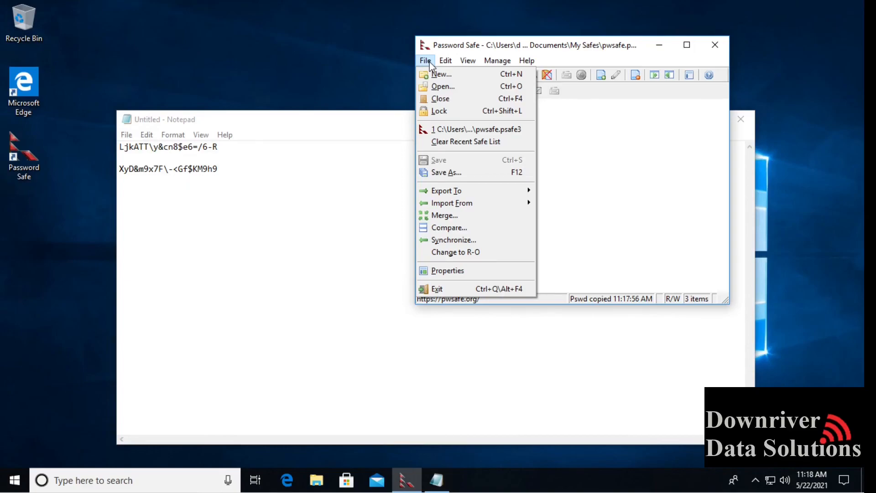
right_click(452, 118)
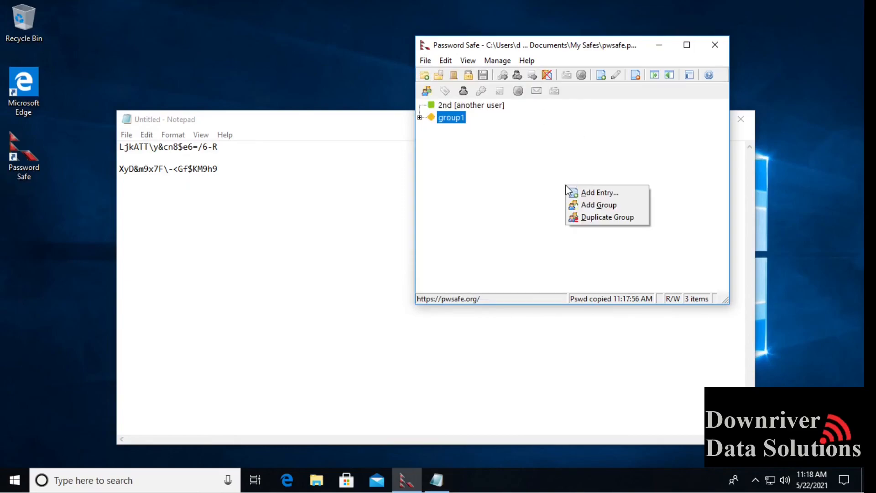
left_click(516, 184)
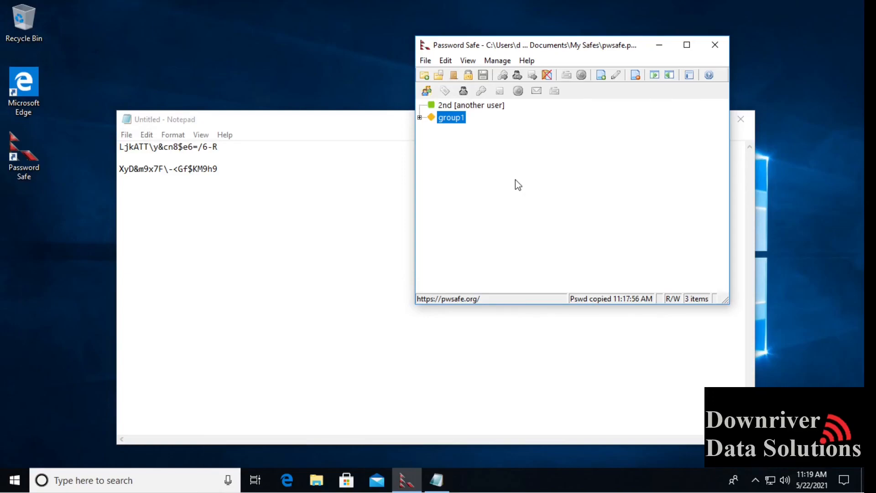
mouse_move(413, 234)
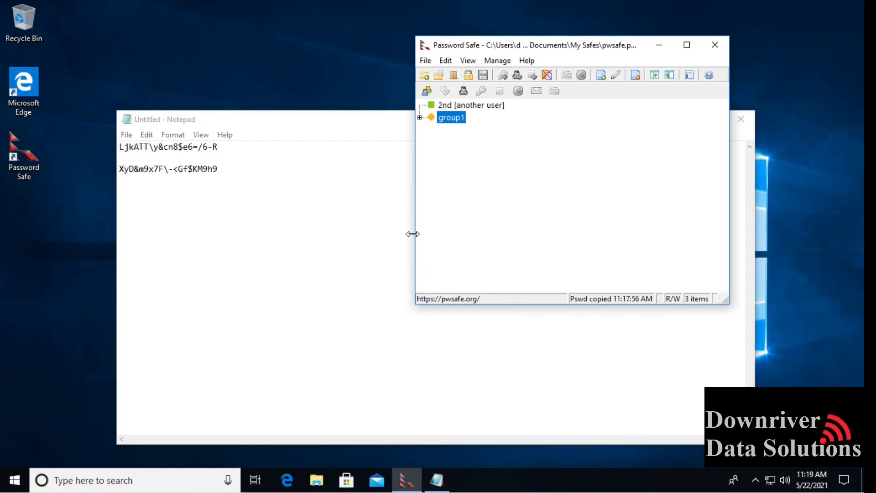
mouse_move(367, 258)
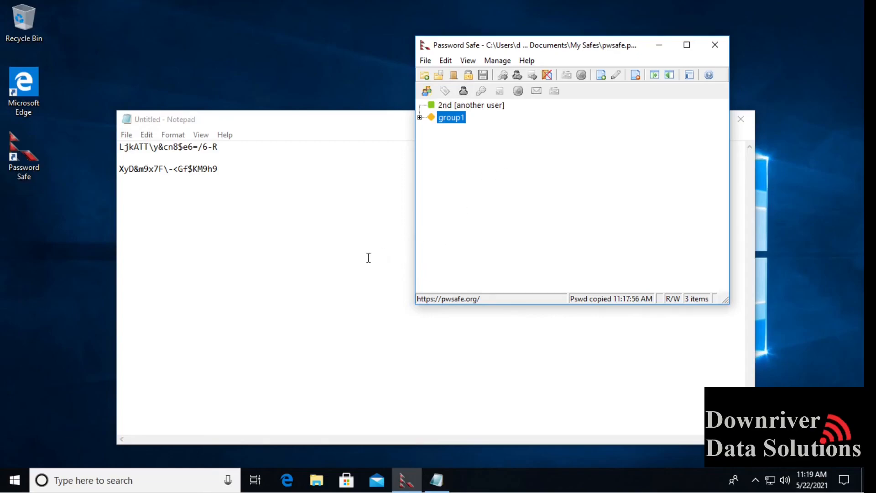
mouse_move(316, 271)
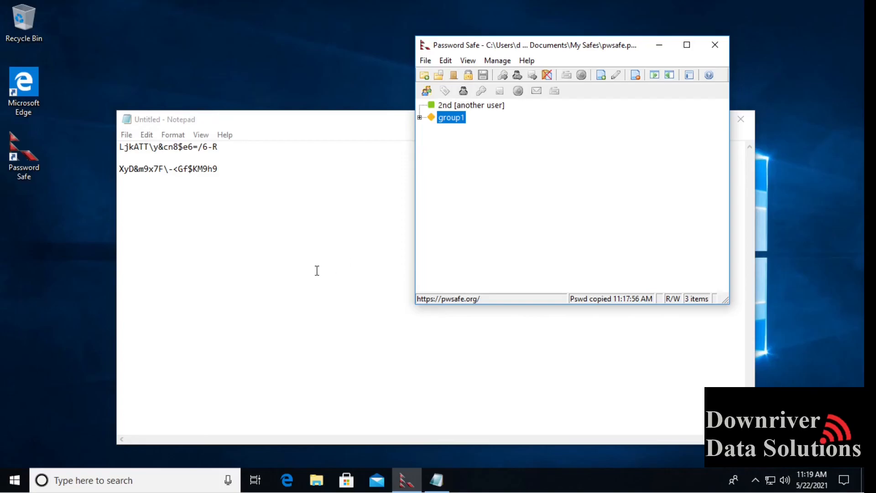
mouse_move(315, 261)
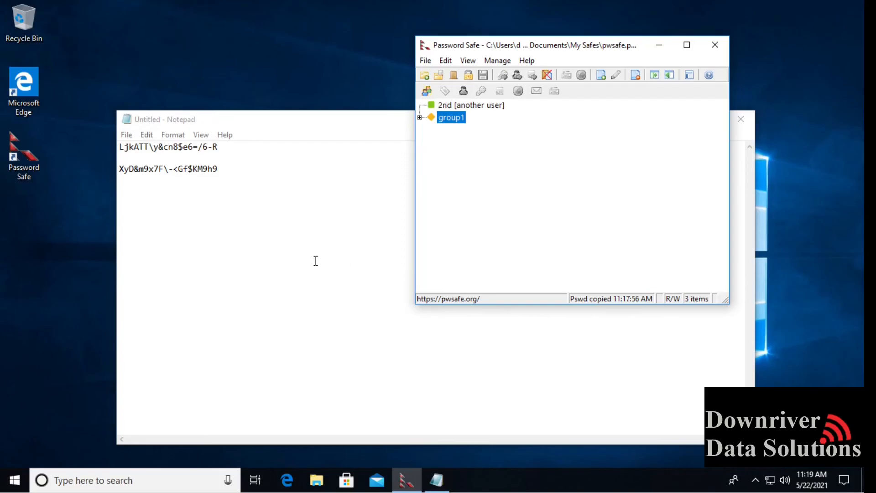